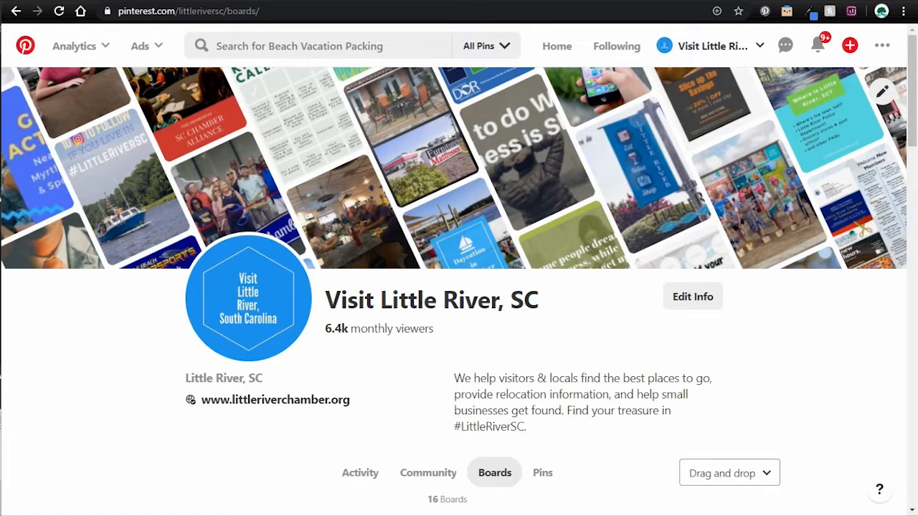
# Scroll the Analytics overview down to Top Pins and rank them by impressions
pyautogui.scroll(-3)
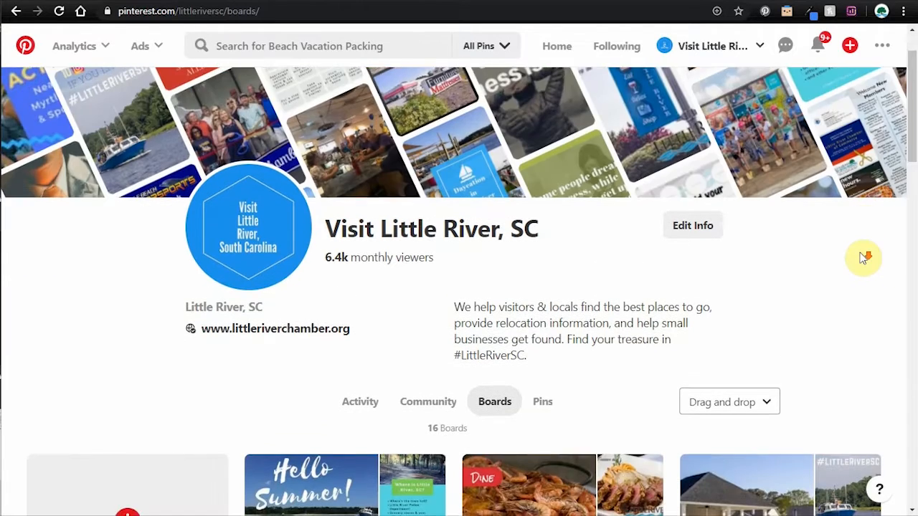
pyautogui.scroll(-3)
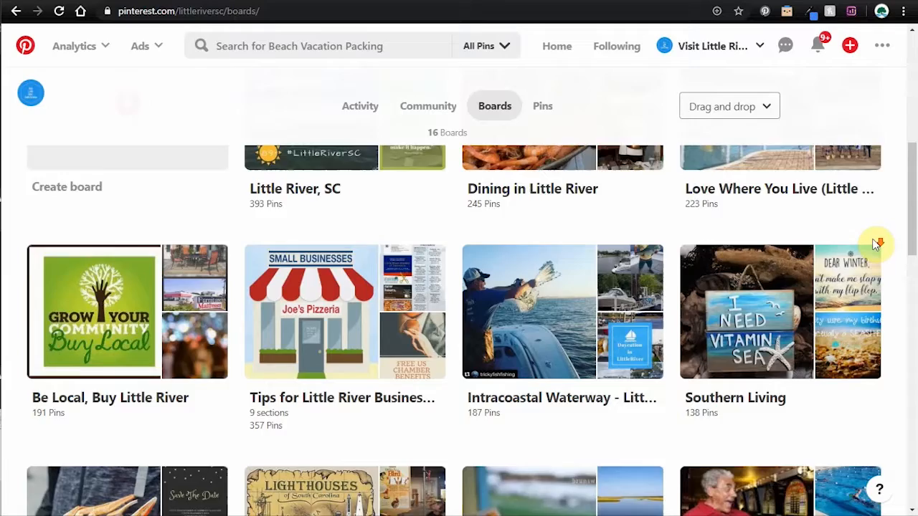
pyautogui.scroll(-3)
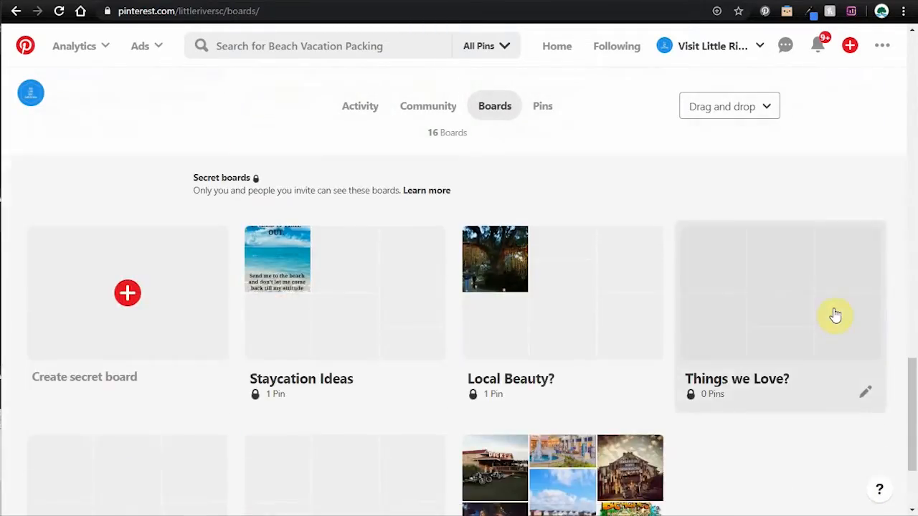
pyautogui.scroll(-3)
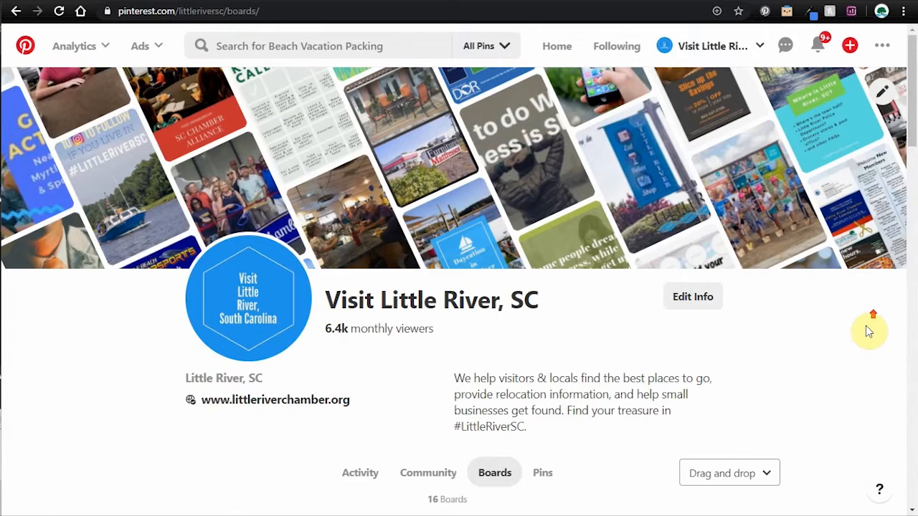
pyautogui.scroll(-3)
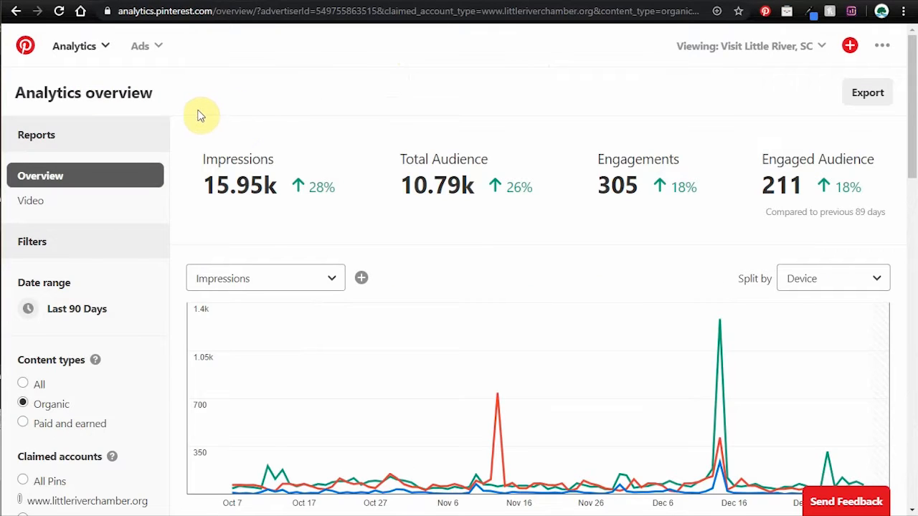
pyautogui.moveTo(108, 320)
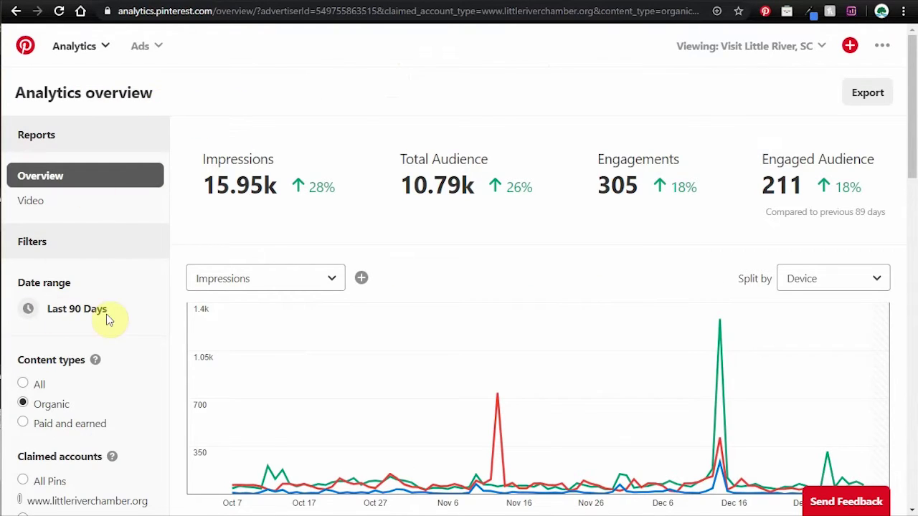
pyautogui.scroll(-3)
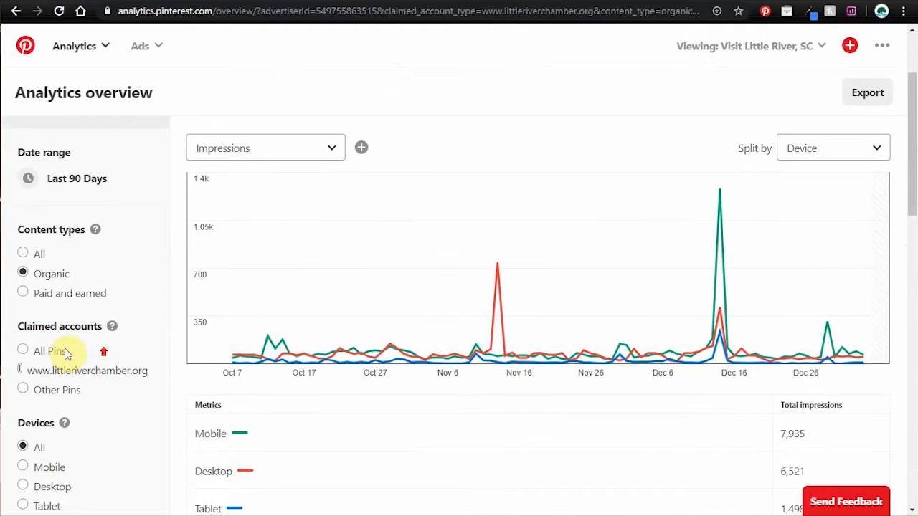
pyautogui.scroll(-3)
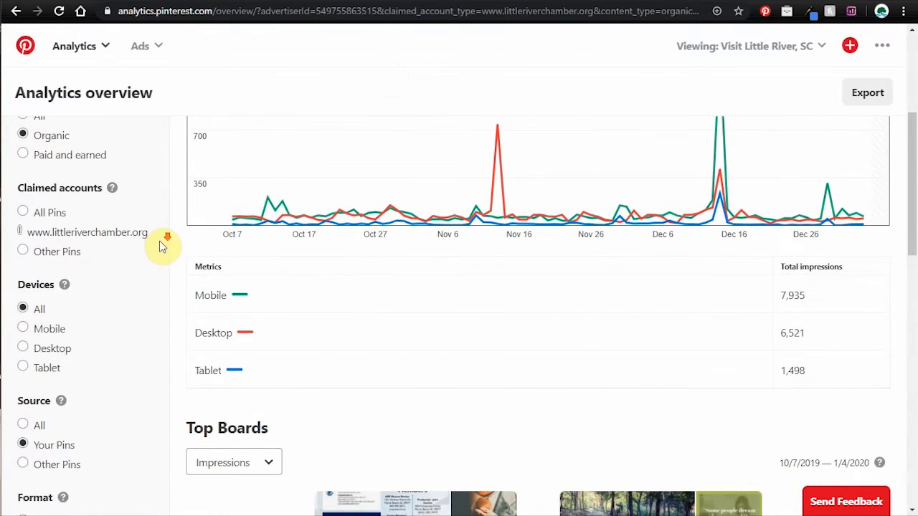
pyautogui.scroll(-3)
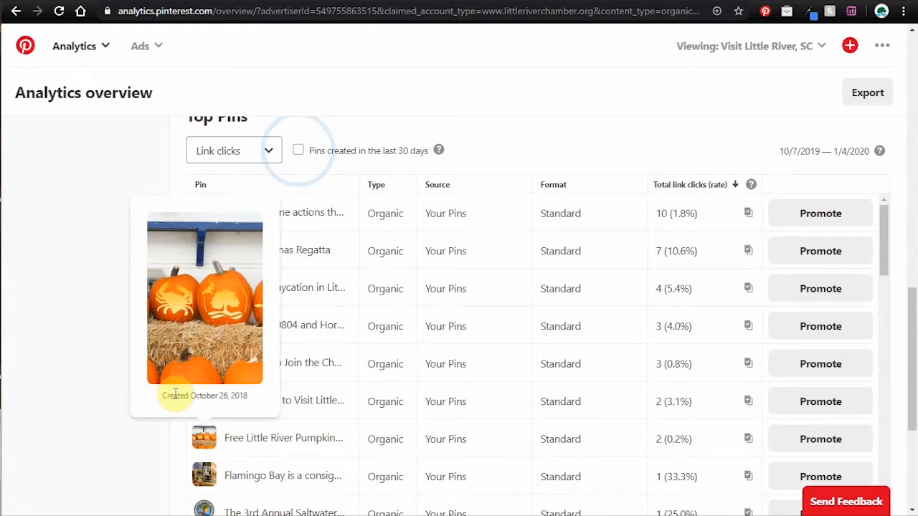
pyautogui.moveTo(76, 287)
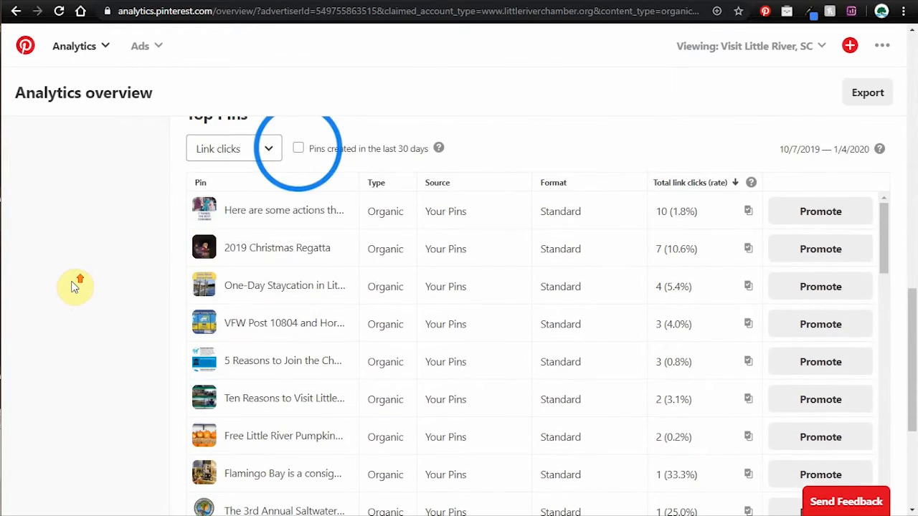
pyautogui.click(233, 148)
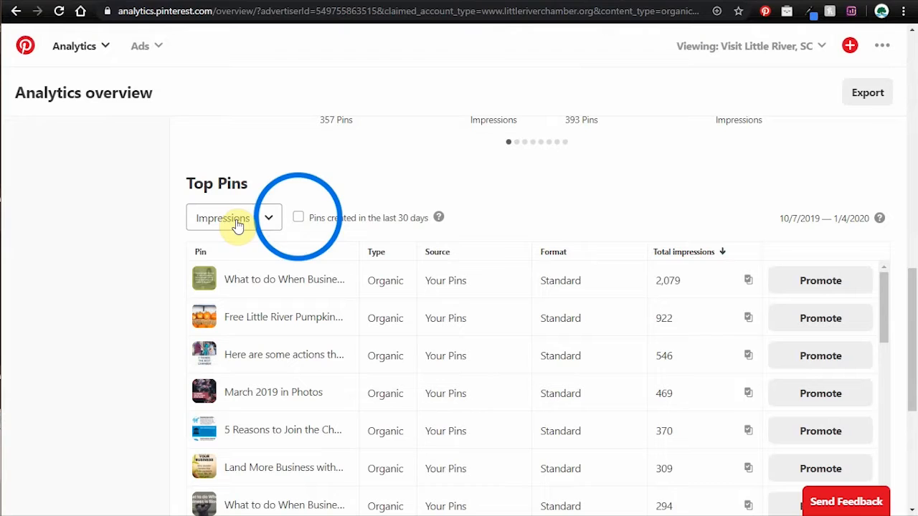
pyautogui.moveTo(618, 192)
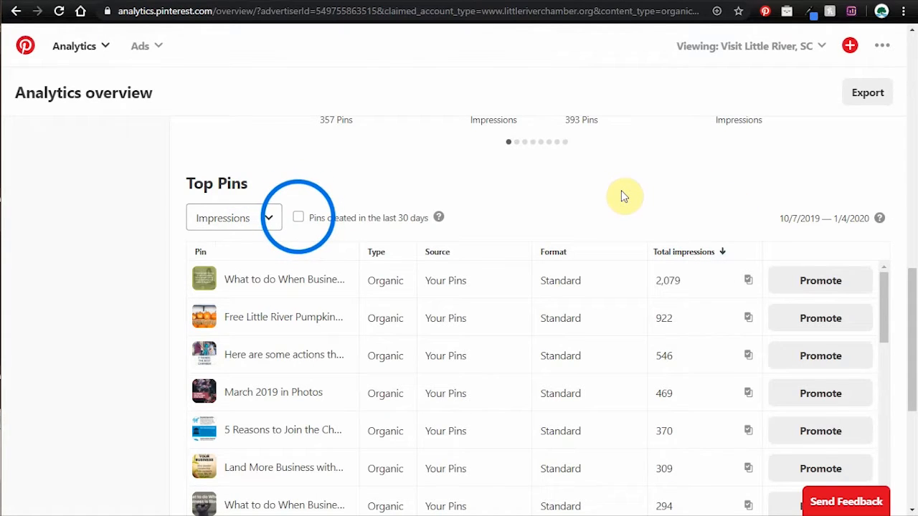
pyautogui.moveTo(583, 210)
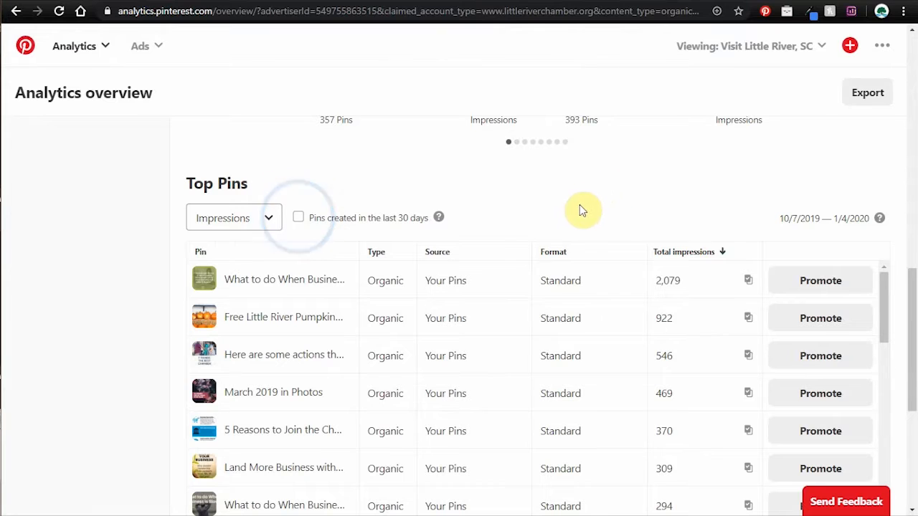
# Rank Top Pins by link clicks, then switch the ranking back to impressions
pyautogui.click(233, 218)
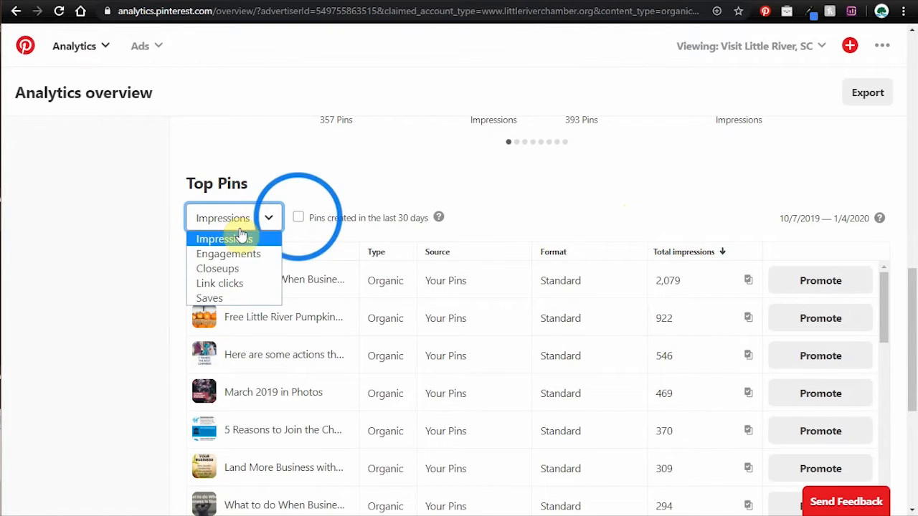
pyautogui.click(219, 284)
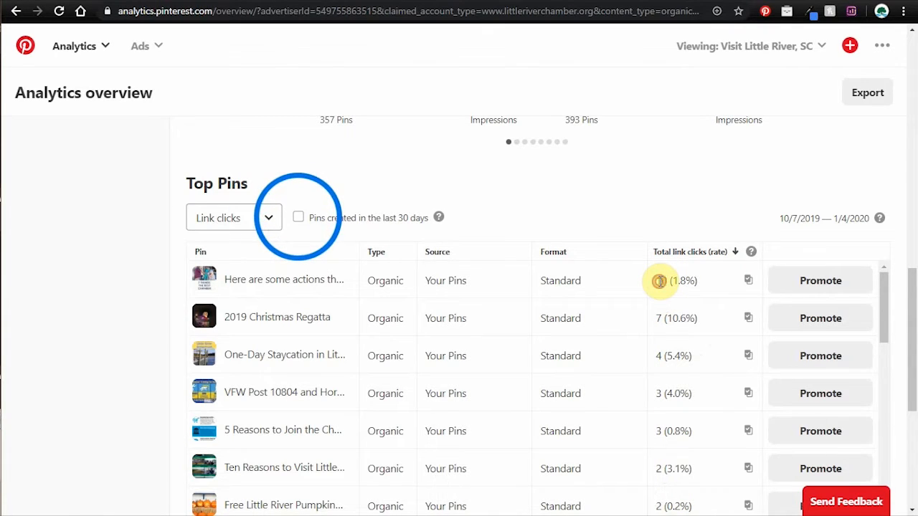
pyautogui.click(233, 217)
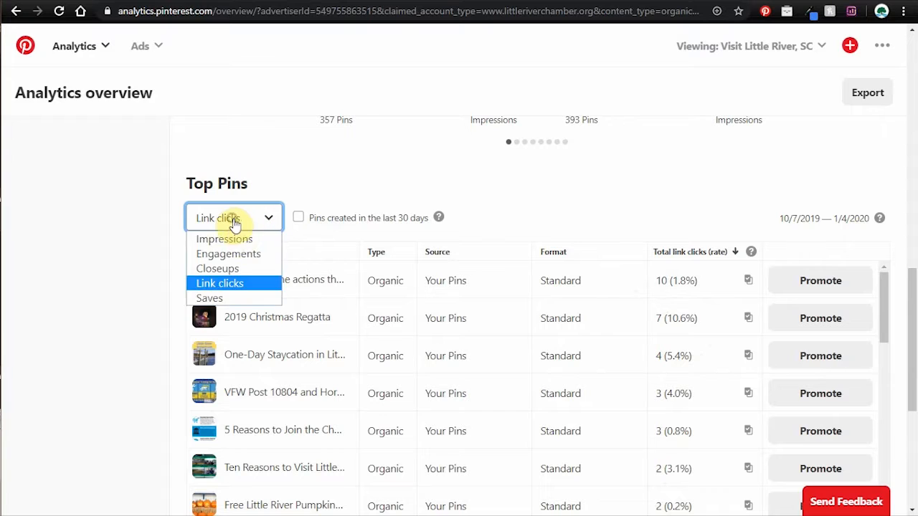
pyautogui.click(224, 238)
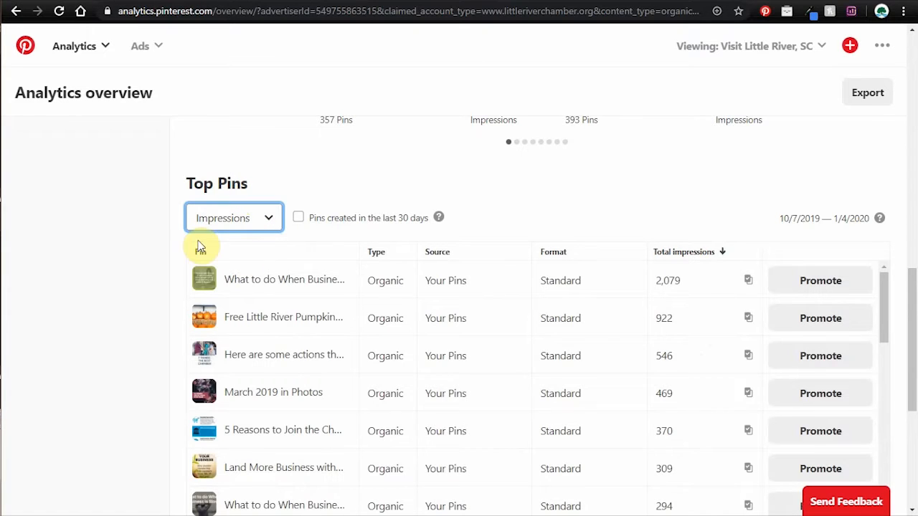
pyautogui.doubleClick(667, 281)
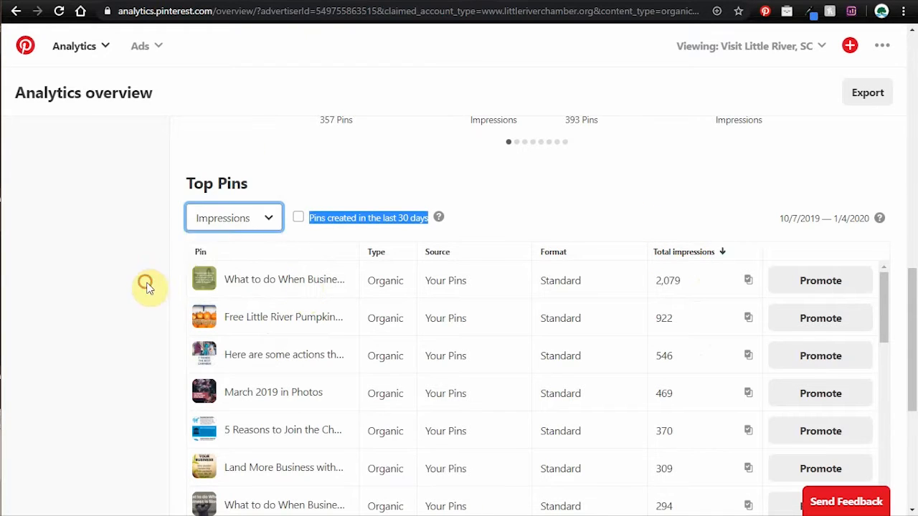
# Re-rank Top Pins by link clicks and open the 2019 Christmas Regatta pin separately
pyautogui.click(233, 217)
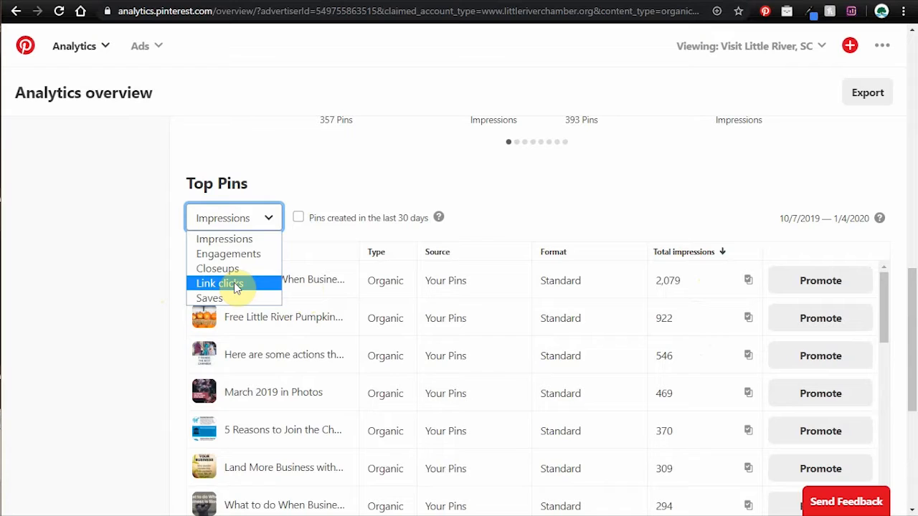
pyautogui.click(217, 283)
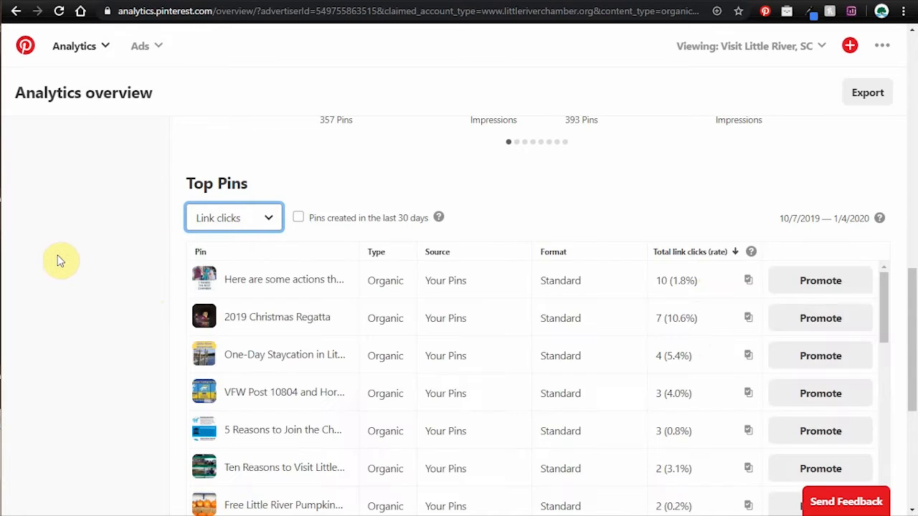
pyautogui.scroll(-3)
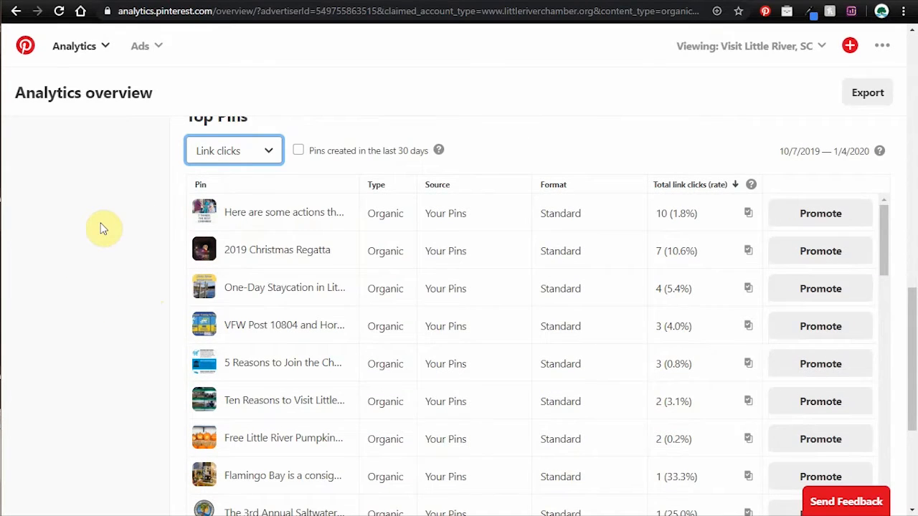
pyautogui.moveTo(225, 215)
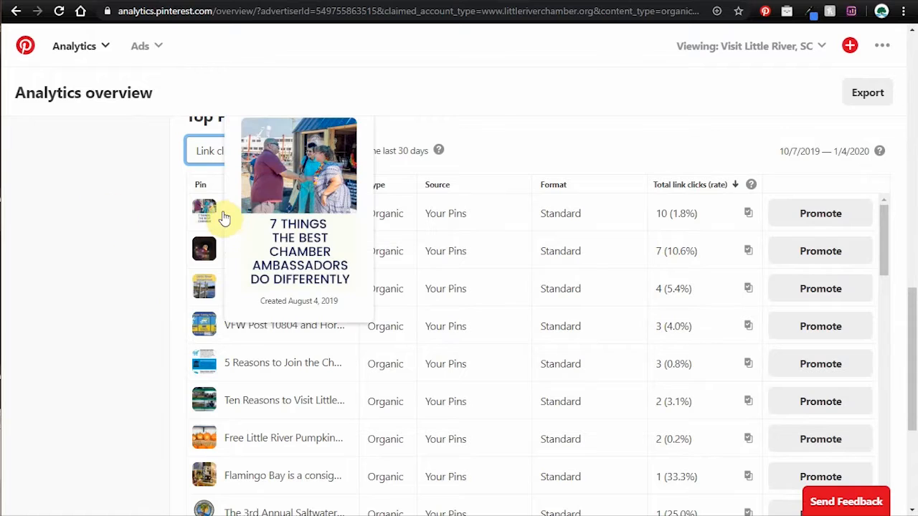
pyautogui.moveTo(204, 253)
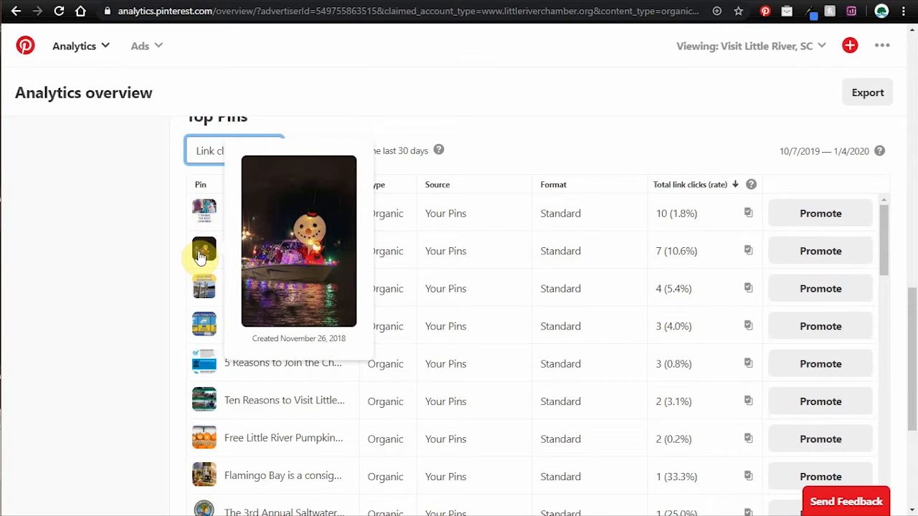
pyautogui.rightClick(204, 252)
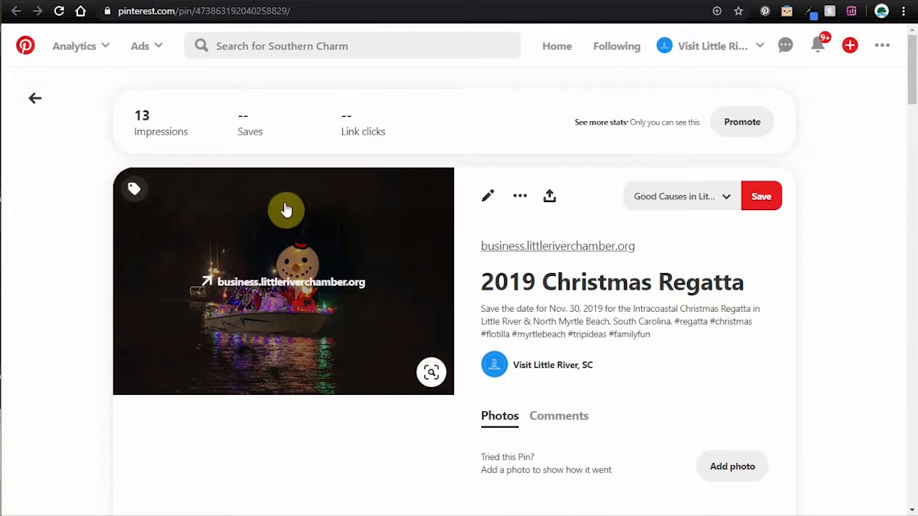
pyautogui.moveTo(208, 278)
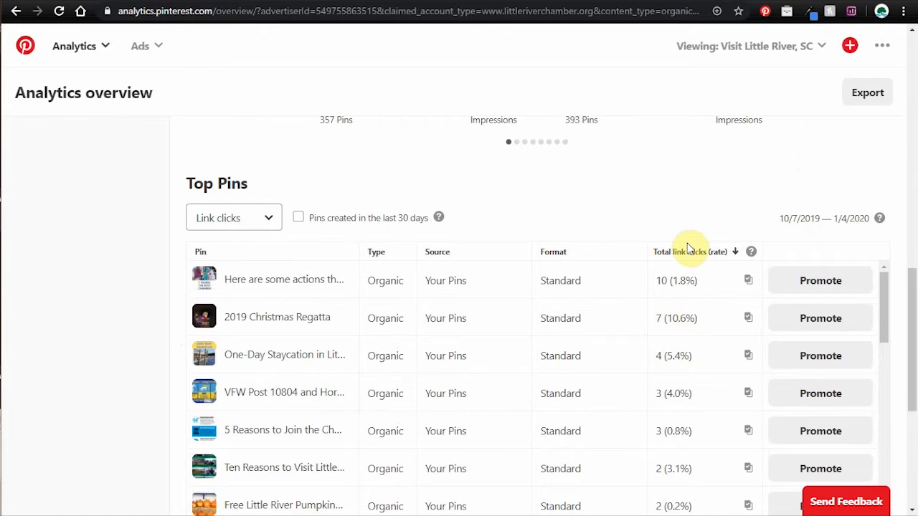
pyautogui.scroll(-3)
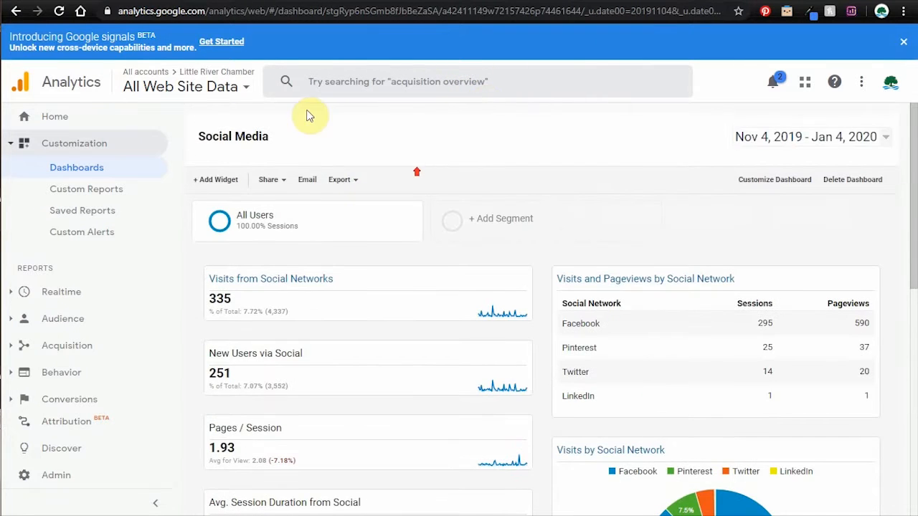
pyautogui.moveTo(163, 157)
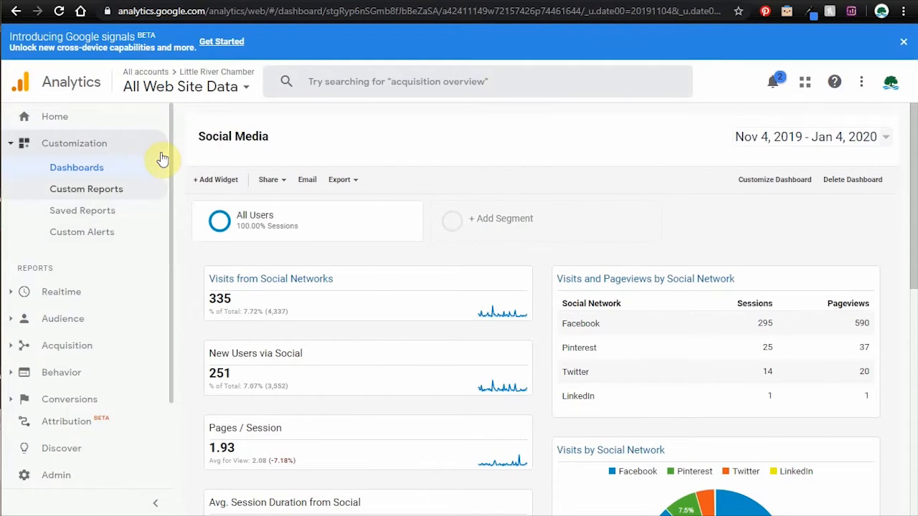
pyautogui.moveTo(132, 172)
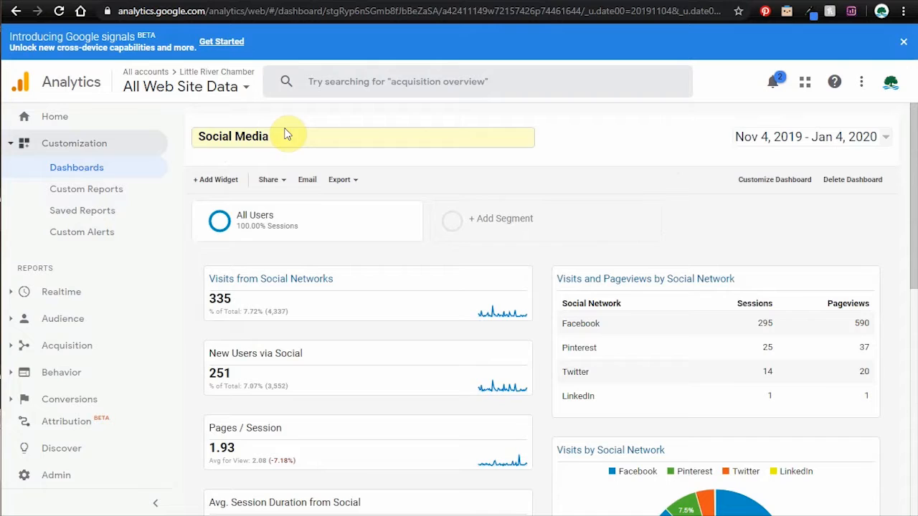
pyautogui.scroll(-3)
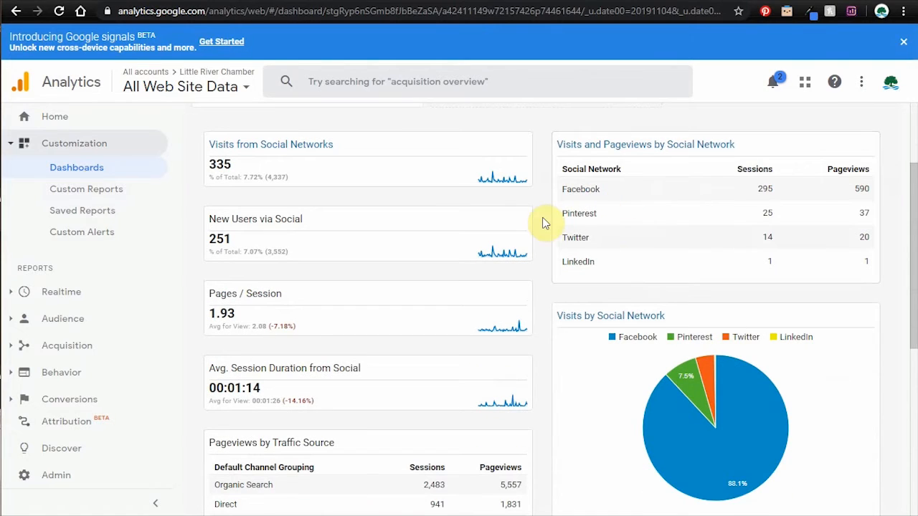
pyautogui.moveTo(529, 185)
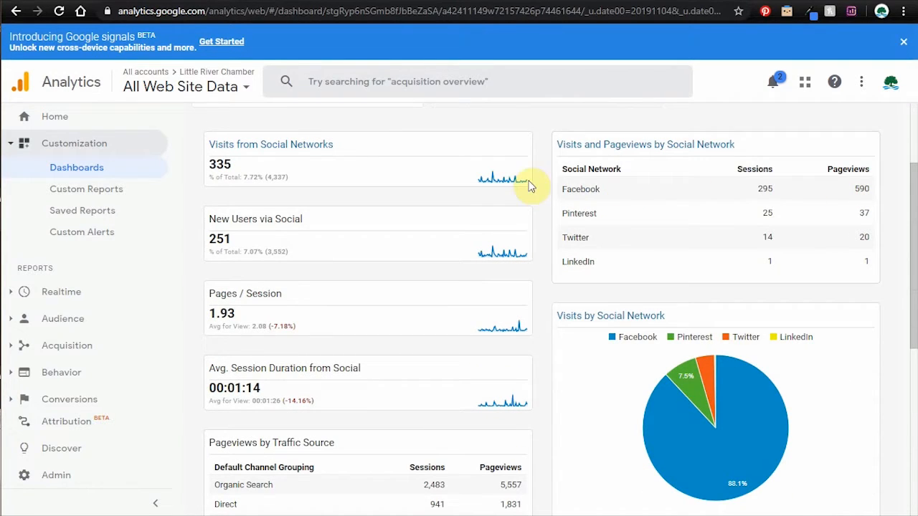
pyautogui.moveTo(710, 203)
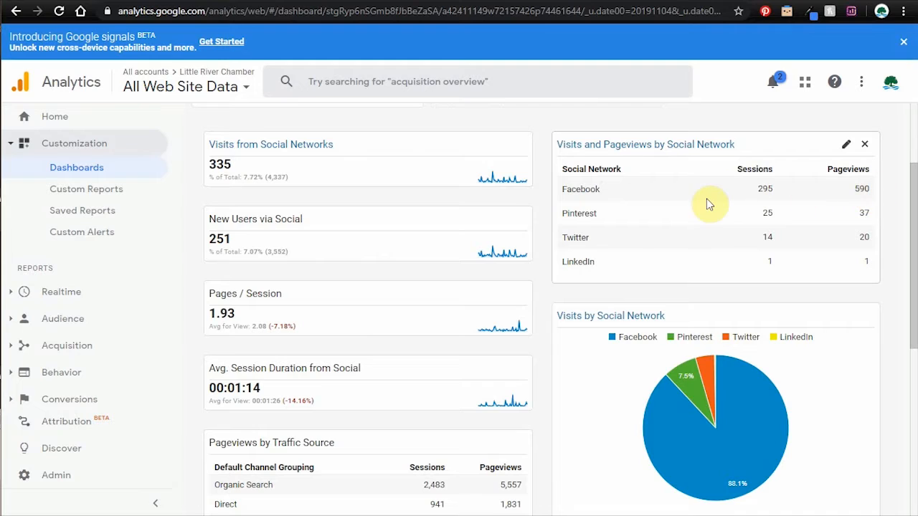
pyautogui.moveTo(609, 196)
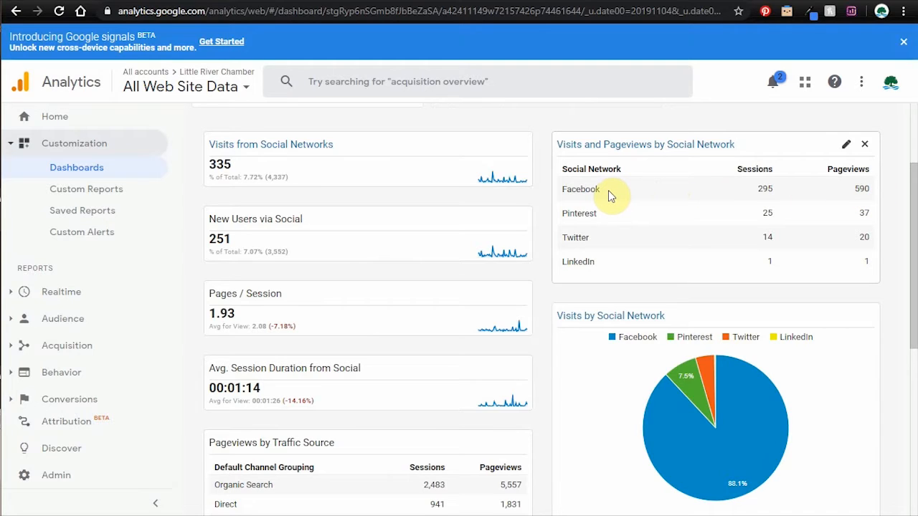
pyautogui.moveTo(588, 224)
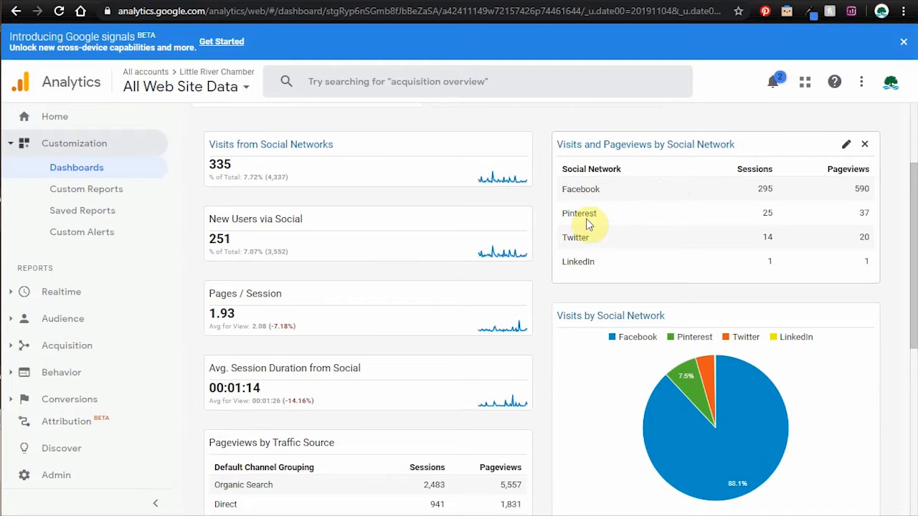
pyautogui.moveTo(862, 217)
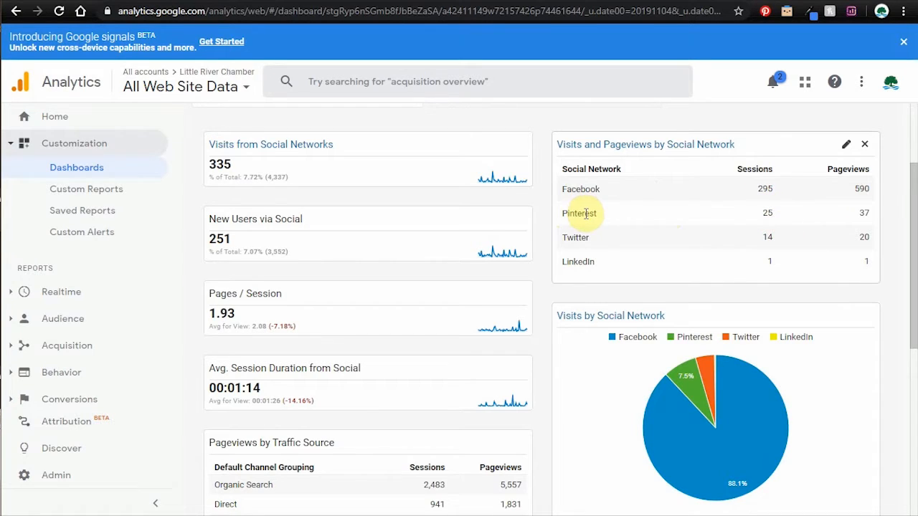
pyautogui.moveTo(586, 239)
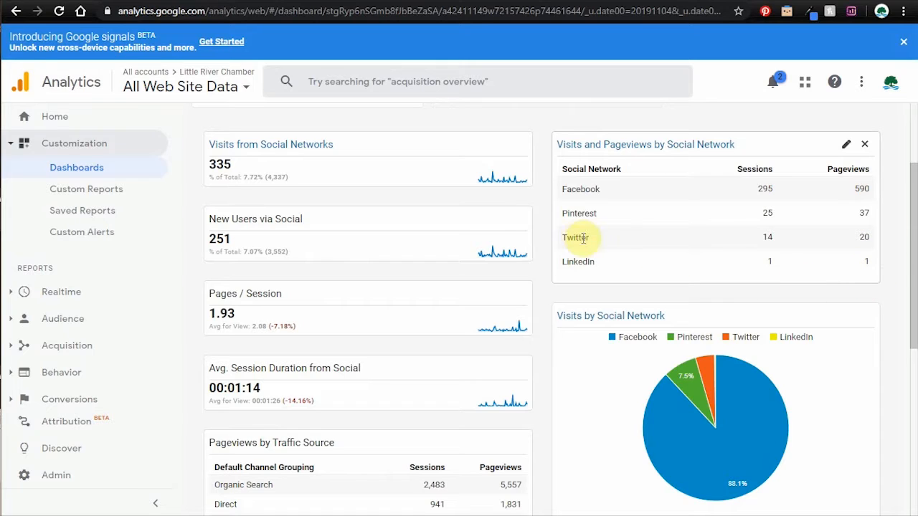
pyautogui.moveTo(547, 243)
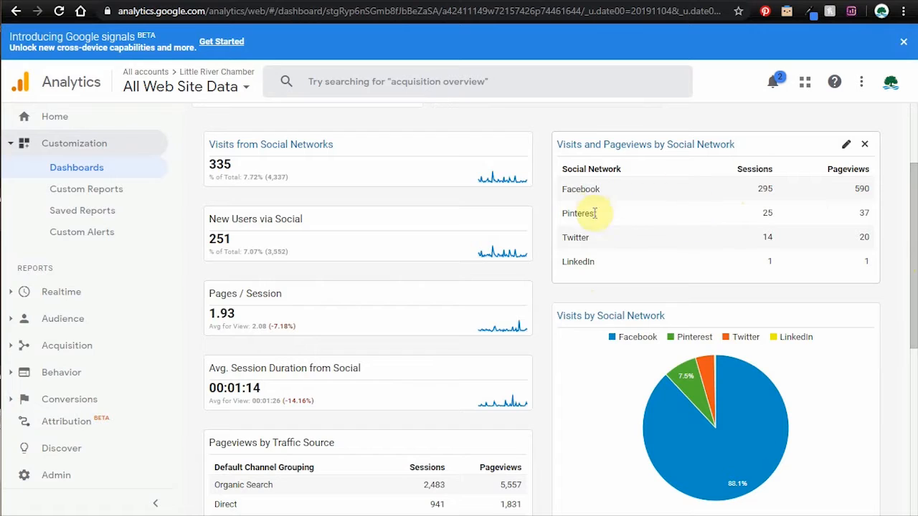
pyautogui.moveTo(627, 189)
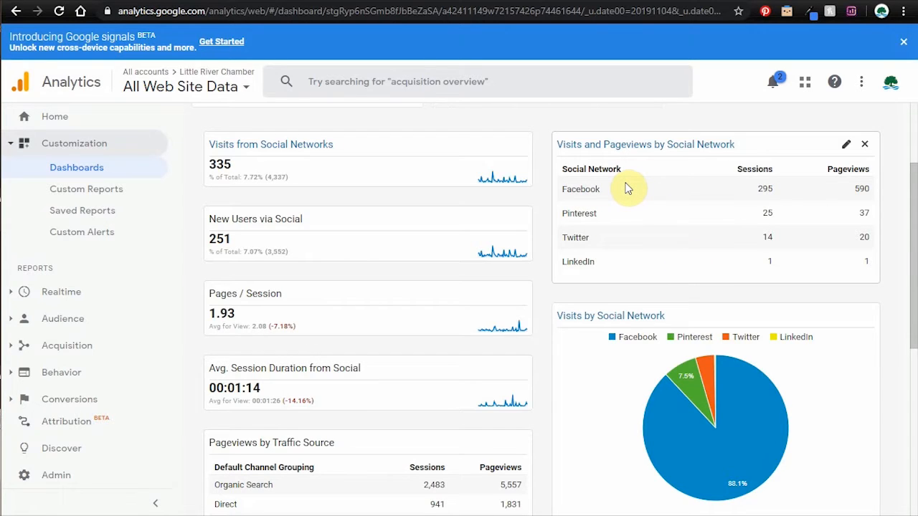
pyautogui.moveTo(590, 213)
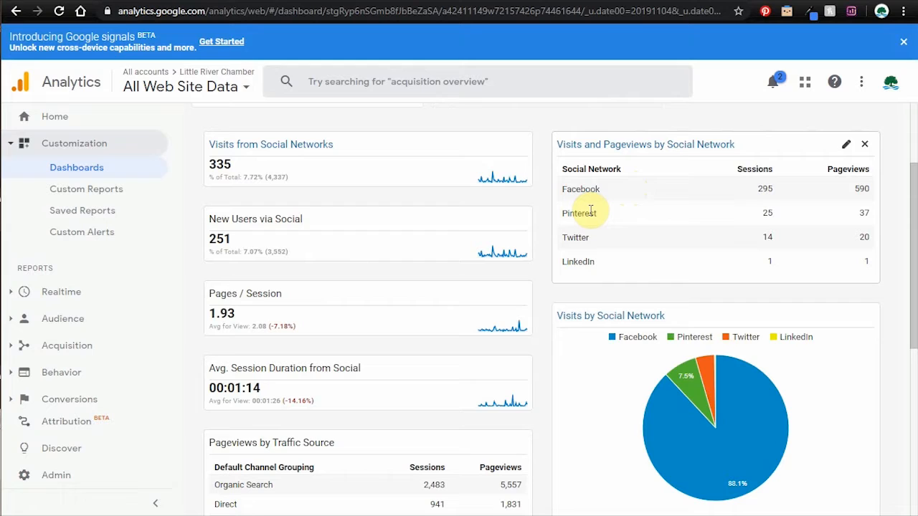
pyautogui.moveTo(555, 250)
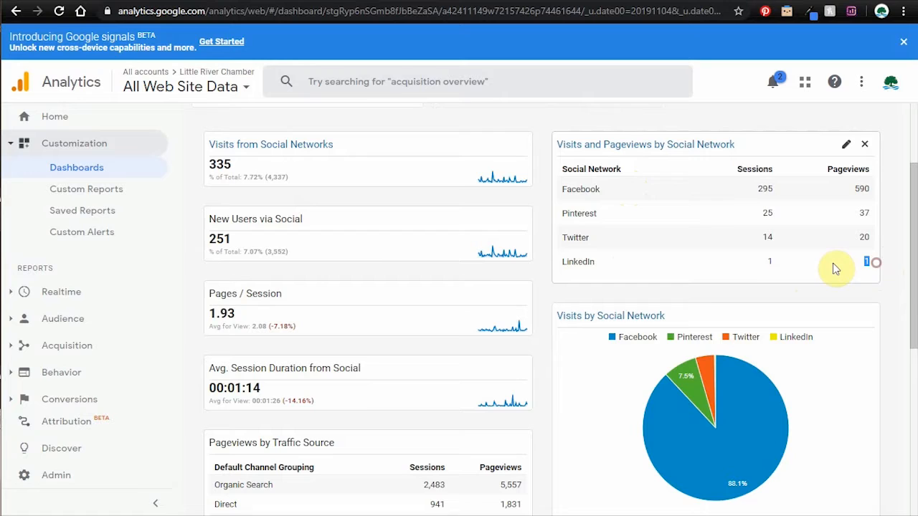
pyautogui.rightClick(561, 266)
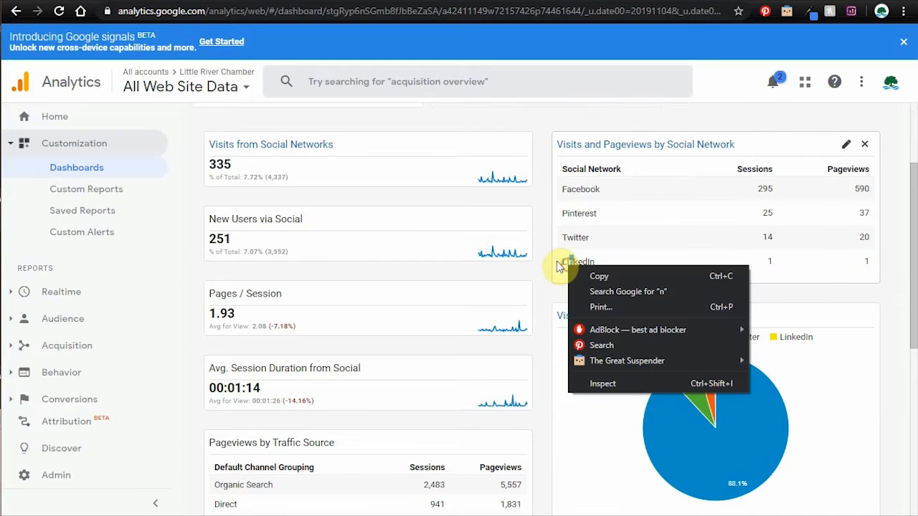
pyautogui.click(571, 294)
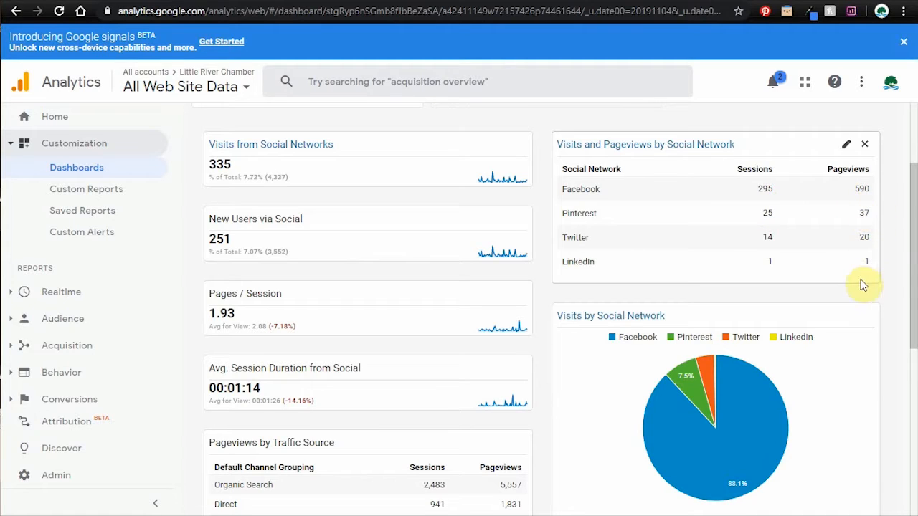
pyautogui.moveTo(857, 225)
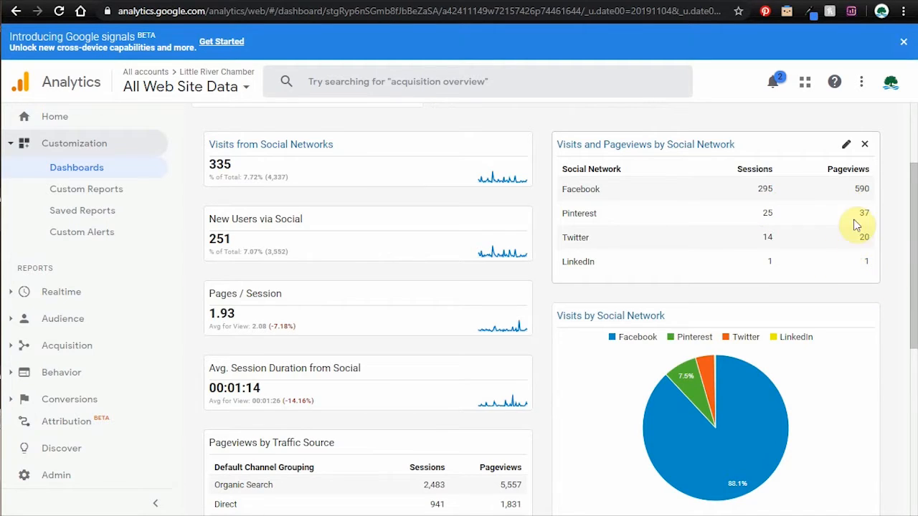
pyautogui.moveTo(859, 215)
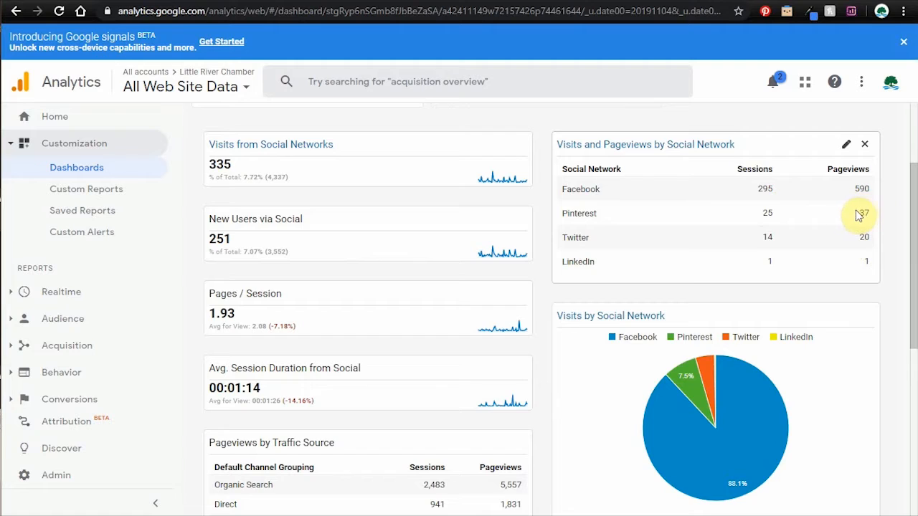
pyautogui.moveTo(844, 220)
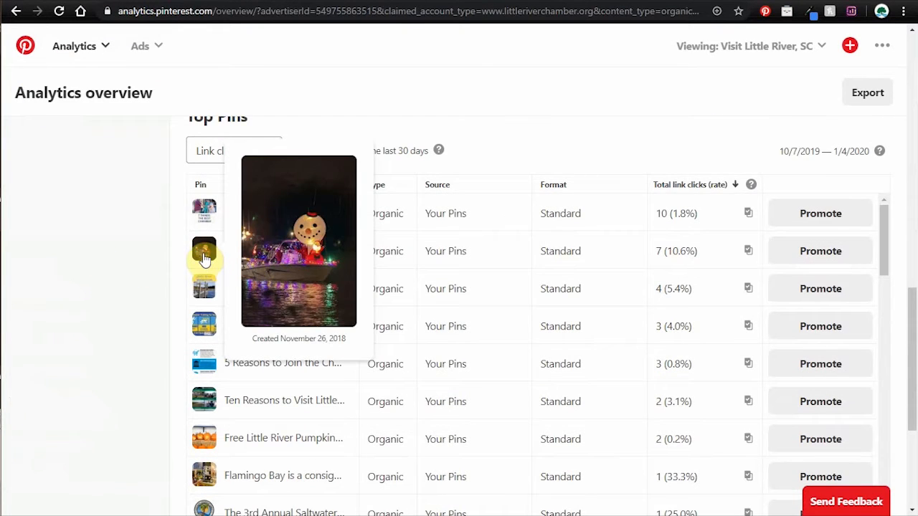
# Open the Flamingo Bay top pin, then go to the Visit Little River, SC profile
pyautogui.click(203, 251)
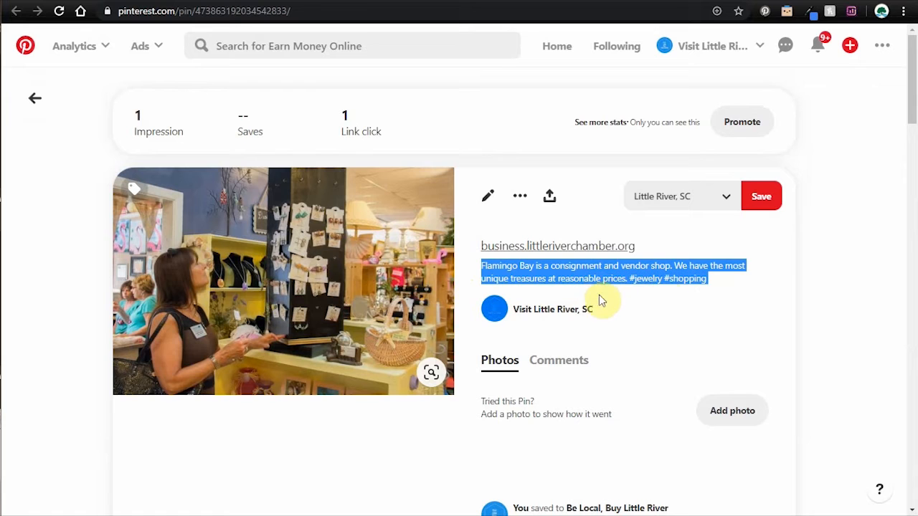
pyautogui.click(15, 16)
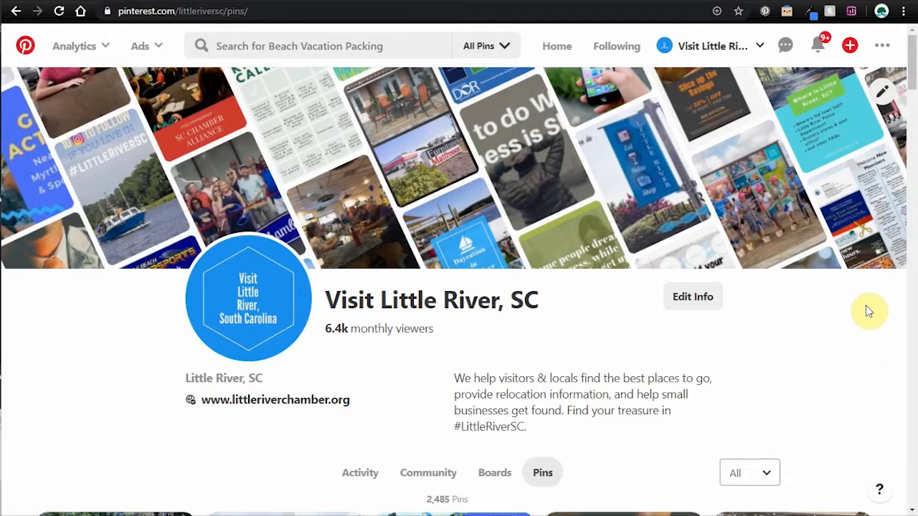
pyautogui.moveTo(841, 322)
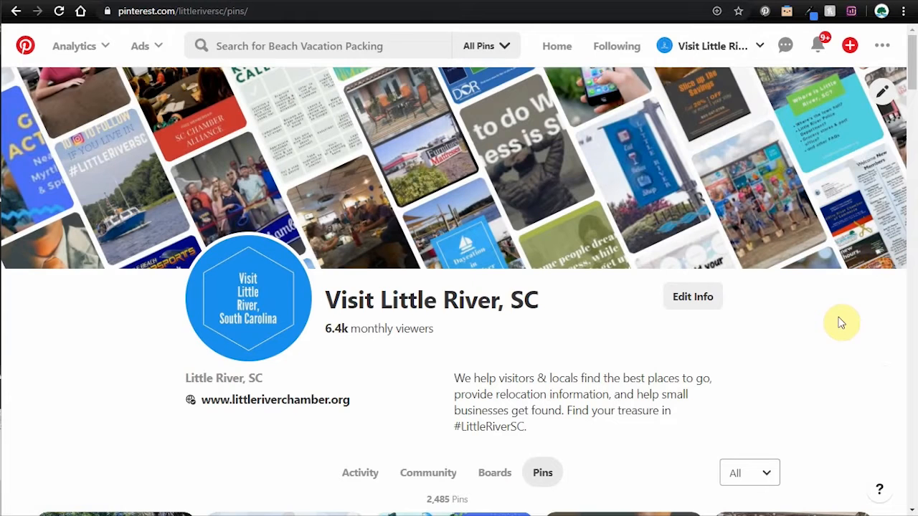
pyautogui.moveTo(824, 352)
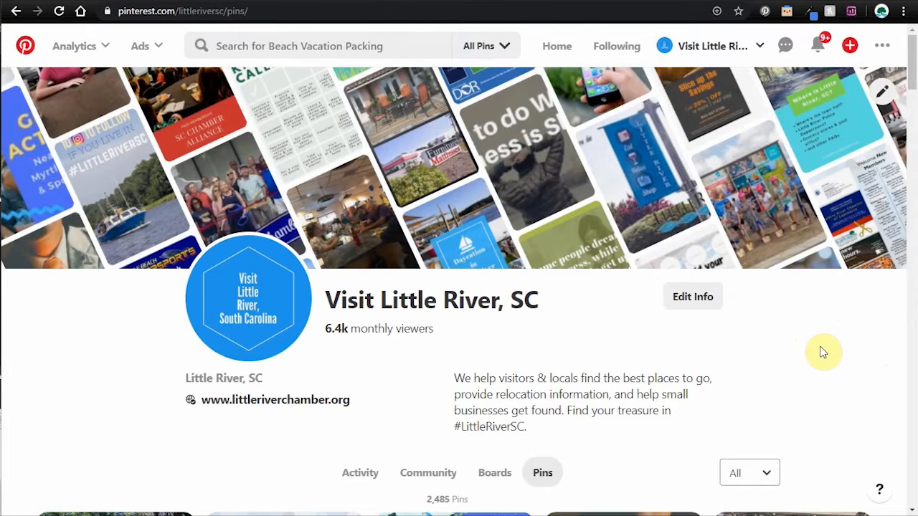
# Scroll through the Visit Little River, SC profile's 2,485 pins
pyautogui.scroll(-3)
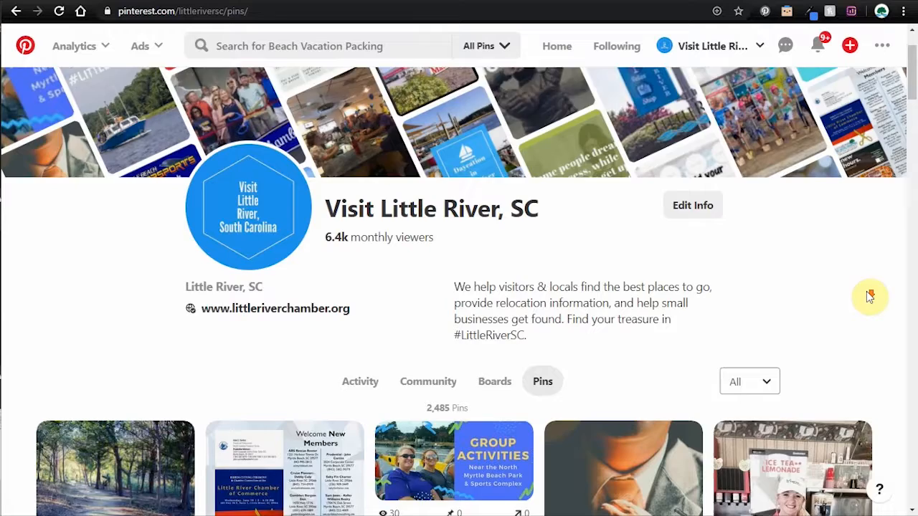
pyautogui.scroll(-3)
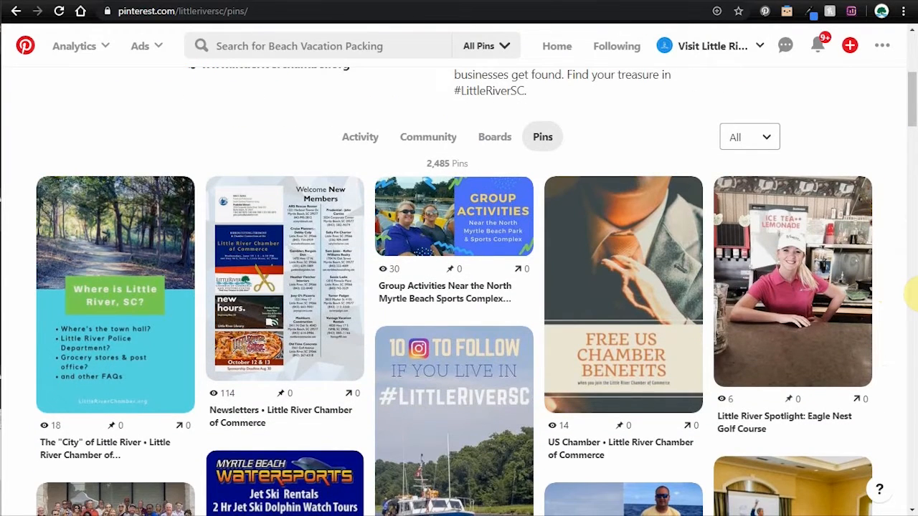
pyautogui.moveTo(900, 261)
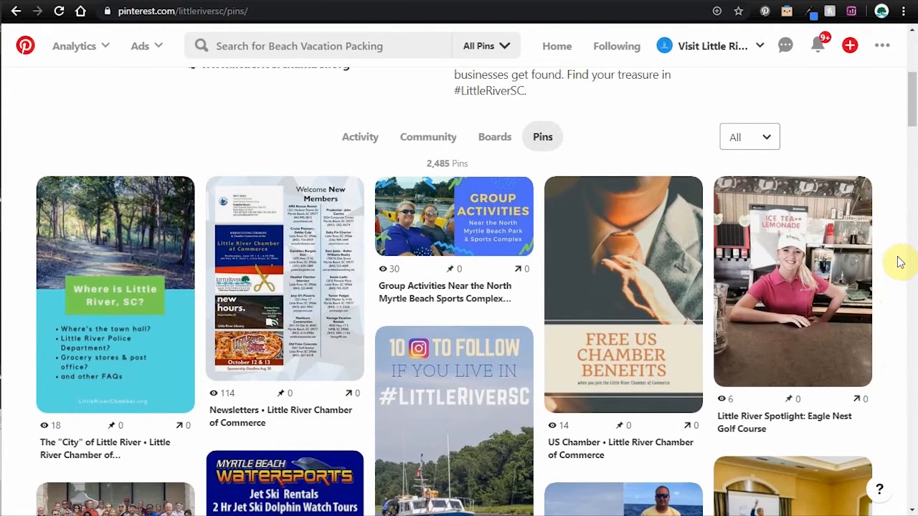
pyautogui.scroll(-3)
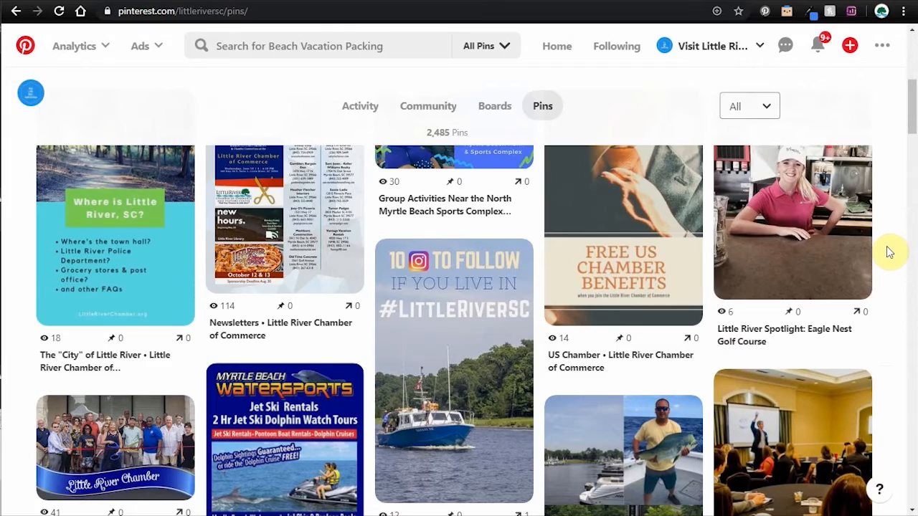
pyautogui.scroll(3)
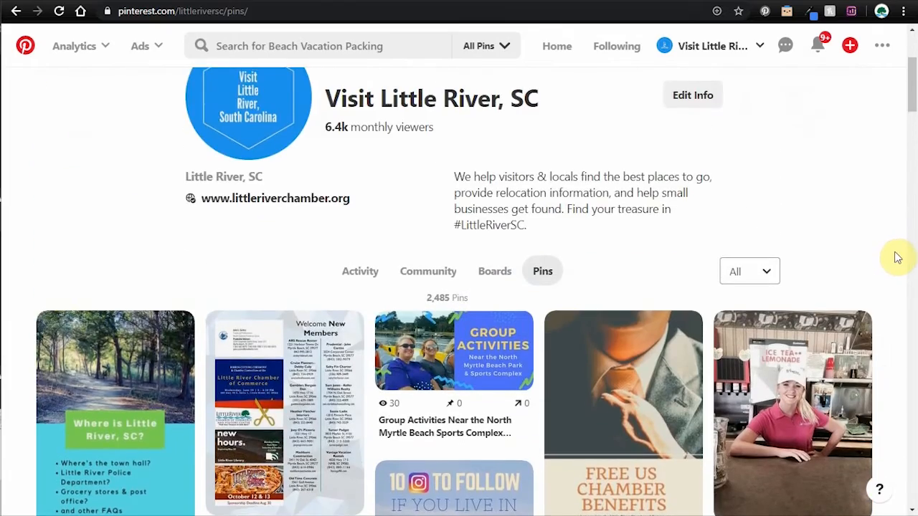
pyautogui.scroll(-3)
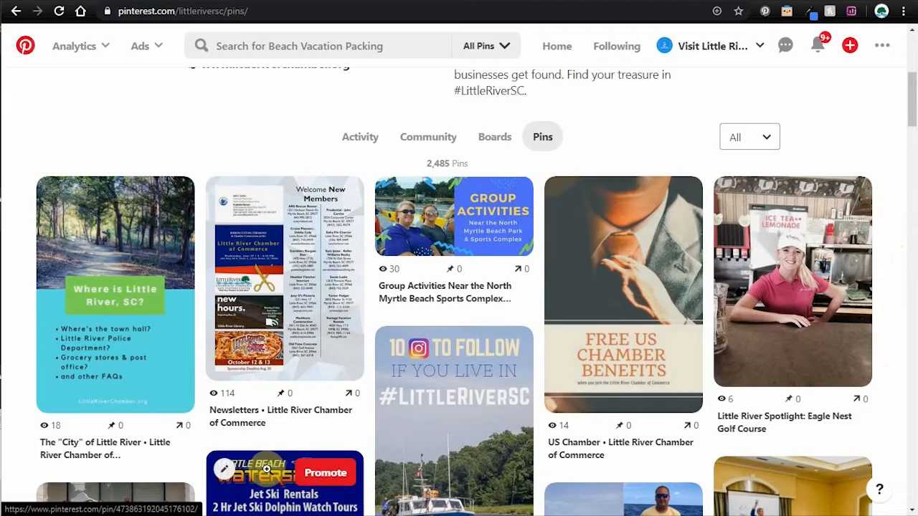
pyautogui.scroll(-3)
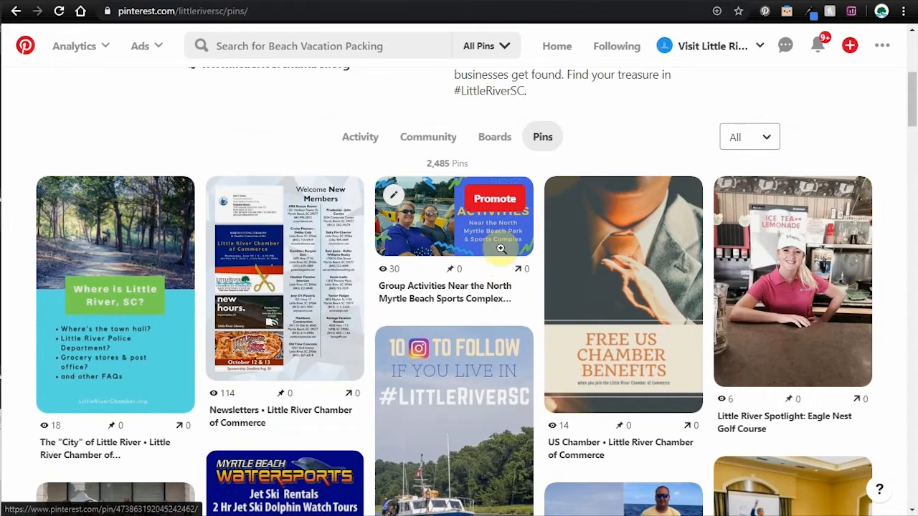
pyautogui.moveTo(503, 289)
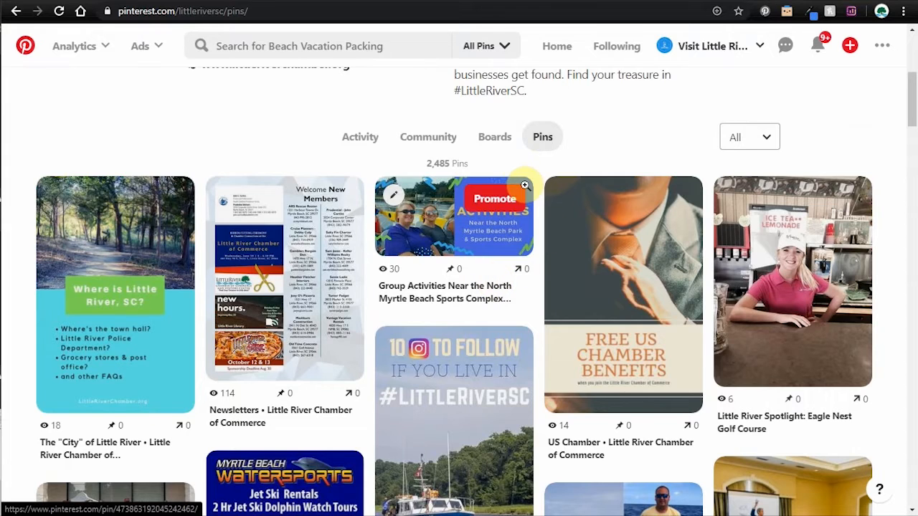
pyautogui.moveTo(414, 279)
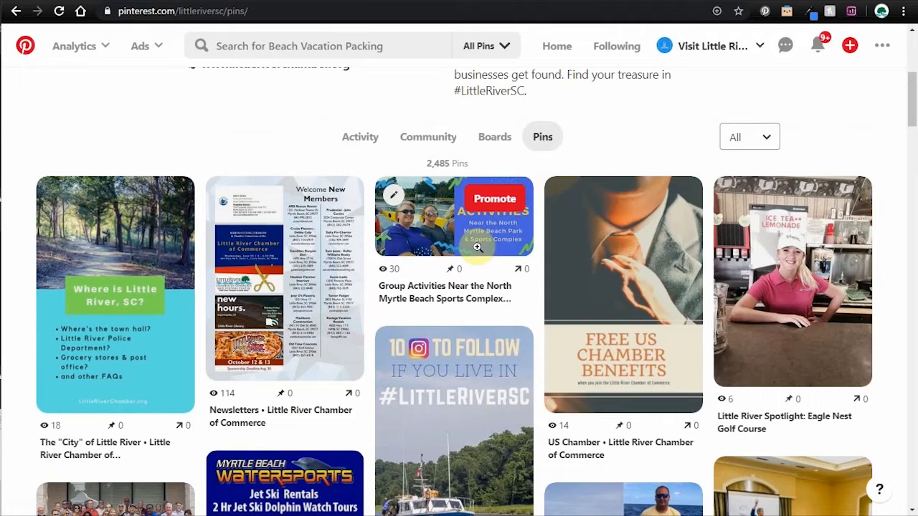
pyautogui.moveTo(497, 274)
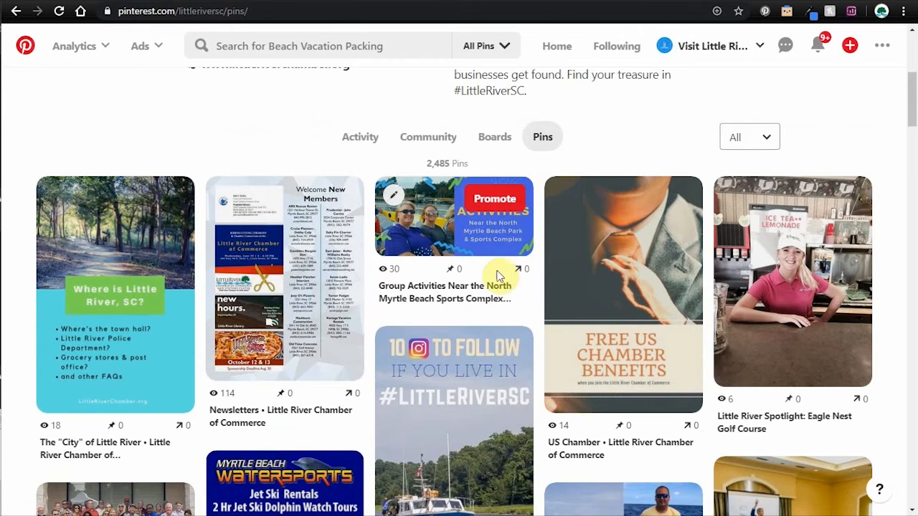
pyautogui.moveTo(611, 188)
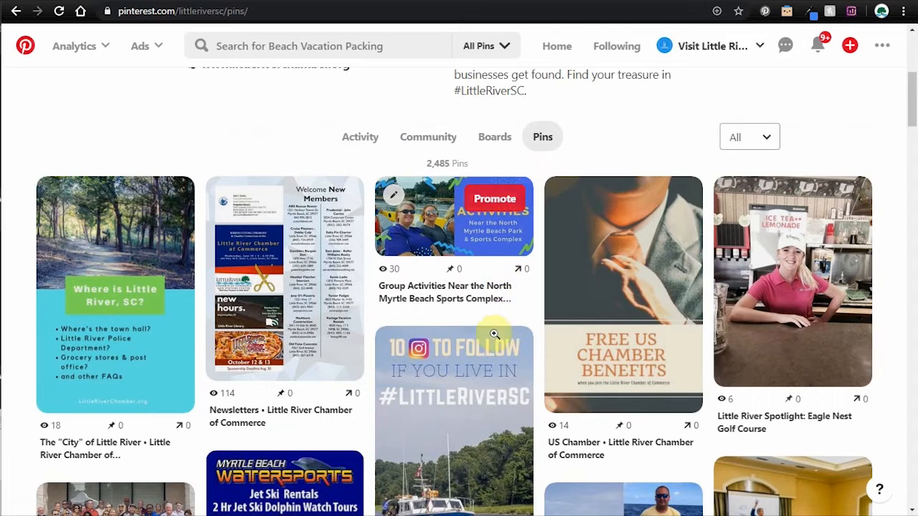
pyautogui.moveTo(656, 135)
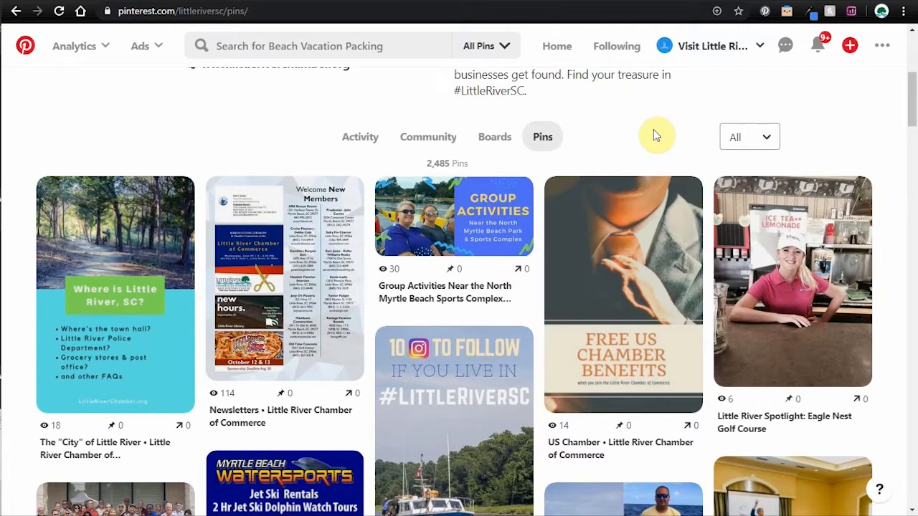
pyautogui.scroll(-3)
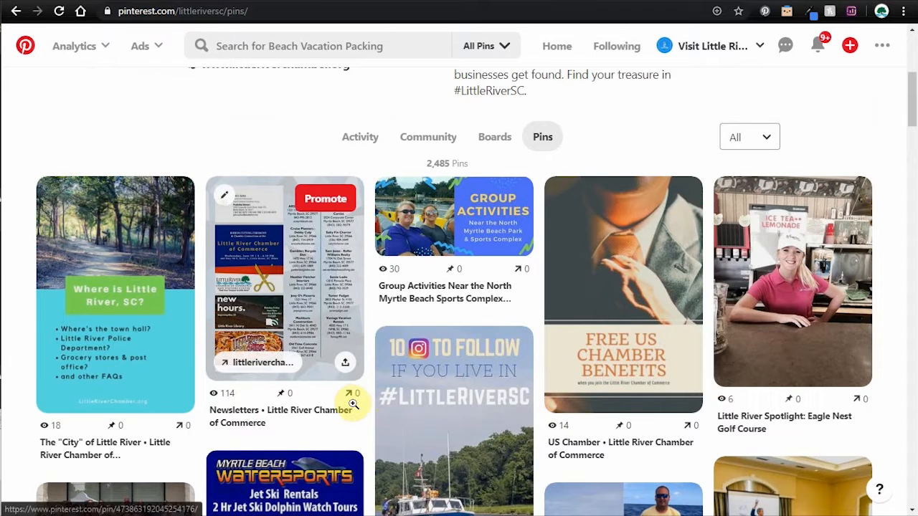
pyautogui.scroll(-3)
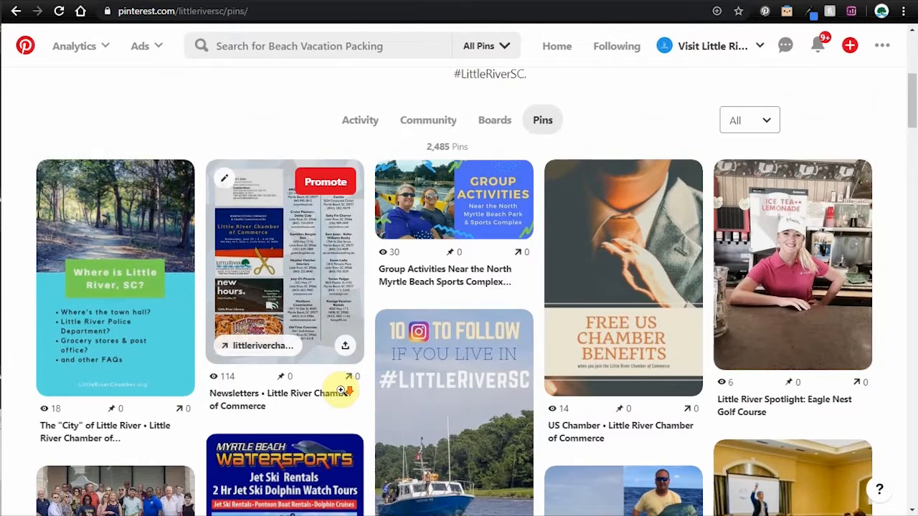
pyautogui.scroll(-3)
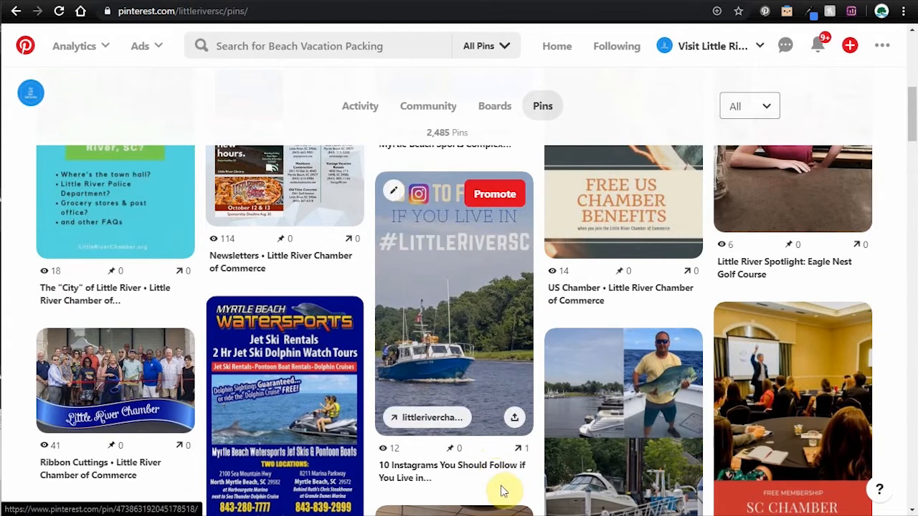
pyautogui.scroll(-3)
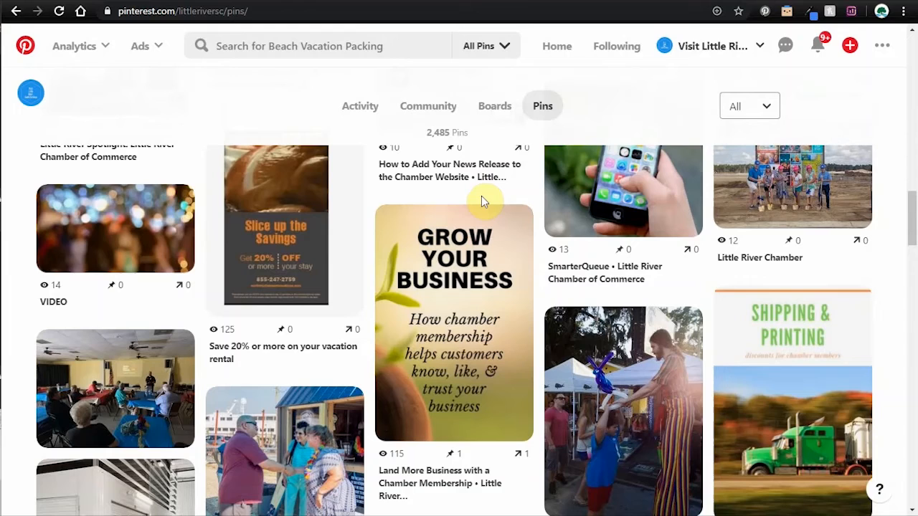
pyautogui.moveTo(482, 199)
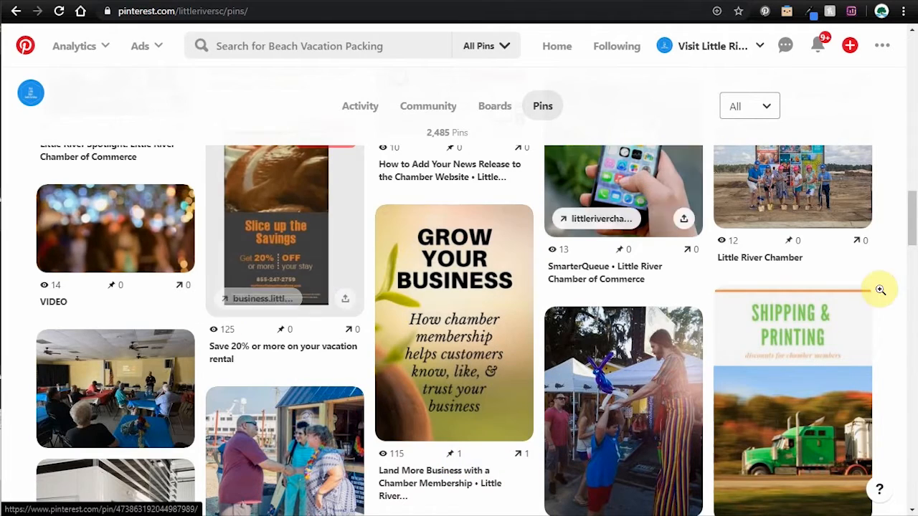
pyautogui.scroll(-3)
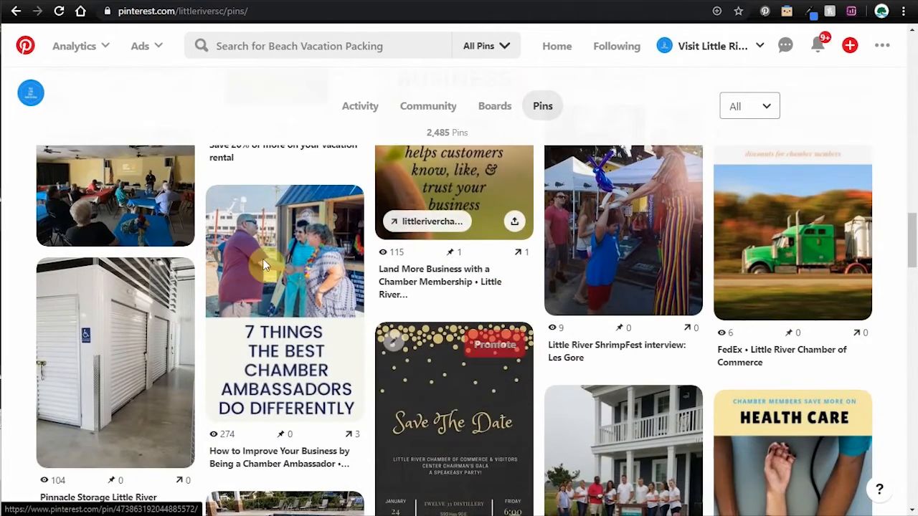
pyautogui.scroll(-3)
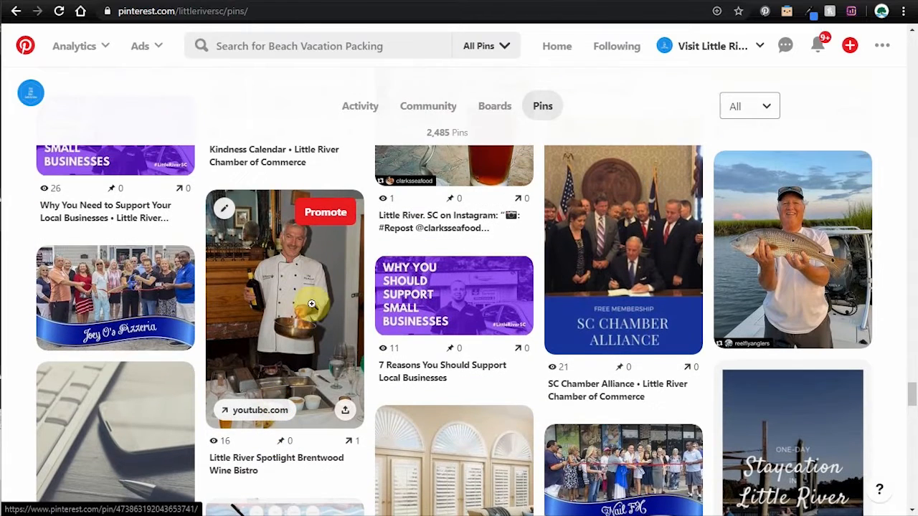
pyautogui.moveTo(345, 482)
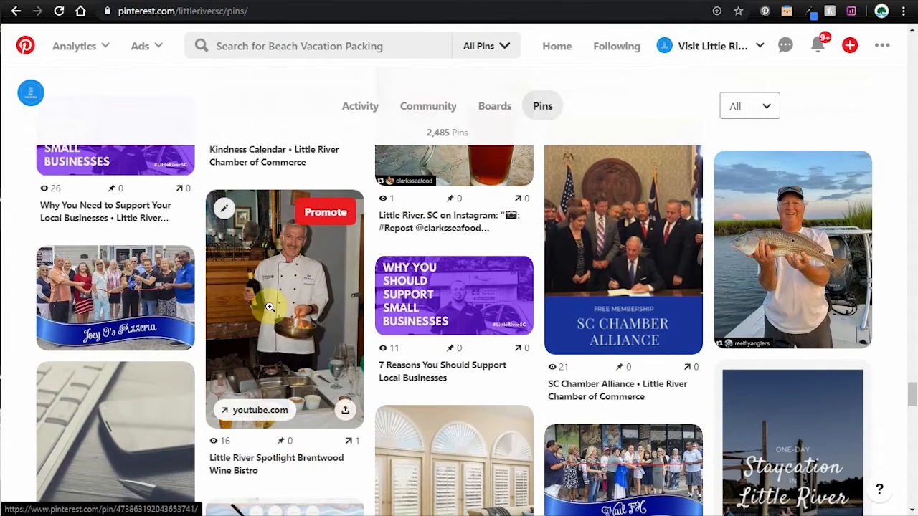
pyautogui.moveTo(274, 471)
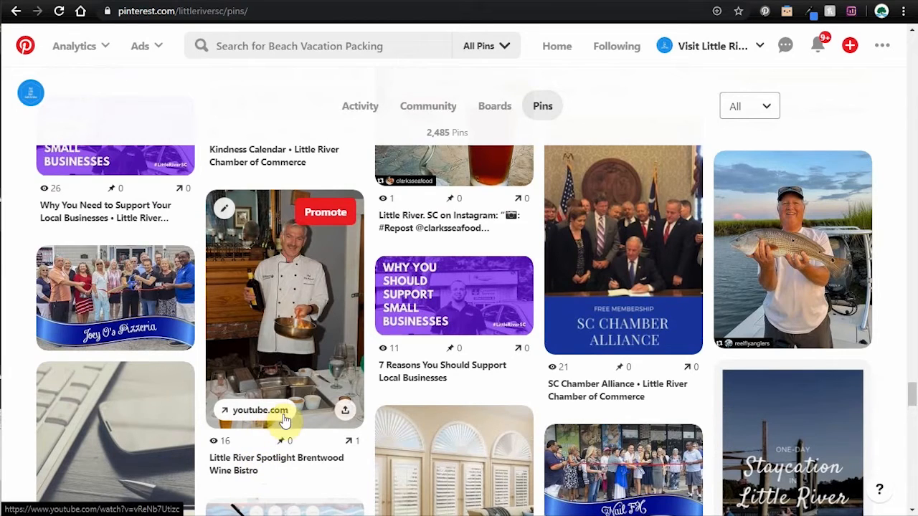
pyautogui.moveTo(264, 414)
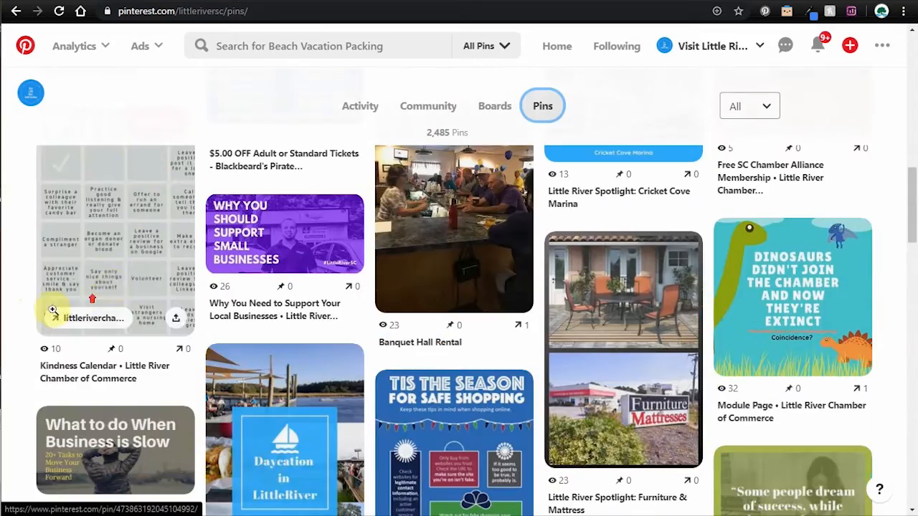
pyautogui.scroll(-3)
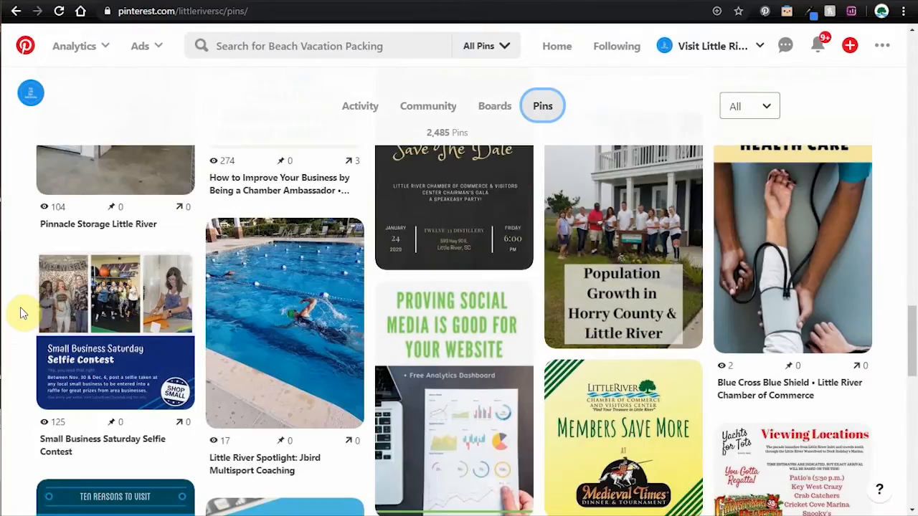
pyautogui.scroll(-3)
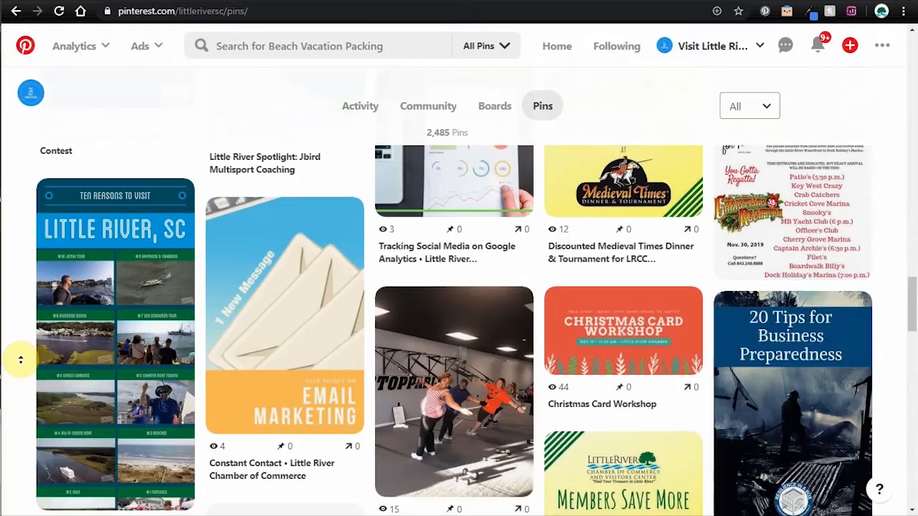
pyautogui.scroll(-3)
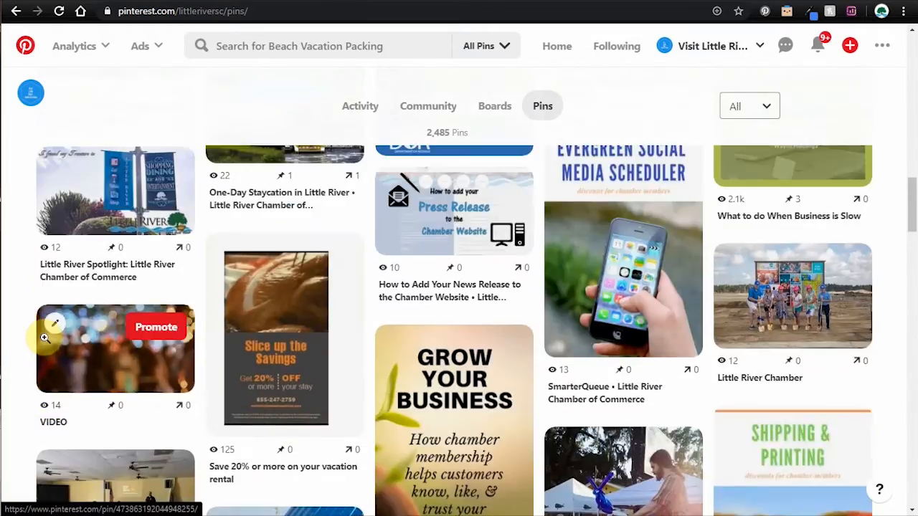
pyautogui.scroll(-3)
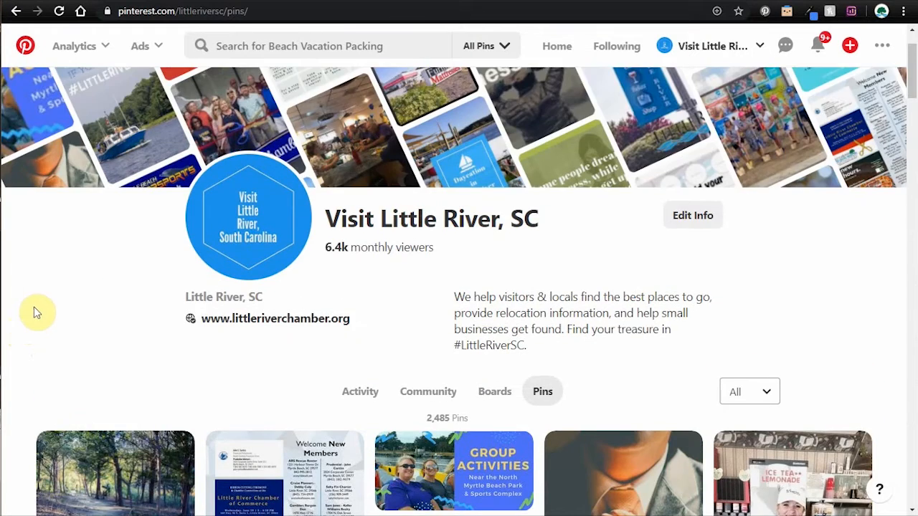
# Scroll down the profile's Boards tab to the Little River, SC board
pyautogui.scroll(-3)
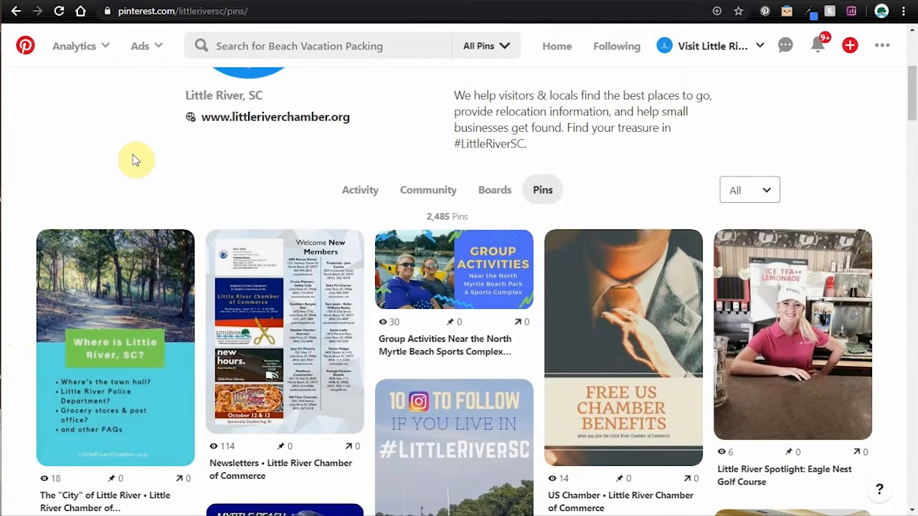
pyautogui.moveTo(217, 153)
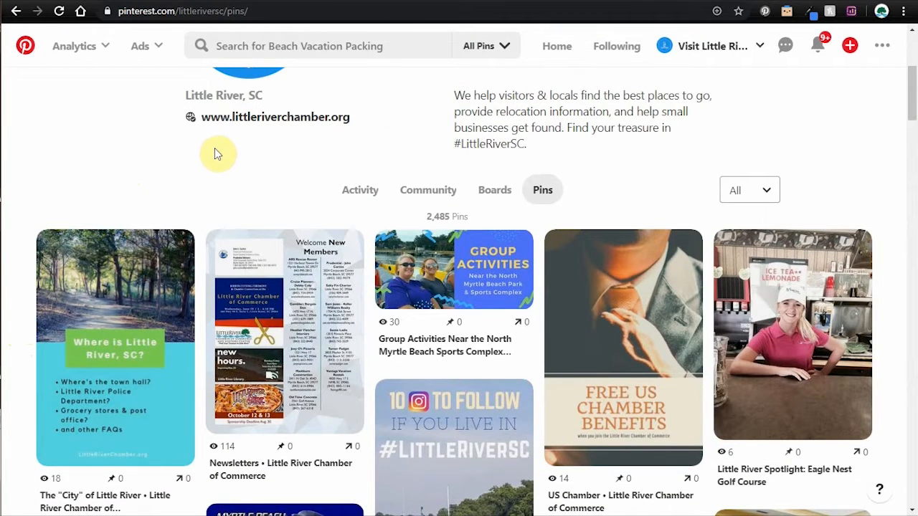
pyautogui.scroll(-3)
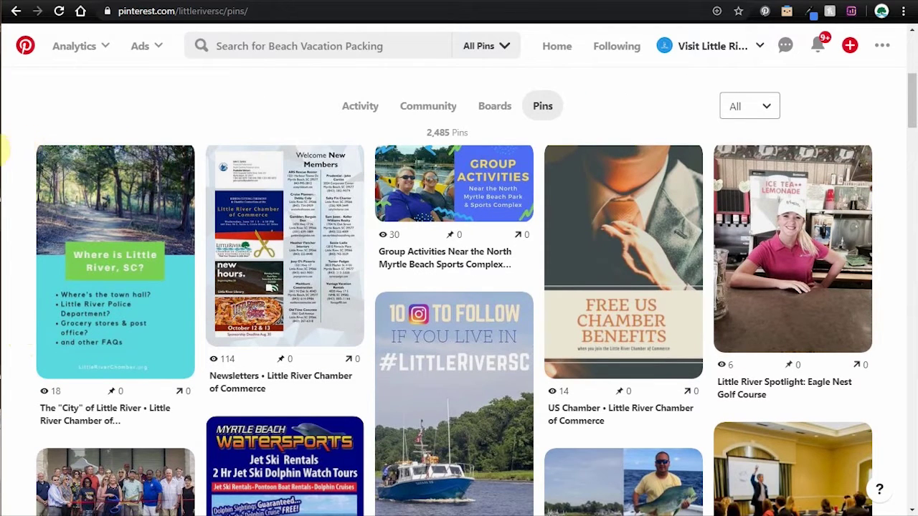
pyautogui.moveTo(18, 140)
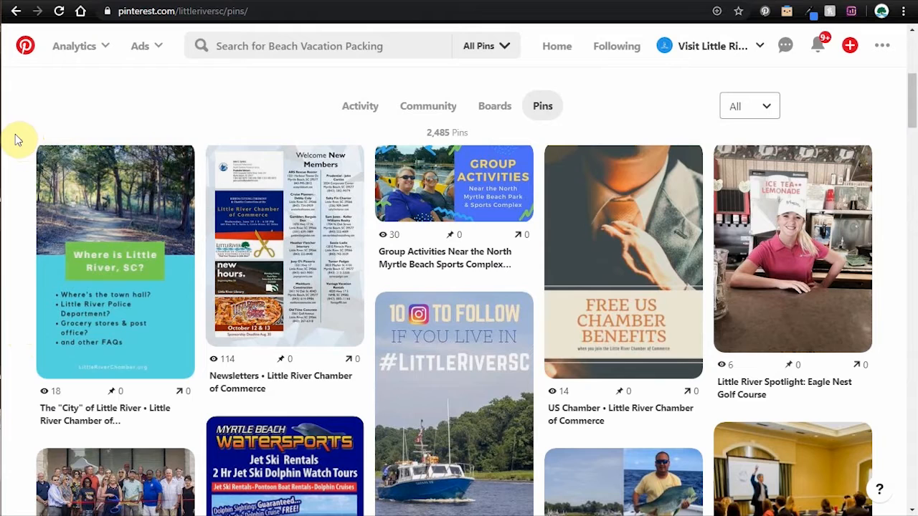
pyautogui.moveTo(44, 114)
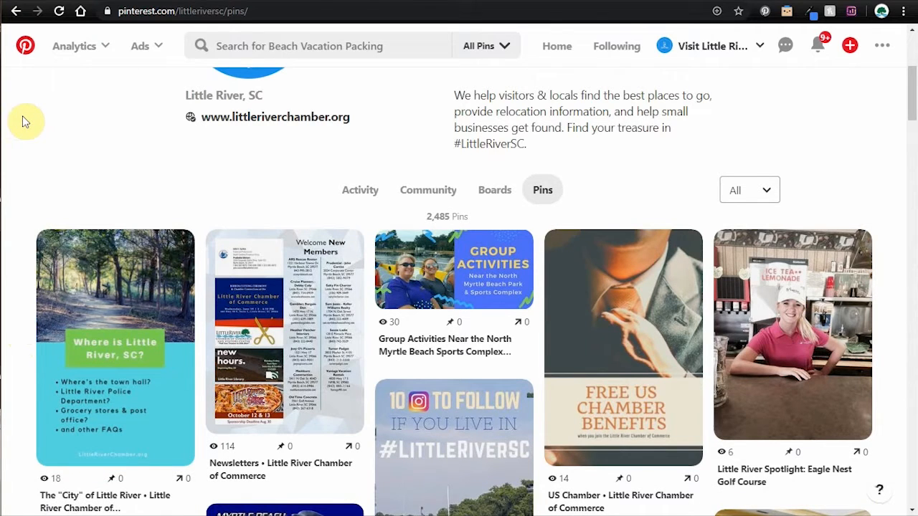
pyautogui.scroll(-3)
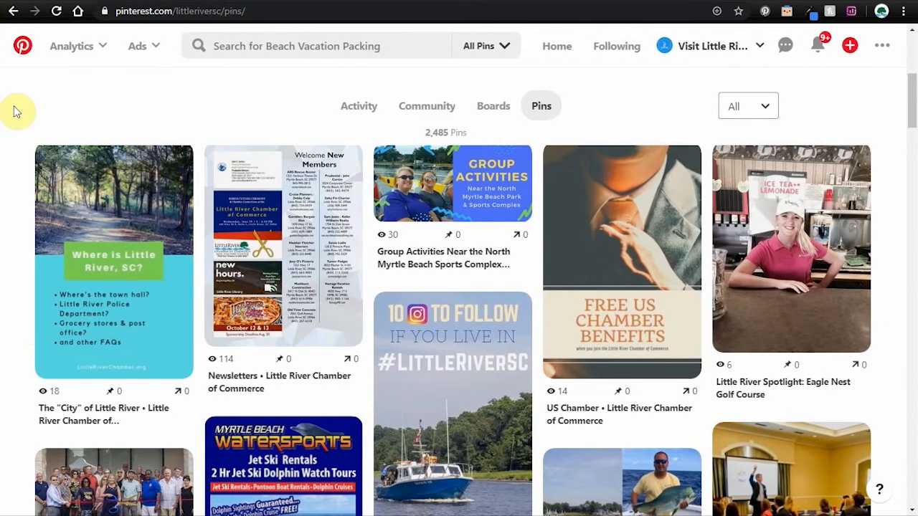
pyautogui.moveTo(468, 222)
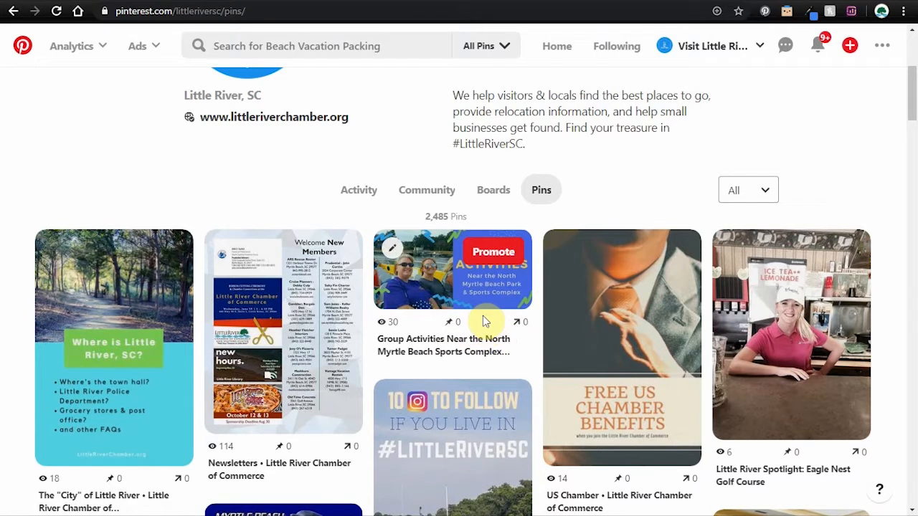
pyautogui.scroll(-3)
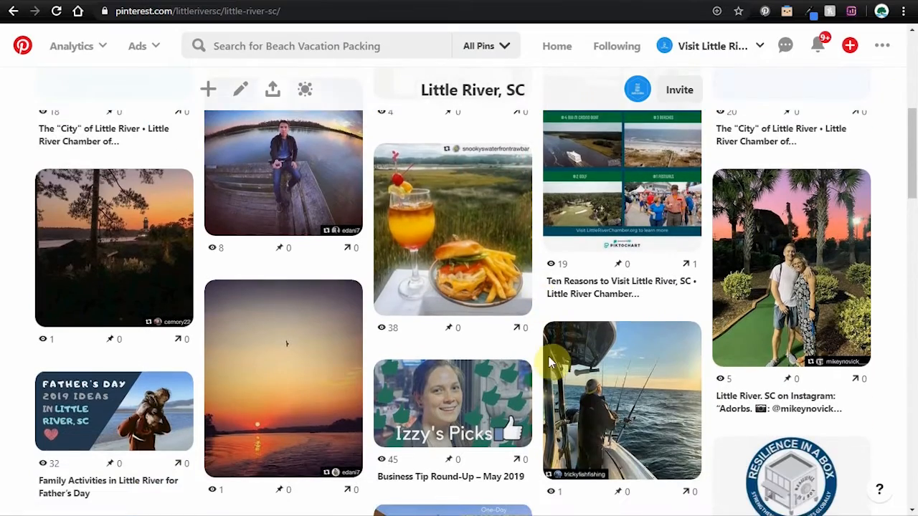
pyautogui.scroll(-3)
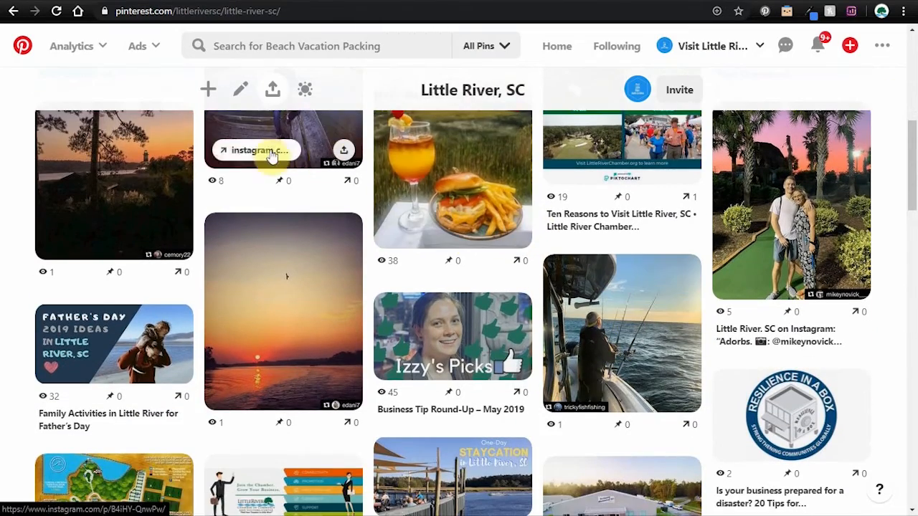
pyautogui.scroll(-3)
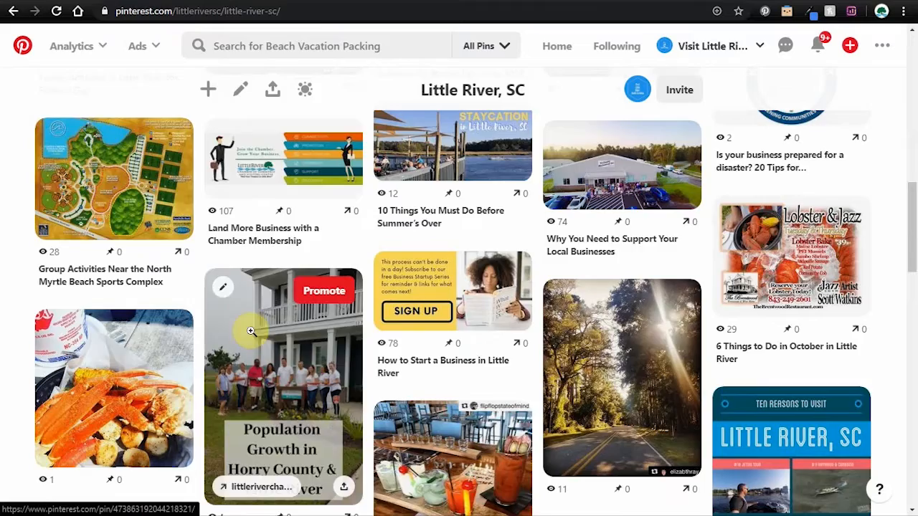
pyautogui.scroll(-3)
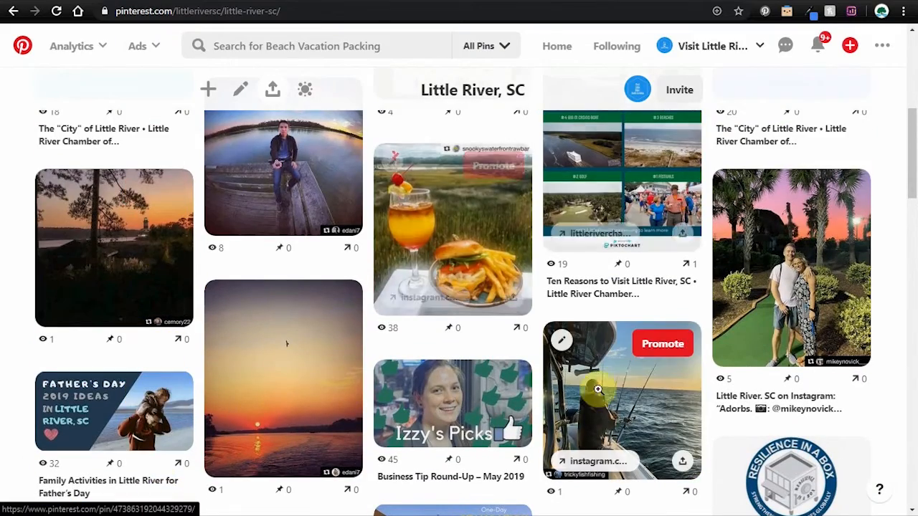
pyautogui.scroll(3)
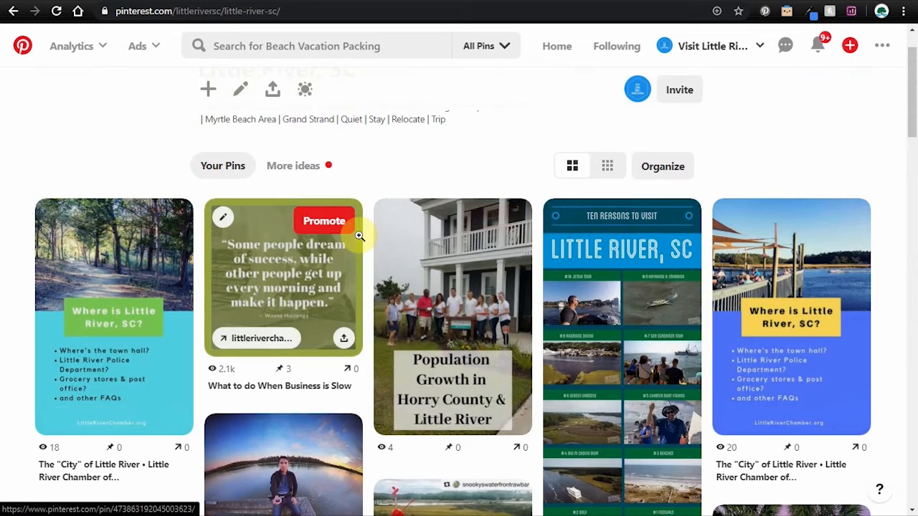
pyautogui.scroll(-3)
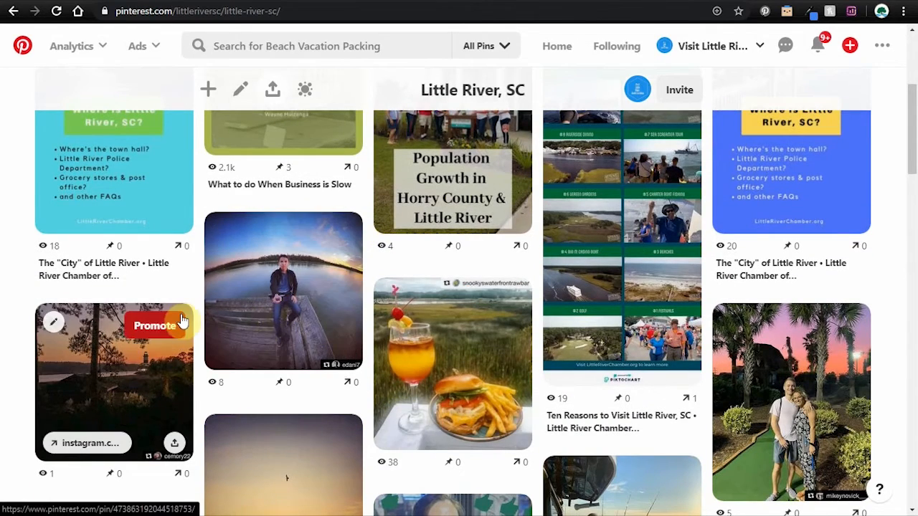
pyautogui.click(14, 14)
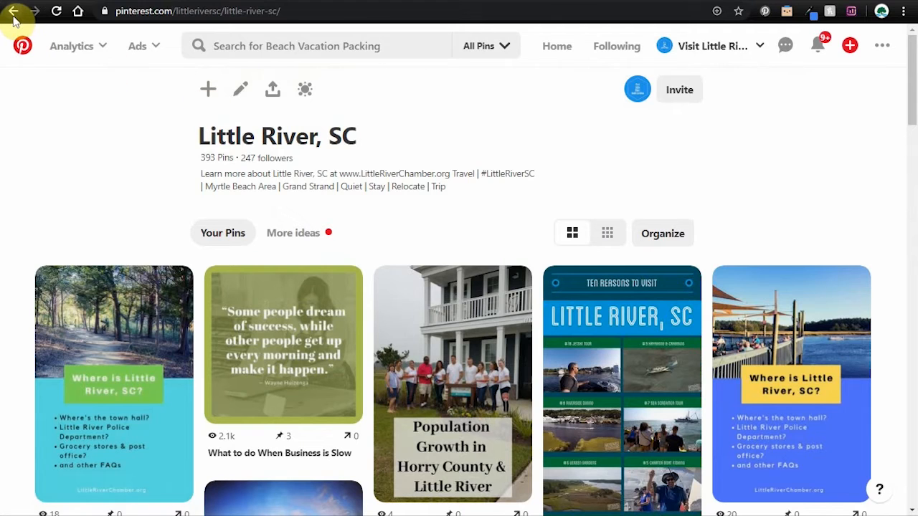
# Return to the Little River profile and scroll through its 16 boards
pyautogui.click(16, 16)
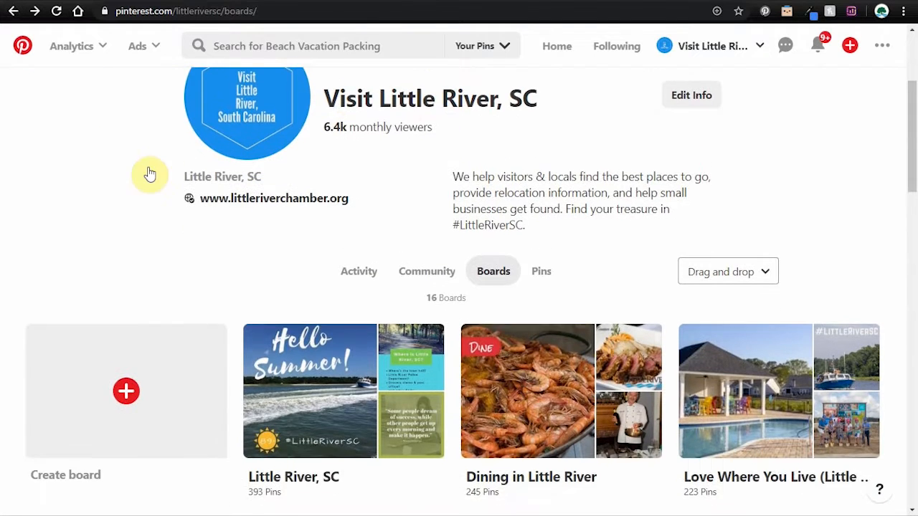
pyautogui.scroll(-3)
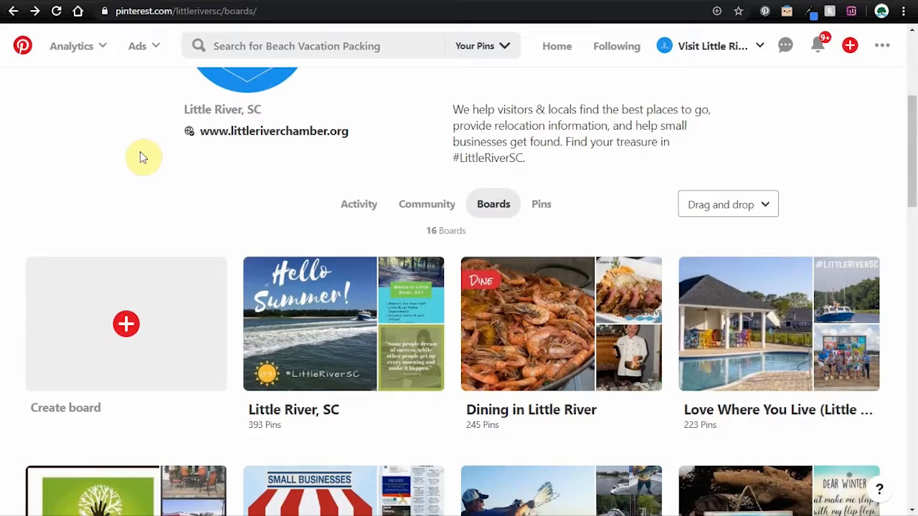
pyautogui.scroll(-3)
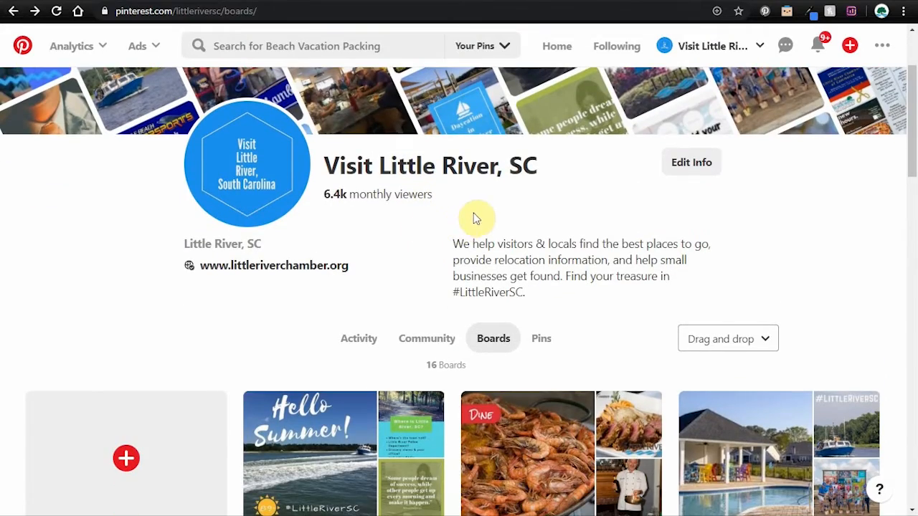
pyautogui.scroll(-3)
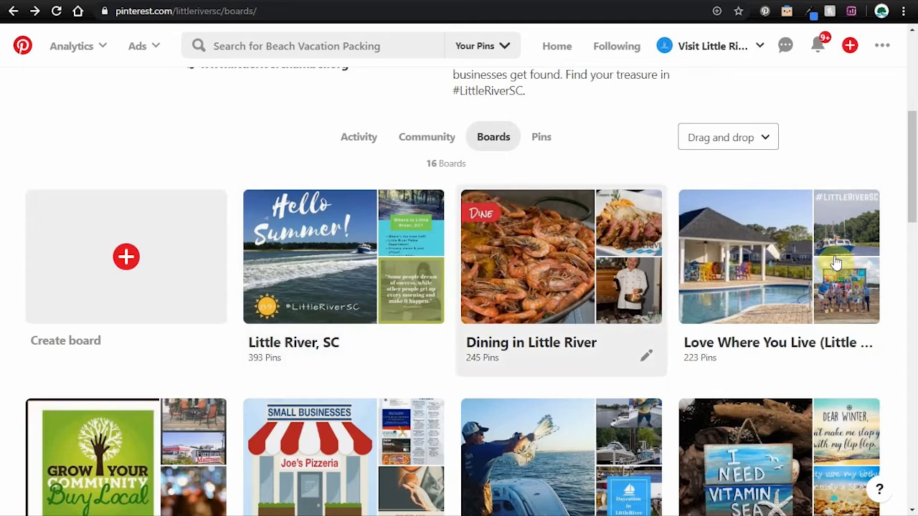
pyautogui.scroll(-3)
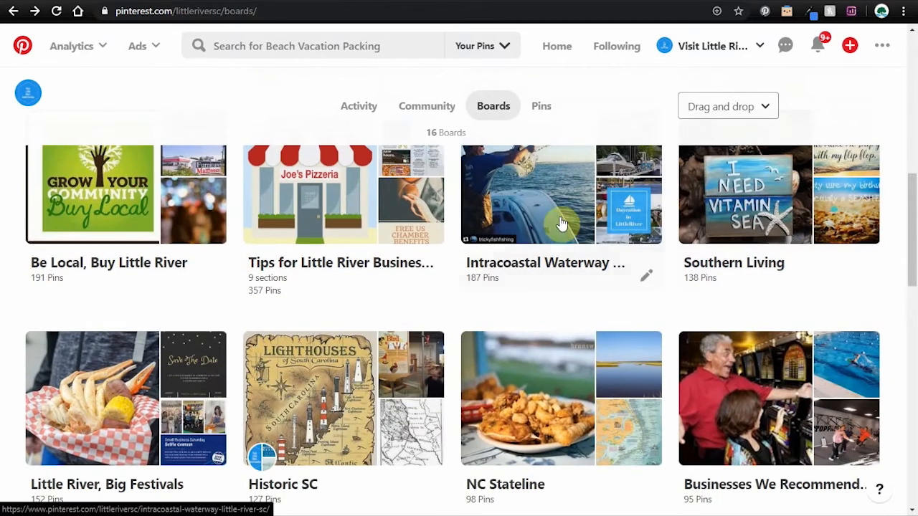
pyautogui.scroll(-3)
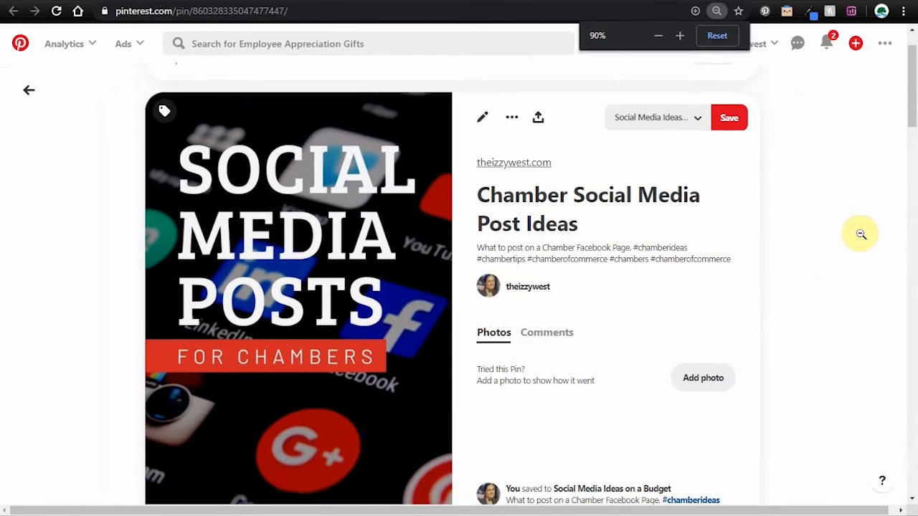
# Reset the browser zoom to normal size and scroll down the pin page
pyautogui.click(717, 36)
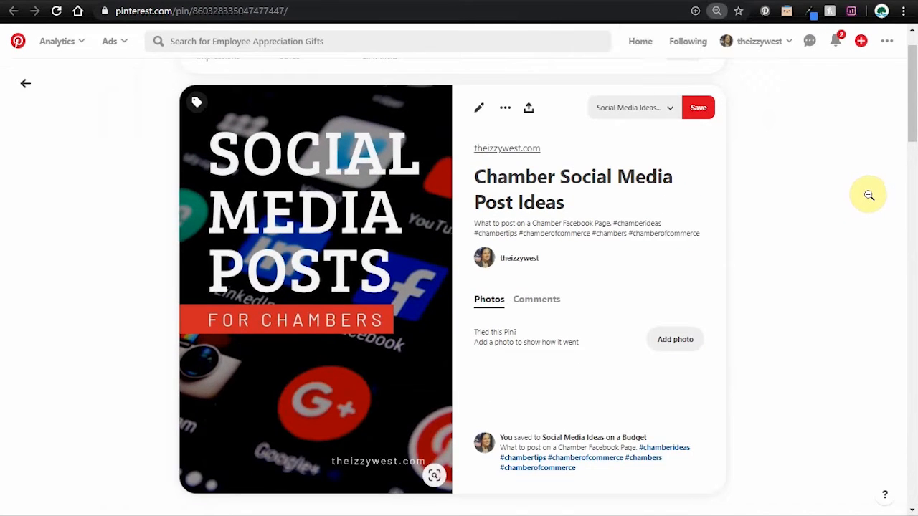
pyautogui.moveTo(786, 205)
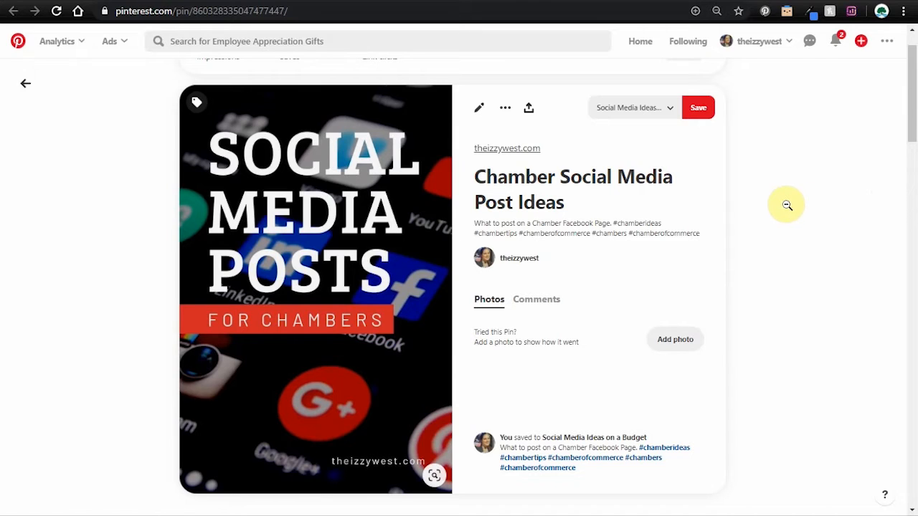
pyautogui.moveTo(715, 253)
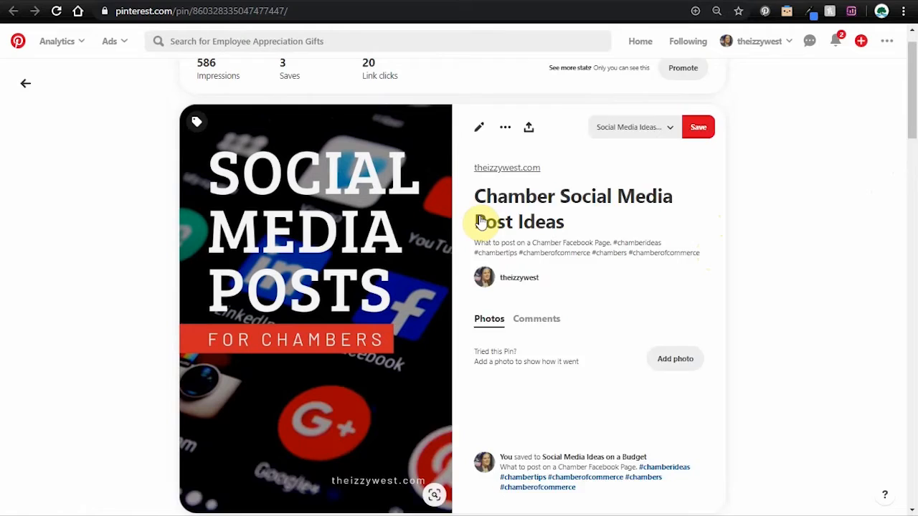
pyautogui.scroll(-3)
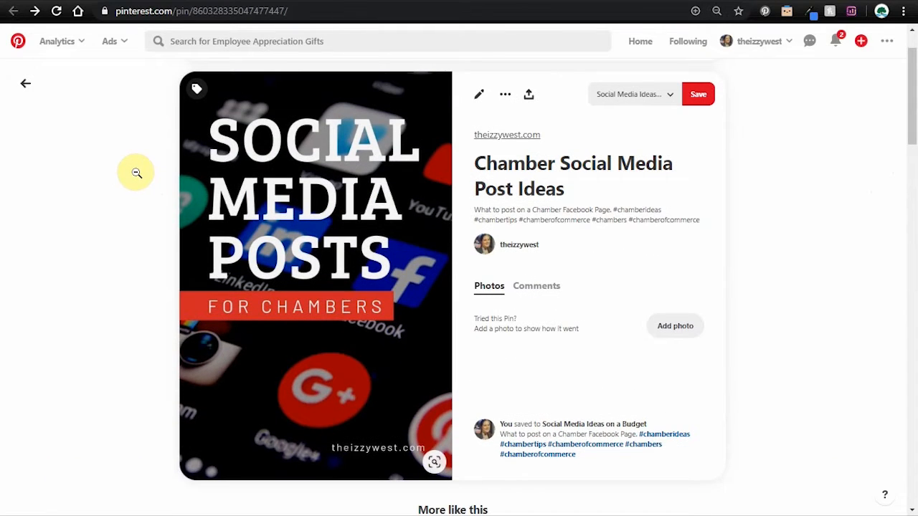
pyautogui.moveTo(182, 132)
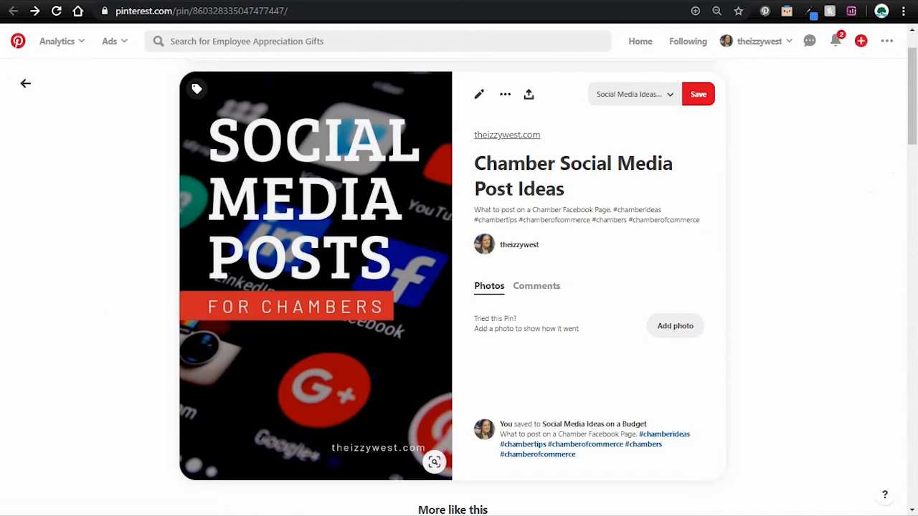
pyautogui.moveTo(609, 156)
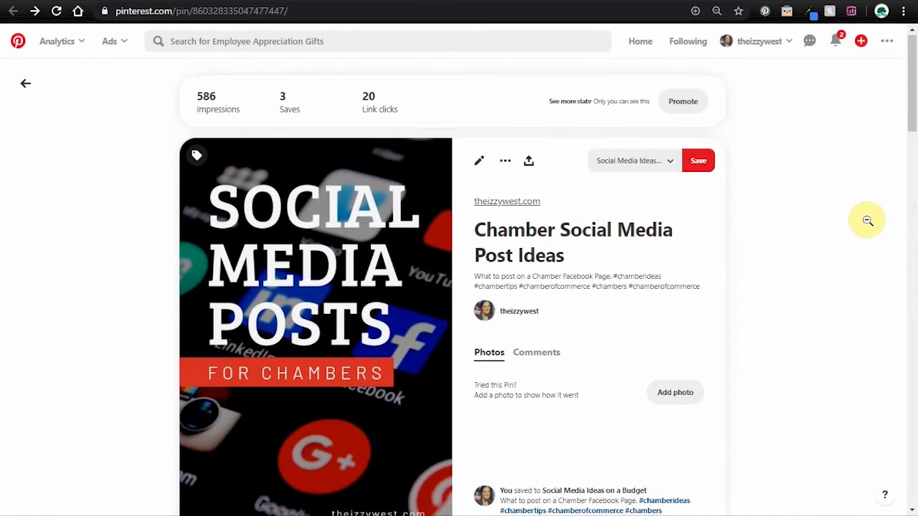
pyautogui.scroll(-3)
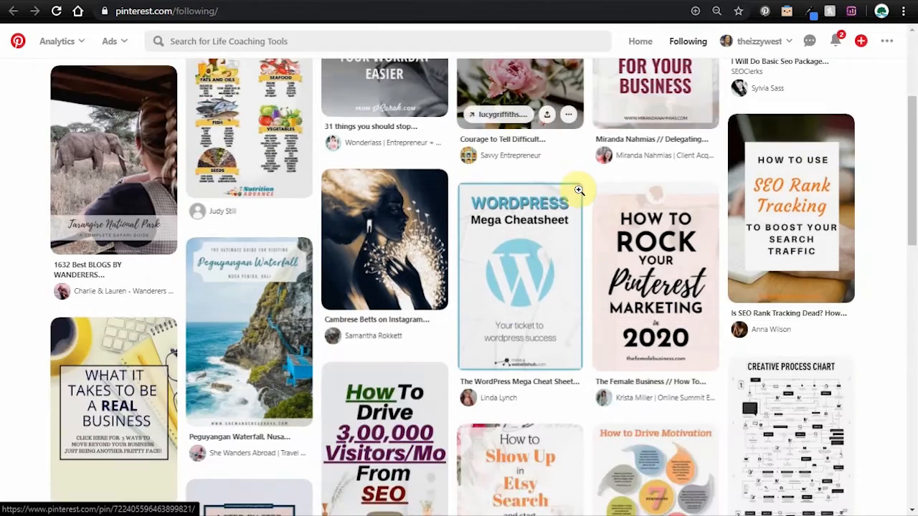
# Scroll through the Following feed of pins from followed accounts
pyautogui.scroll(3)
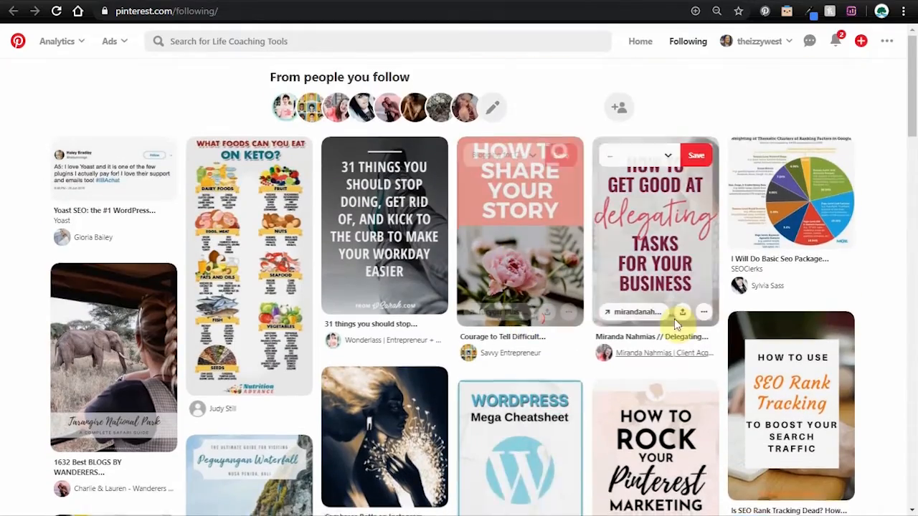
pyautogui.scroll(-3)
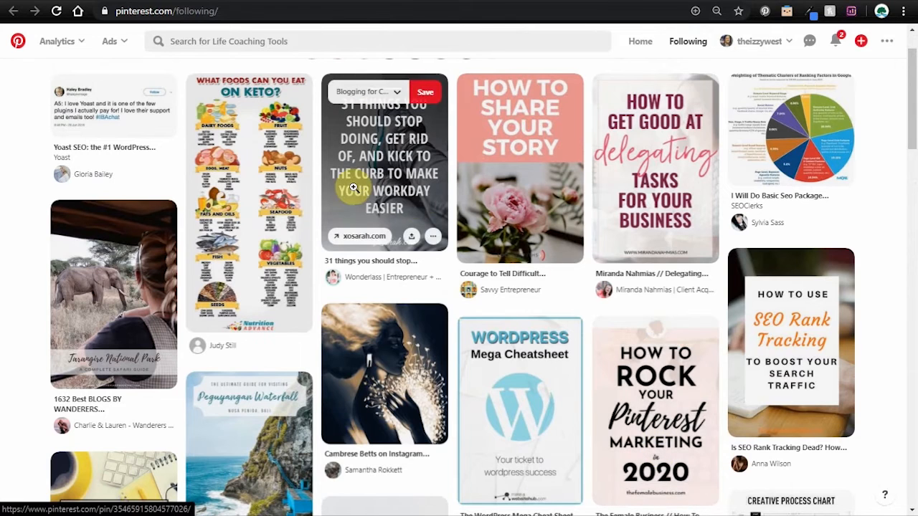
pyautogui.scroll(-3)
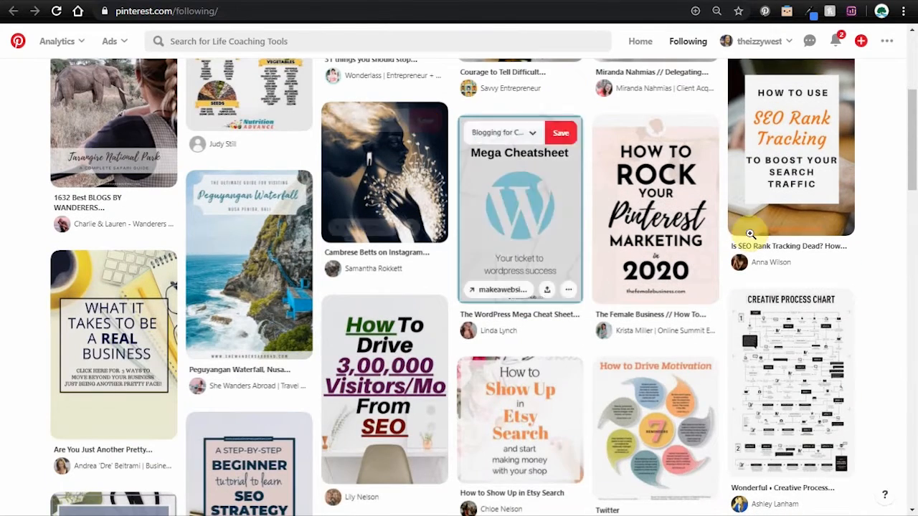
pyautogui.scroll(-3)
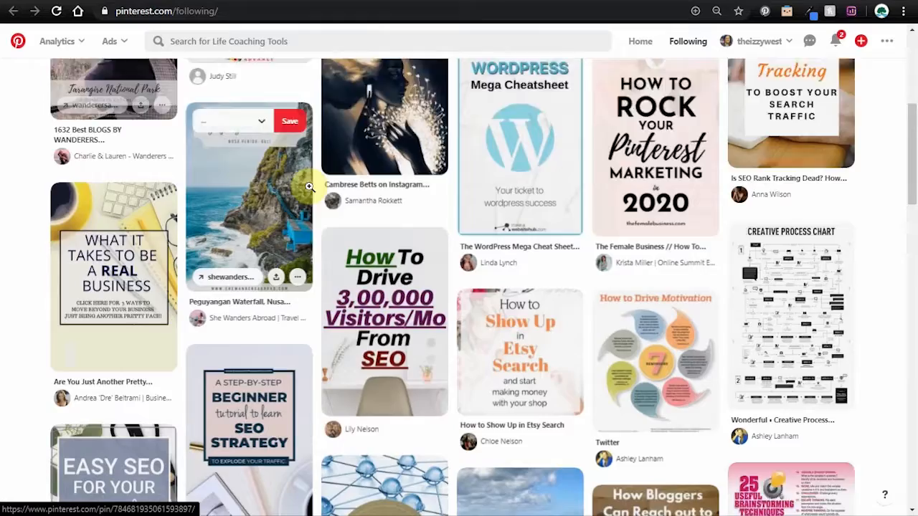
pyautogui.scroll(-3)
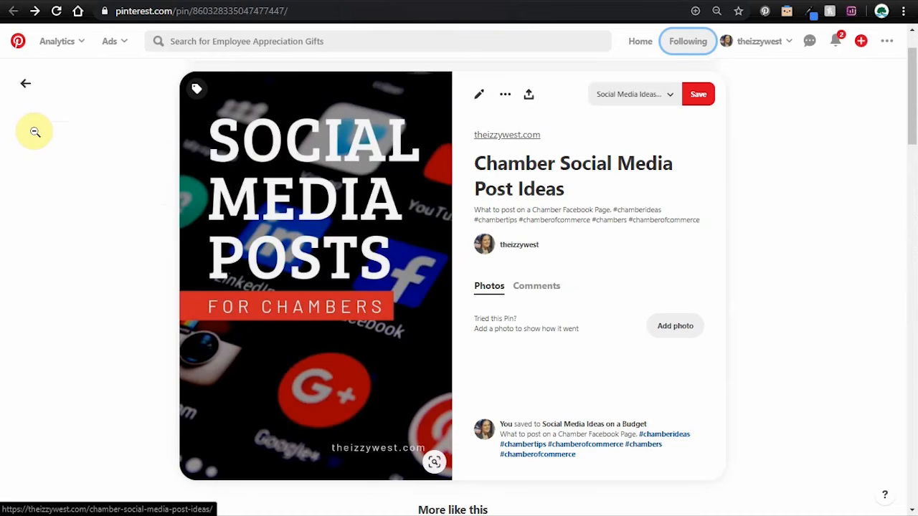
pyautogui.moveTo(859, 240)
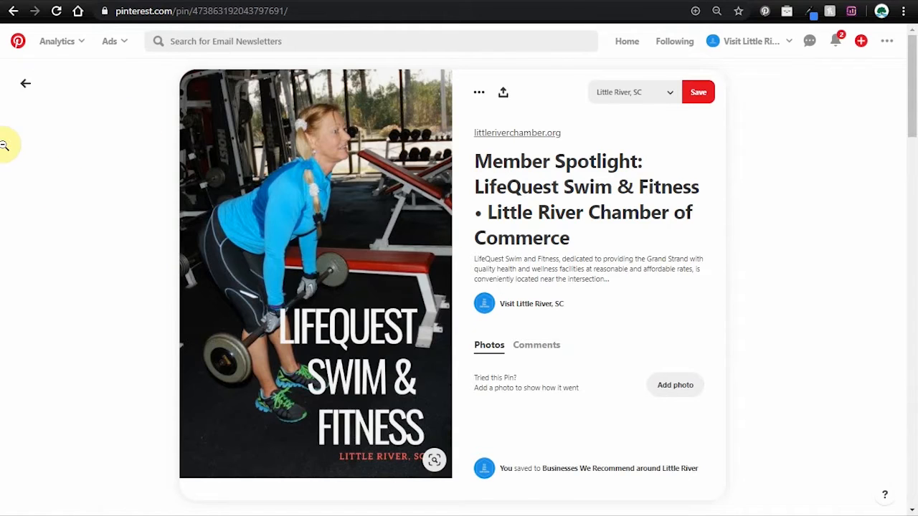
pyautogui.moveTo(242, 122)
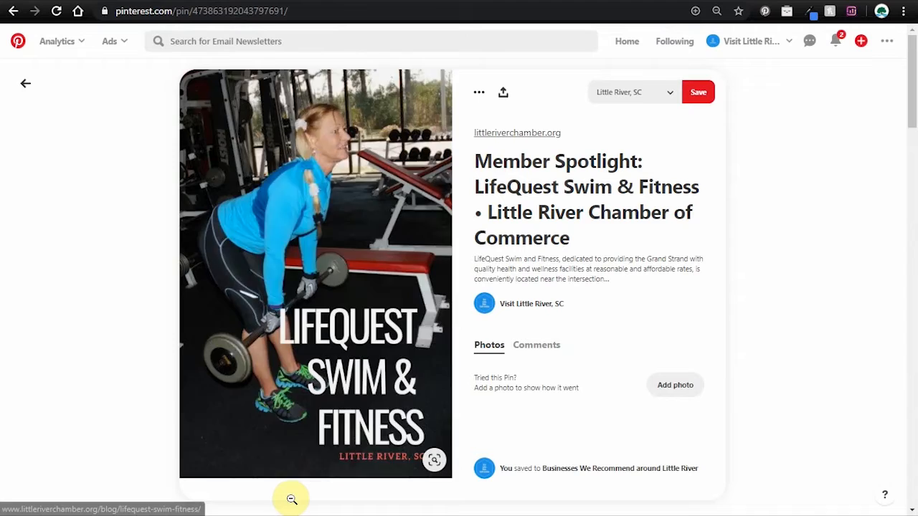
pyautogui.moveTo(897, 292)
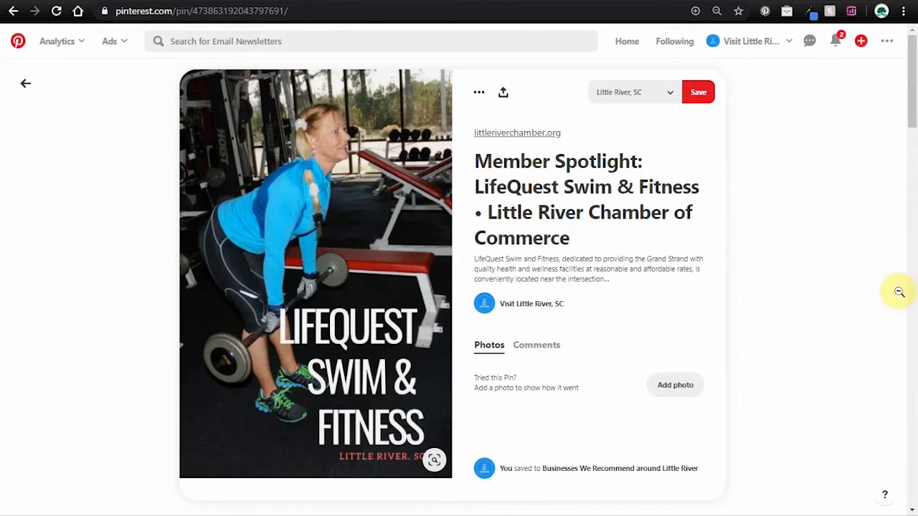
pyautogui.moveTo(831, 286)
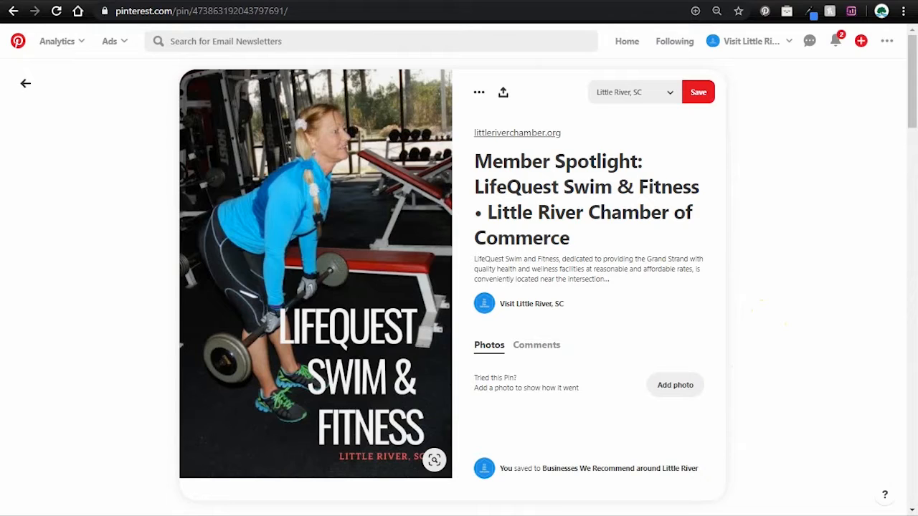
pyautogui.moveTo(629, 375)
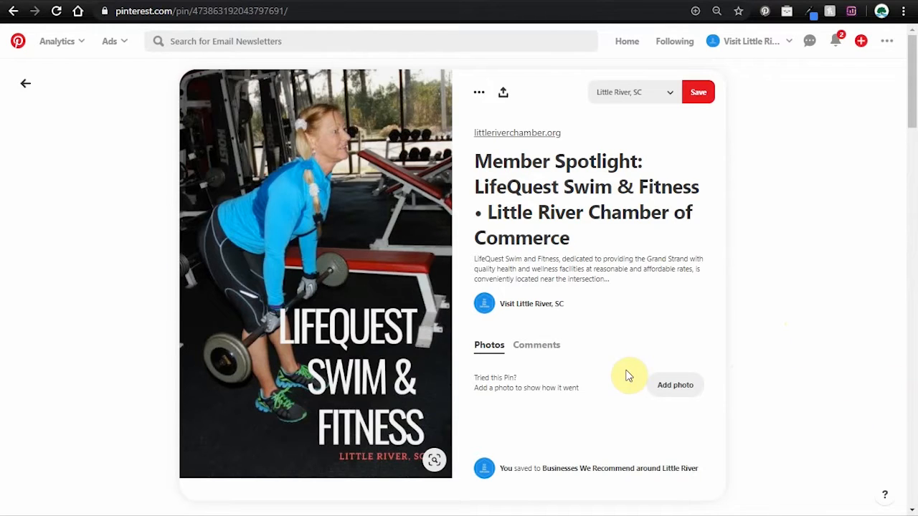
pyautogui.moveTo(338, 342)
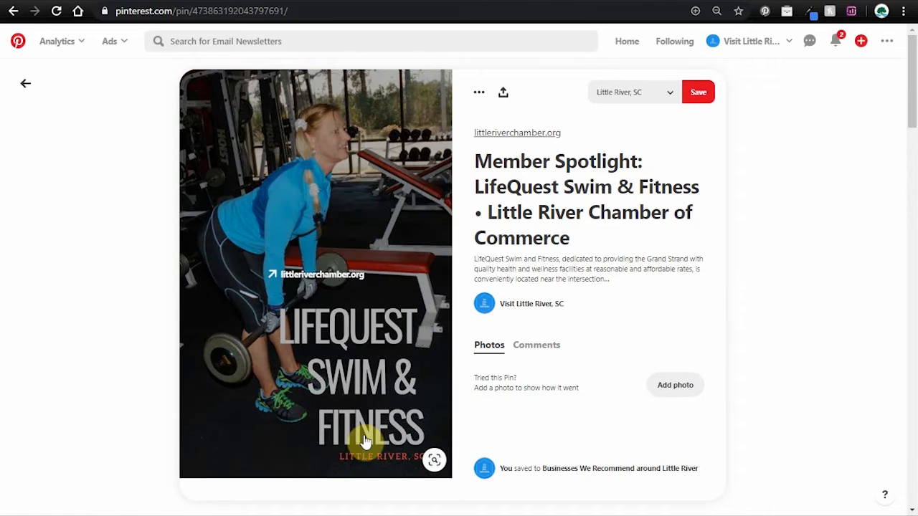
pyautogui.moveTo(387, 470)
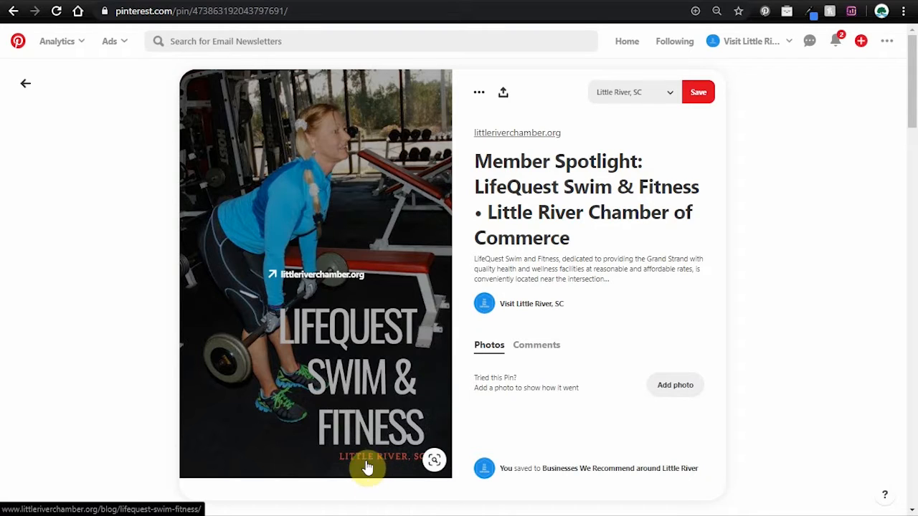
pyautogui.moveTo(389, 468)
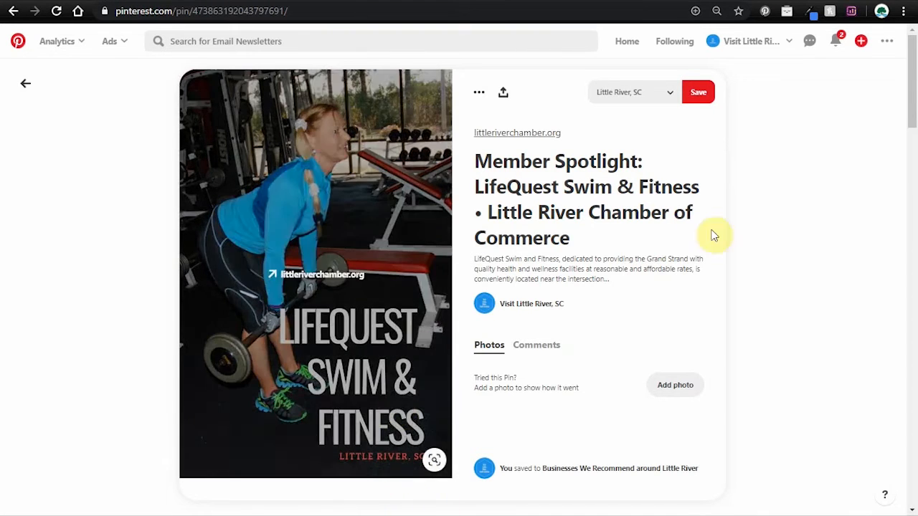
pyautogui.moveTo(621, 283)
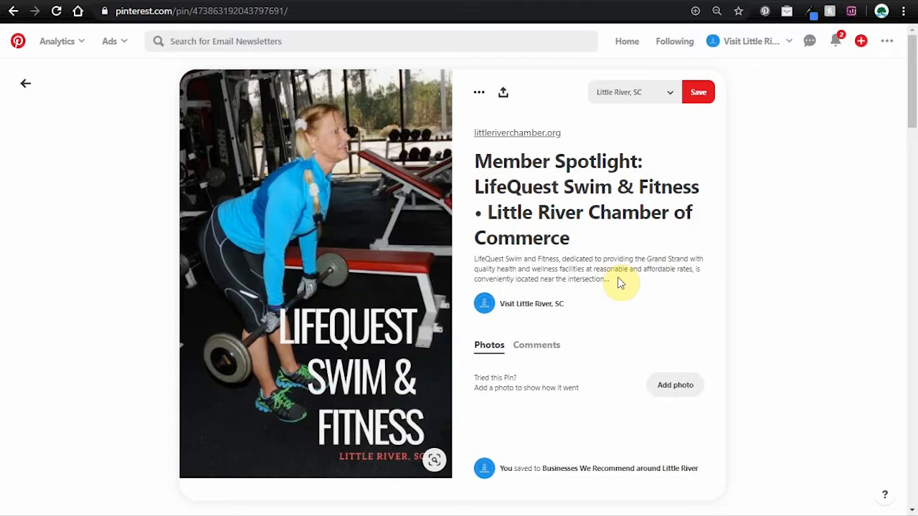
# Open the LifeQuest Swim & Fitness pin image to follow its littleriverchamber.org link
pyautogui.doubleClick(488, 259)
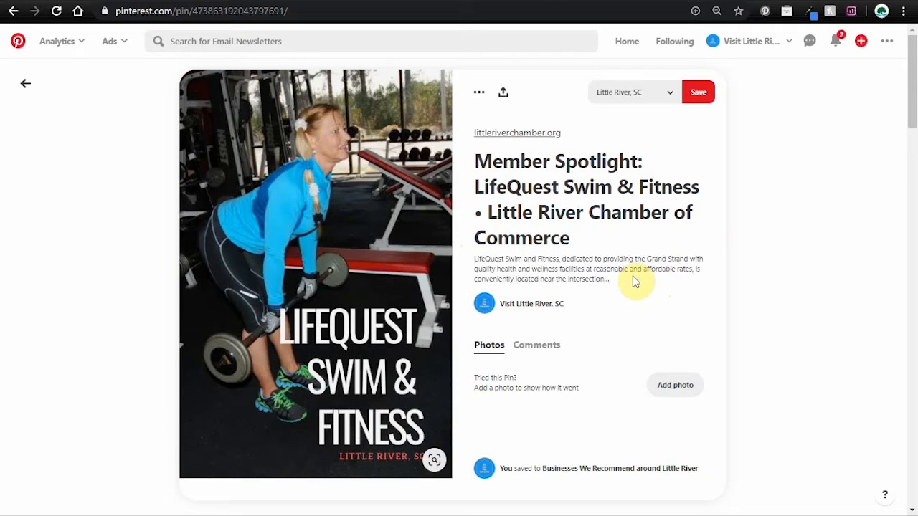
pyautogui.moveTo(532, 259)
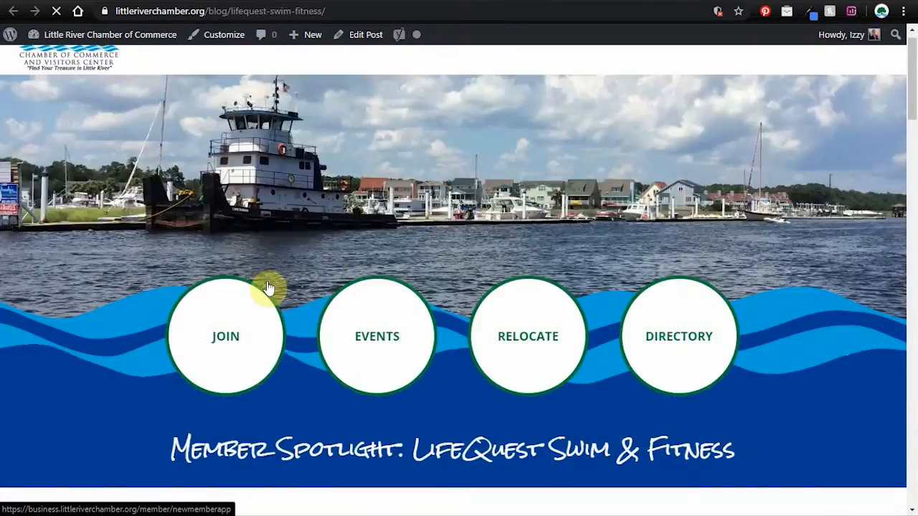
# Scroll down the LifeQuest Swim & Fitness Member Spotlight article
pyautogui.scroll(-3)
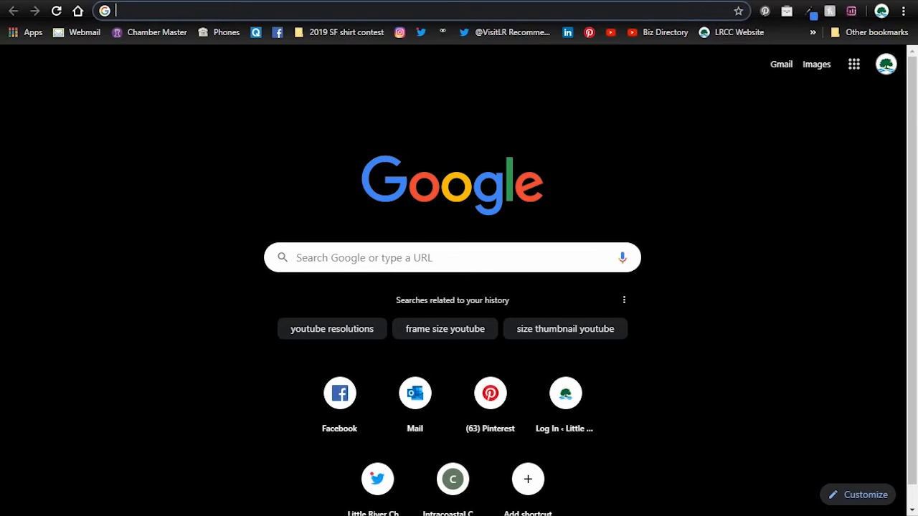
# From the Canva home page, search 'pin' and choose the Pinterest Graphic design type
pyautogui.write('canva.com')
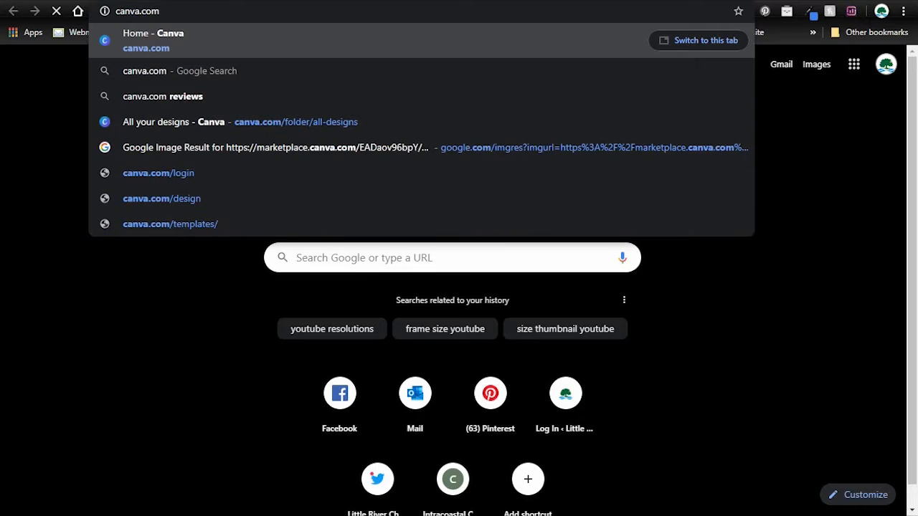
pyautogui.click(157, 39)
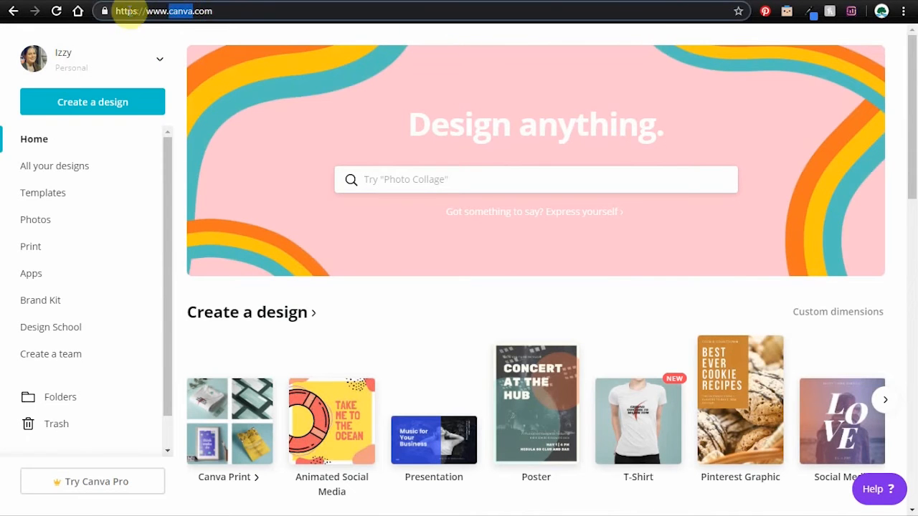
pyautogui.click(456, 180)
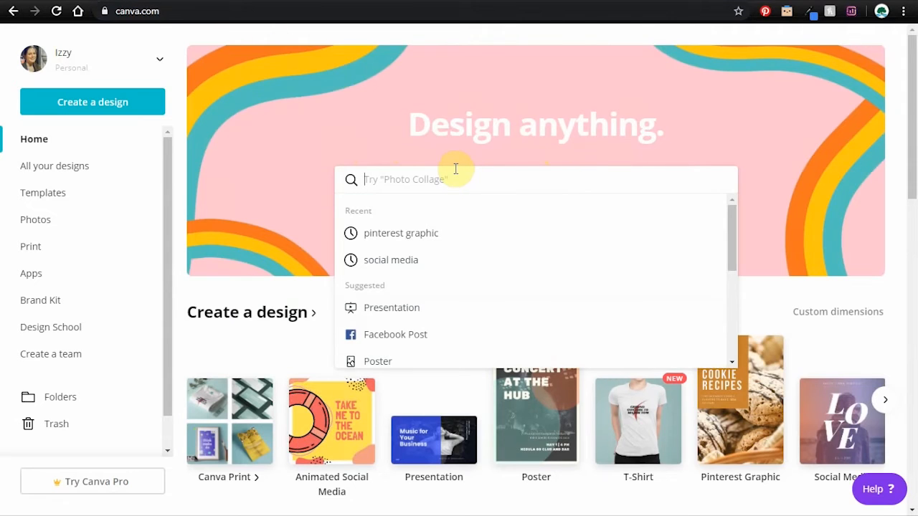
pyautogui.moveTo(475, 177)
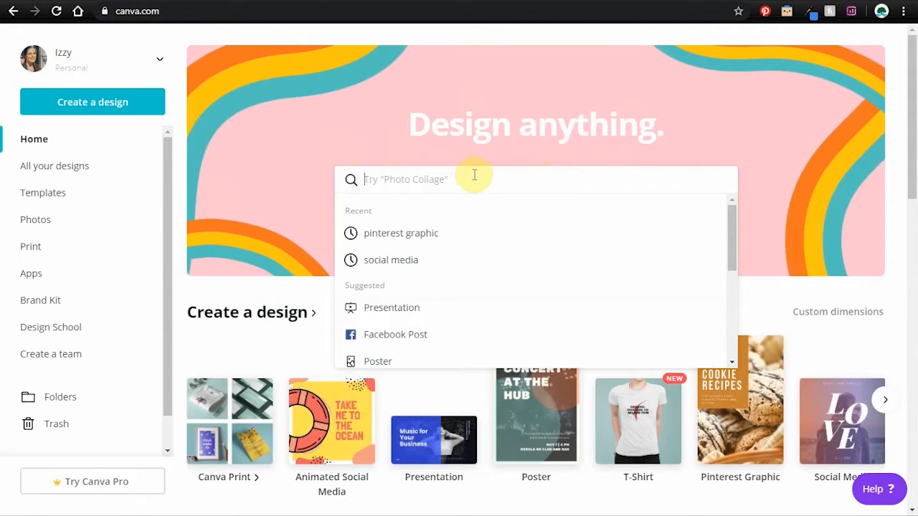
pyautogui.write('pinte')
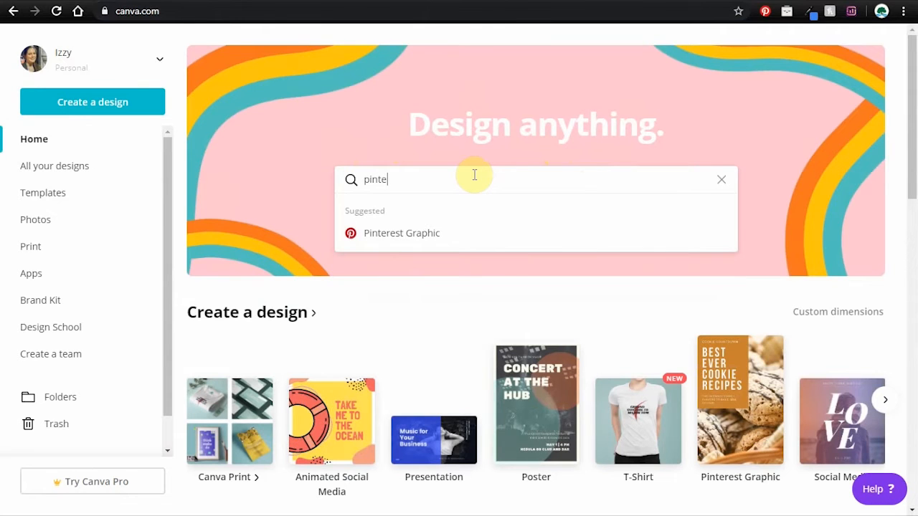
pyautogui.moveTo(402, 238)
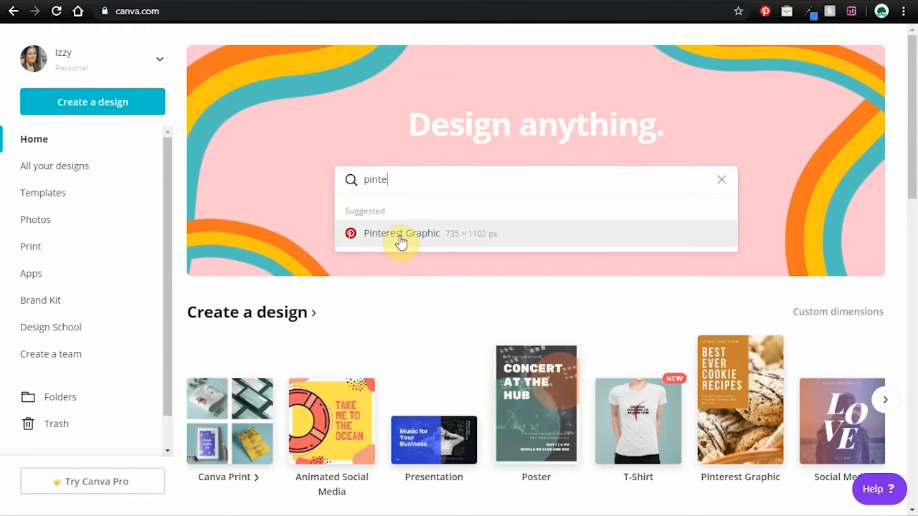
pyautogui.click(400, 233)
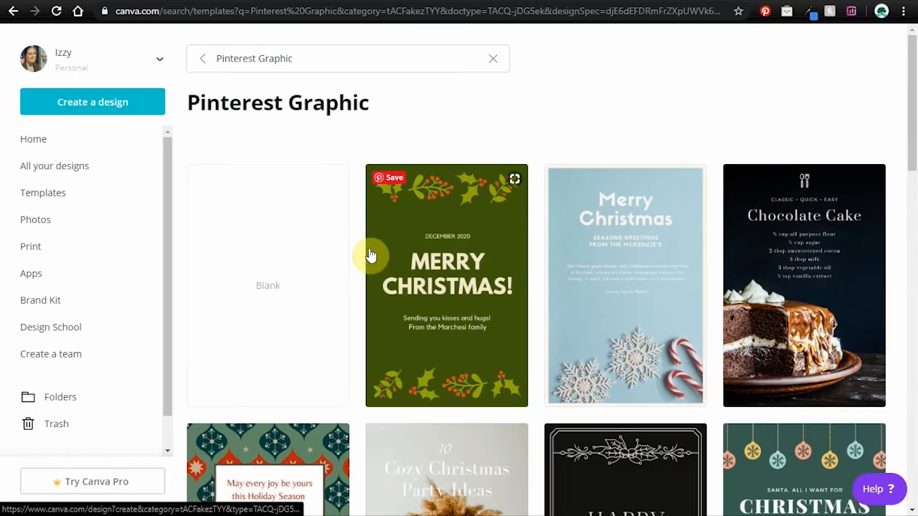
# Scroll the Pinterest template results and open the Light Blue Motherhood Tips template
pyautogui.scroll(-3)
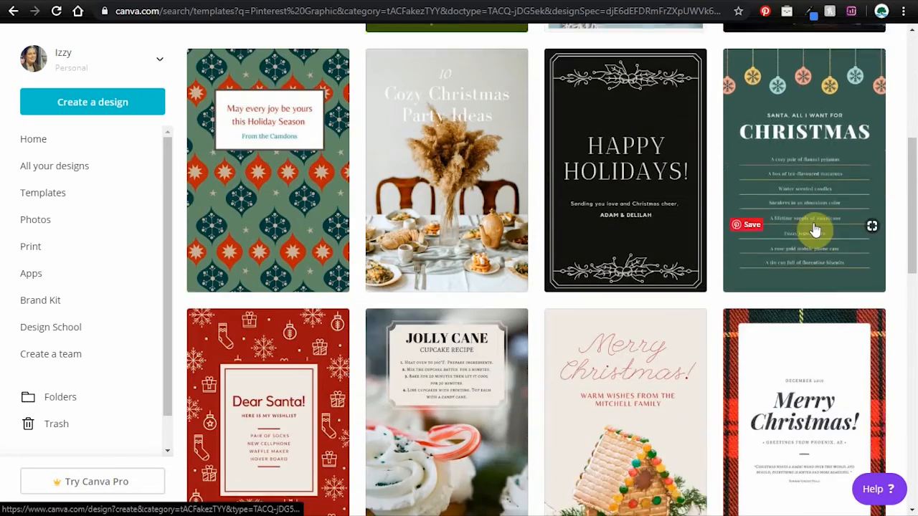
pyautogui.scroll(-3)
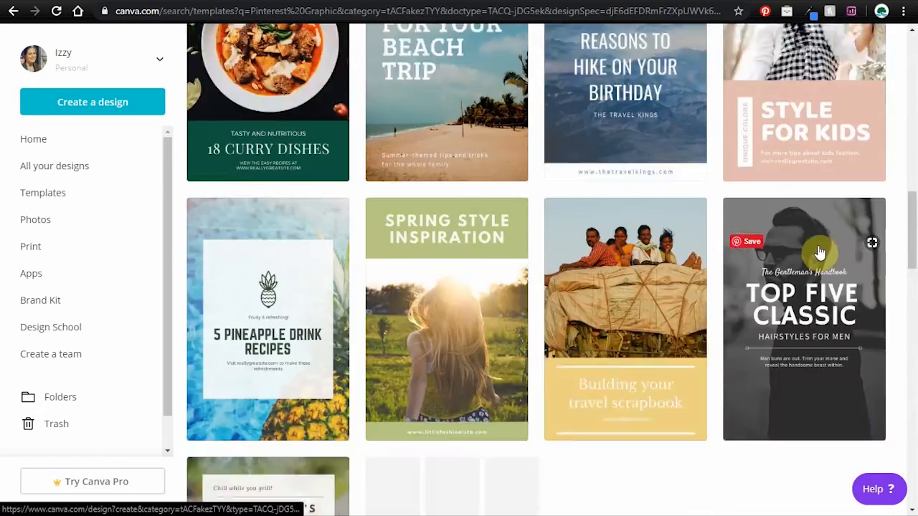
pyautogui.scroll(-3)
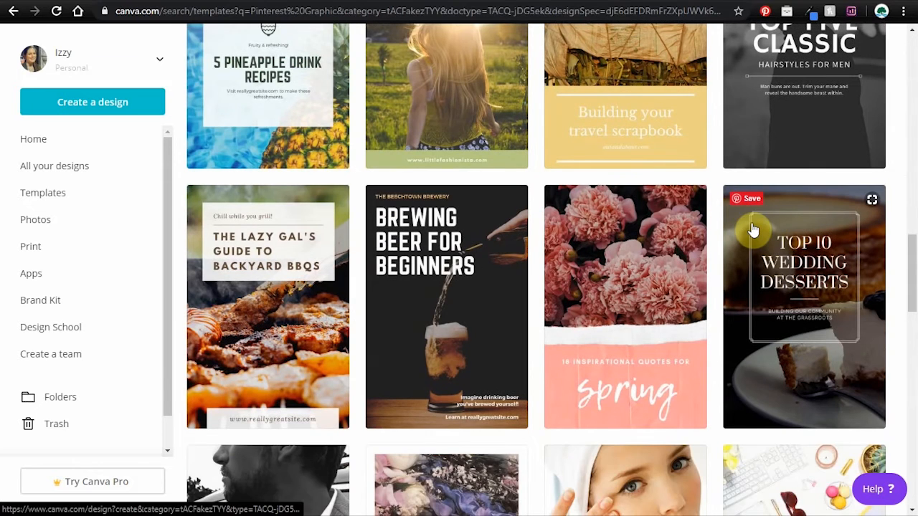
pyautogui.scroll(-3)
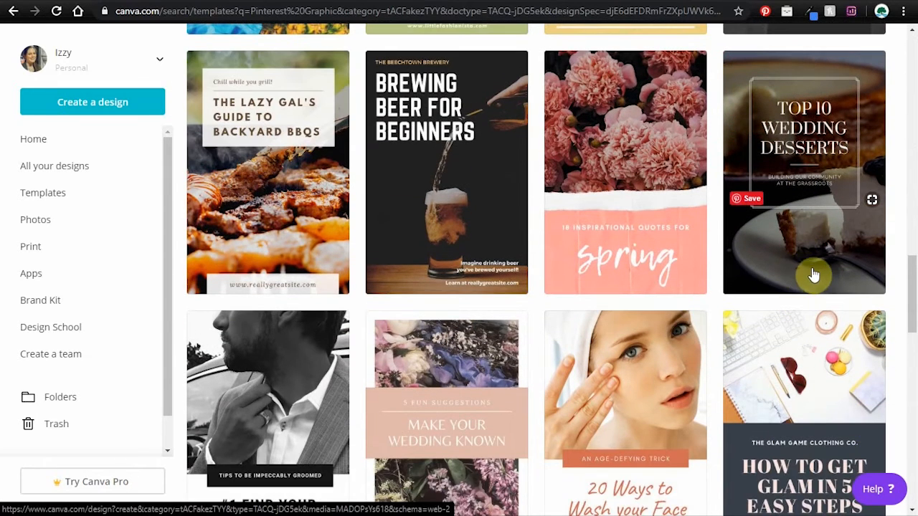
pyautogui.scroll(-3)
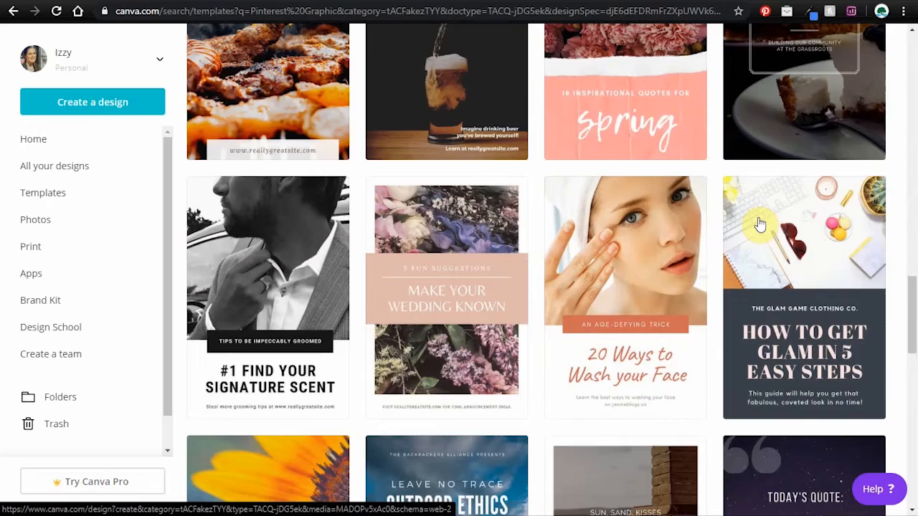
pyautogui.scroll(-3)
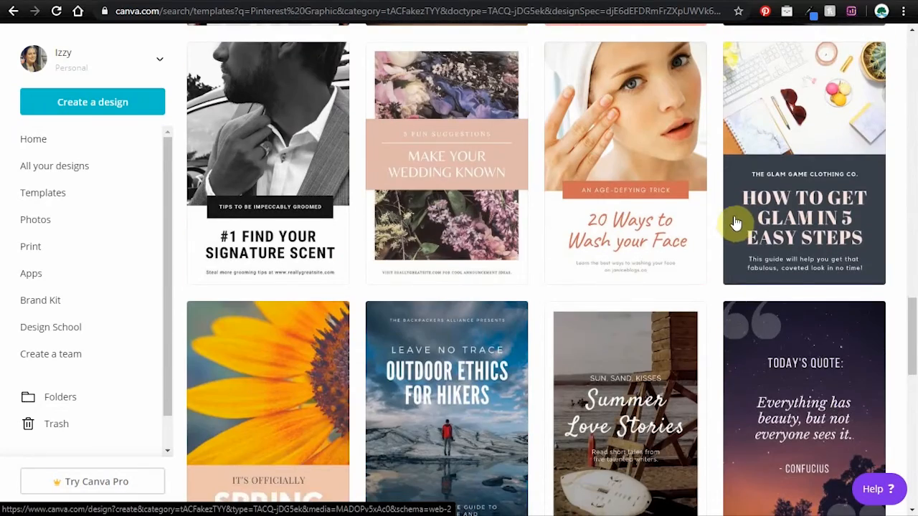
pyautogui.scroll(-3)
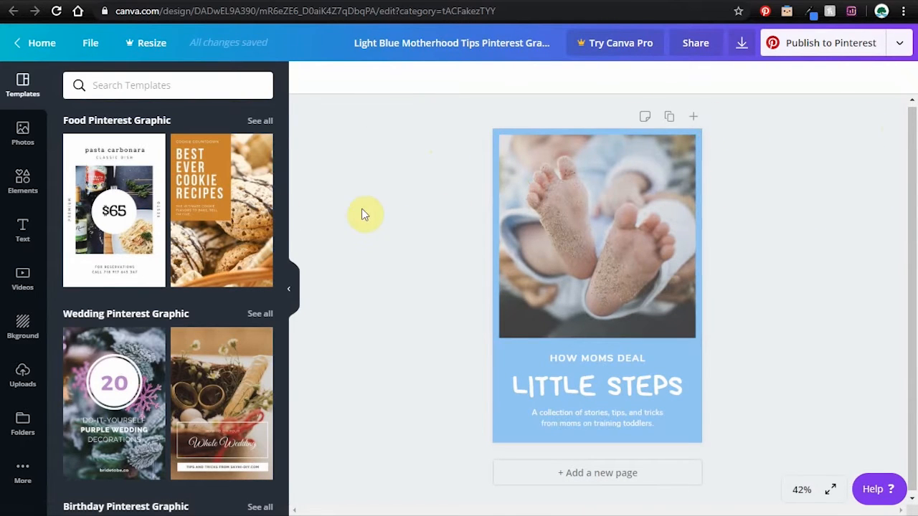
pyautogui.click(595, 237)
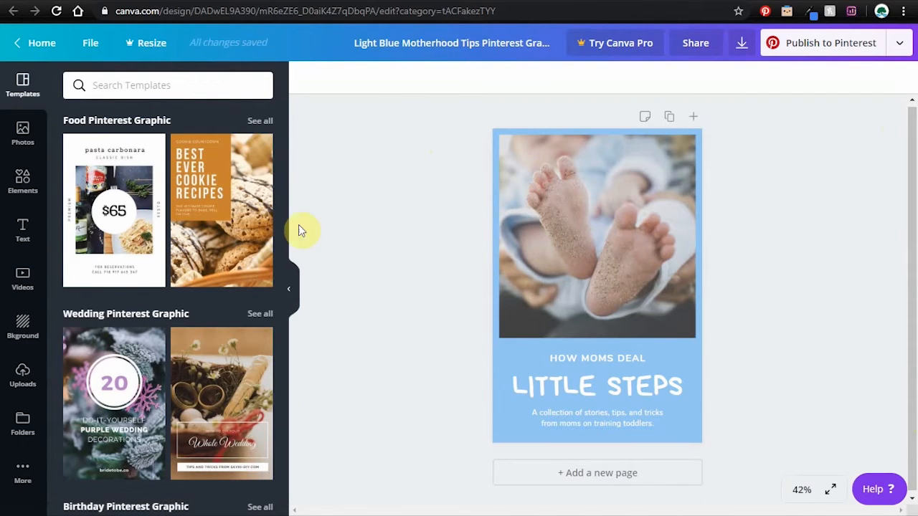
pyautogui.moveTo(206, 203)
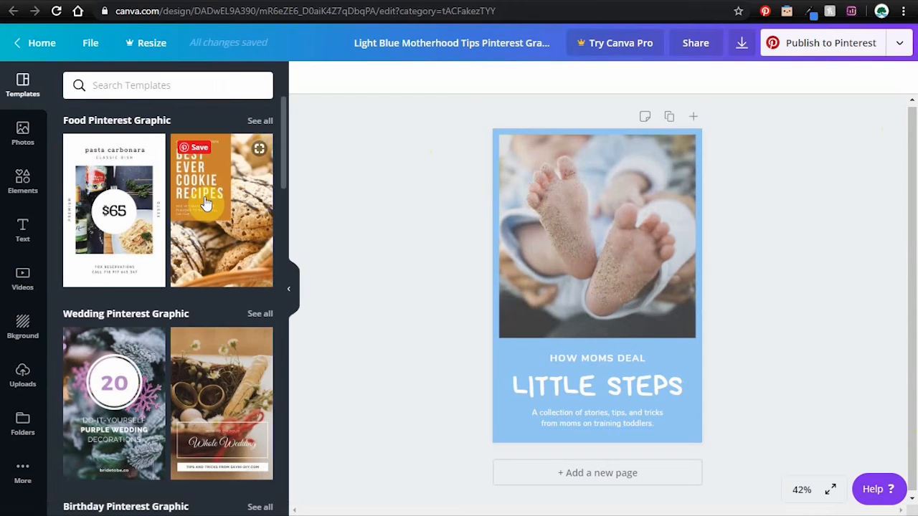
# Browse the Templates side panel, then show the previously uploaded images
pyautogui.scroll(-3)
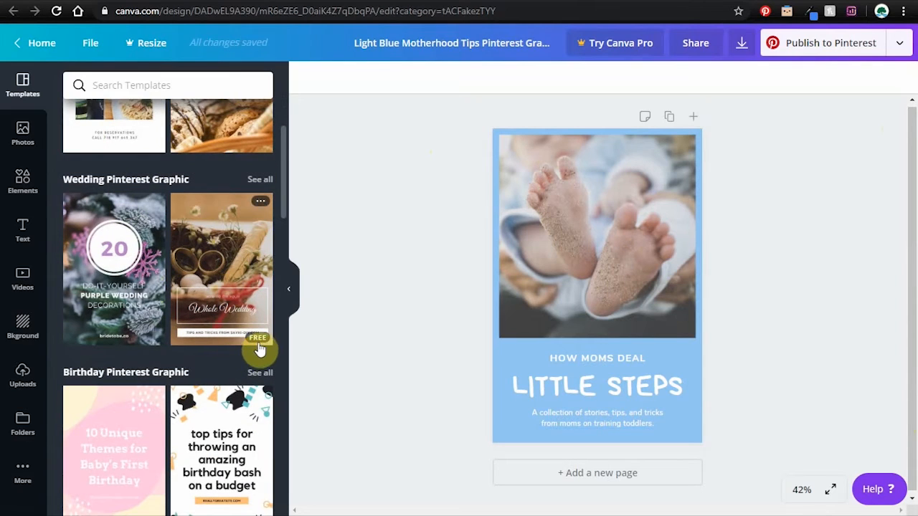
pyautogui.moveTo(134, 344)
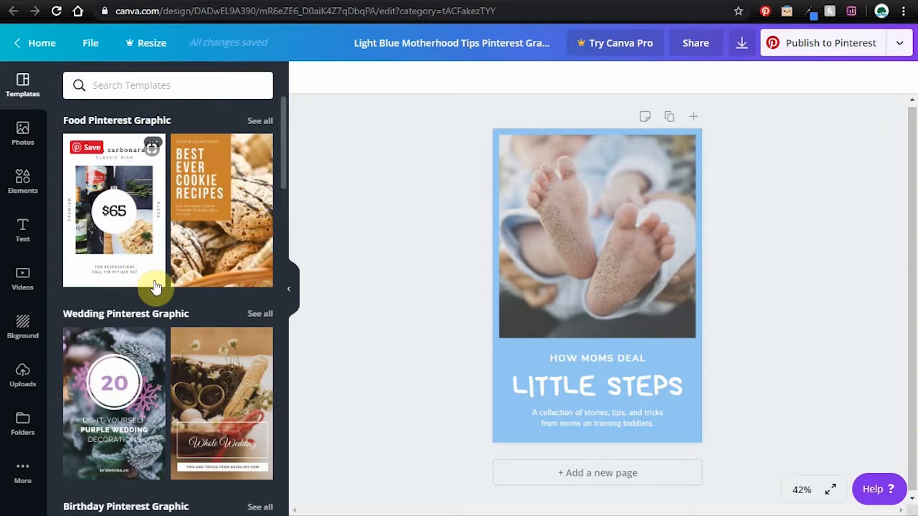
pyautogui.scroll(-3)
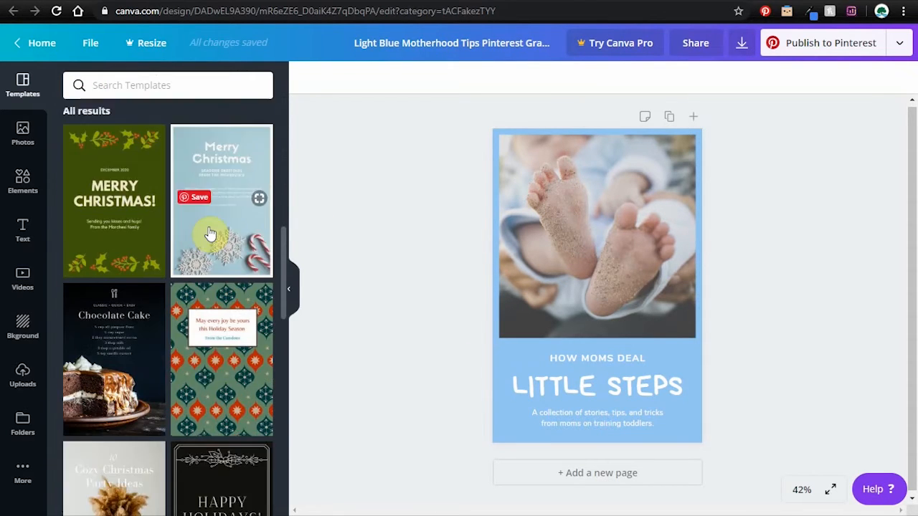
pyautogui.click(23, 377)
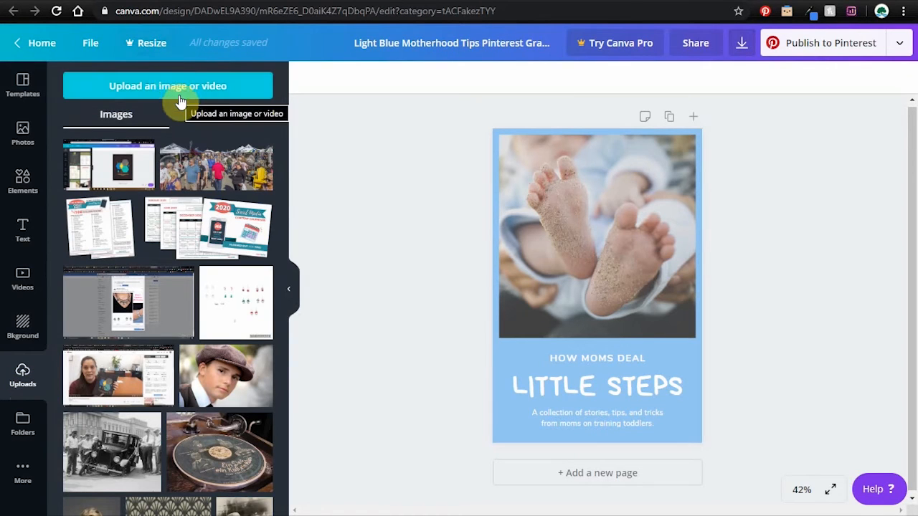
# Replace the baby feet photo with the uploaded gym photo and show its filters
pyautogui.scroll(-3)
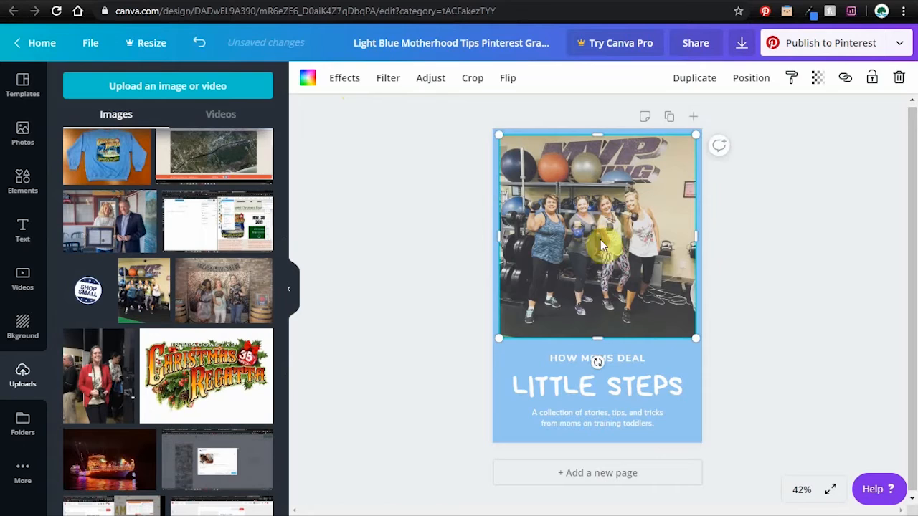
pyautogui.moveTo(623, 180)
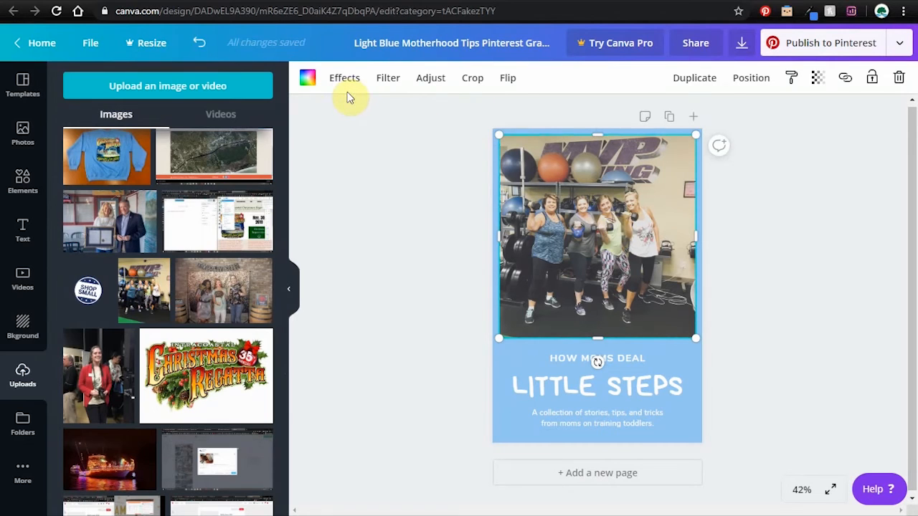
pyautogui.click(387, 78)
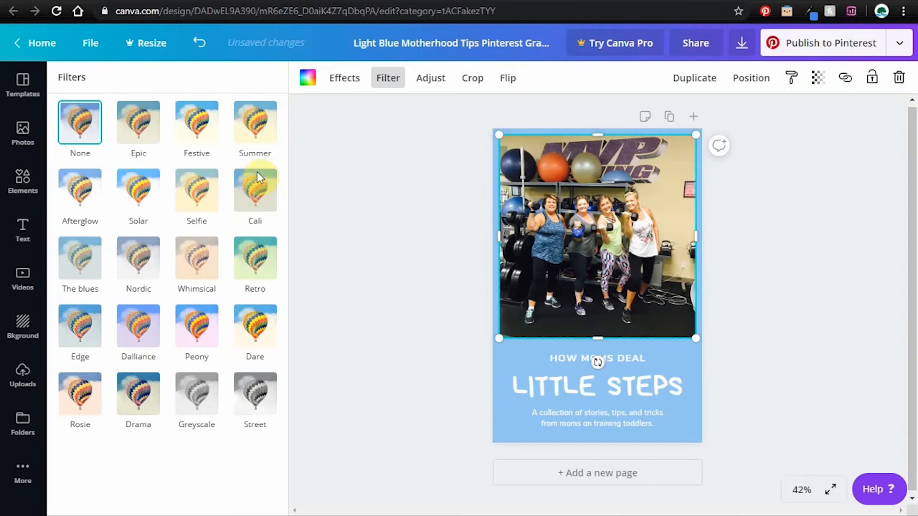
# Recolour the light blue background dark purple and select the LITTLE STEPS text group
pyautogui.click(22, 373)
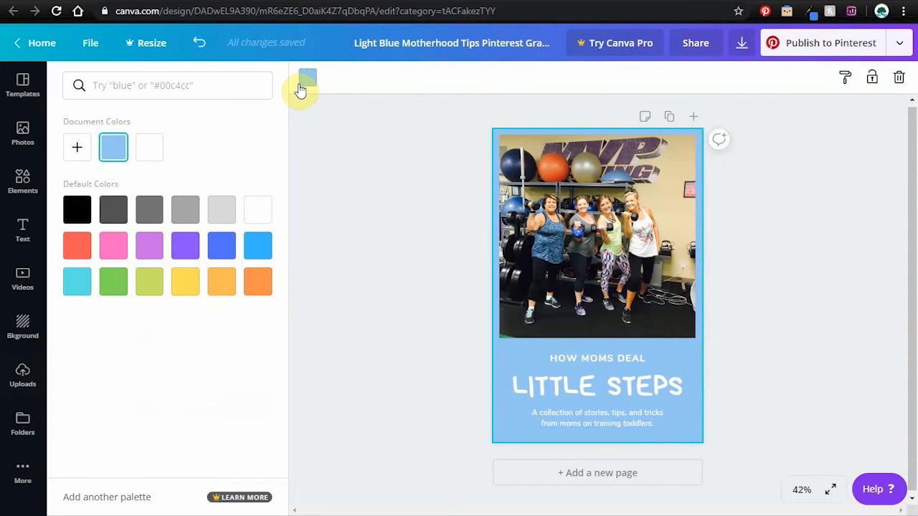
pyautogui.click(149, 245)
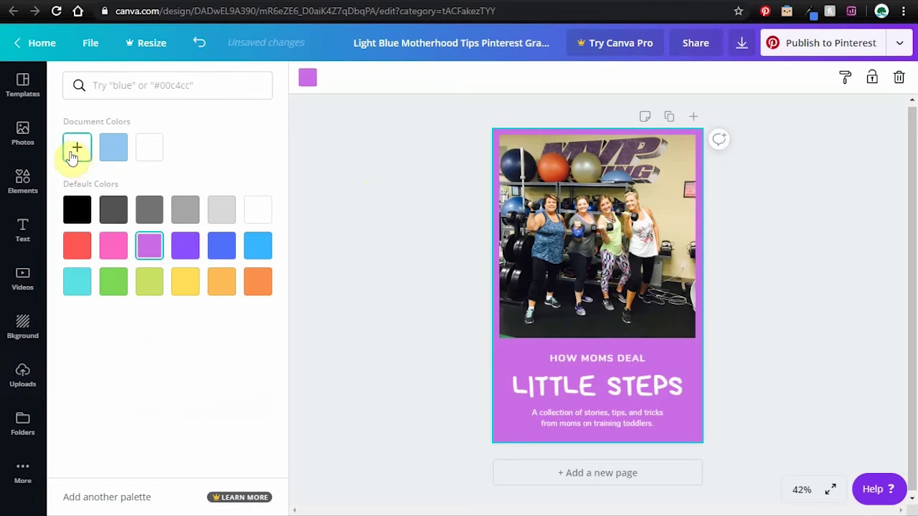
pyautogui.click(77, 147)
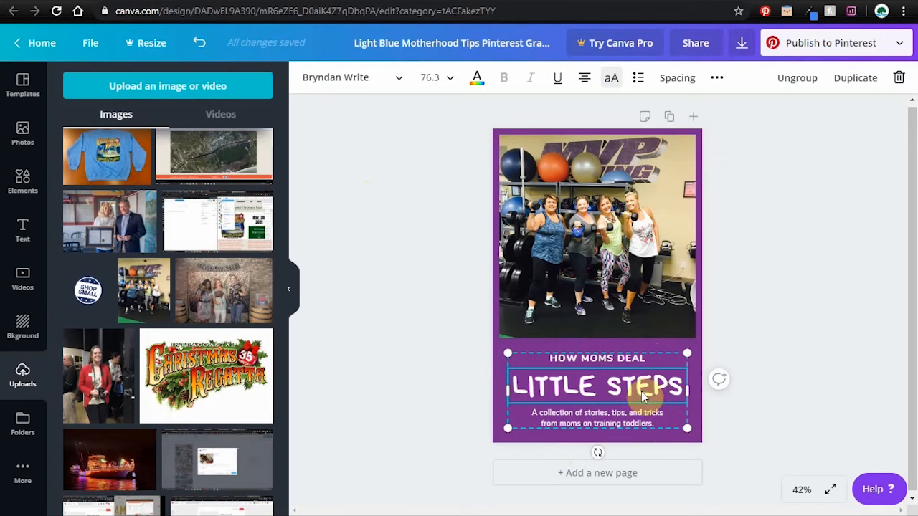
pyautogui.moveTo(797, 77)
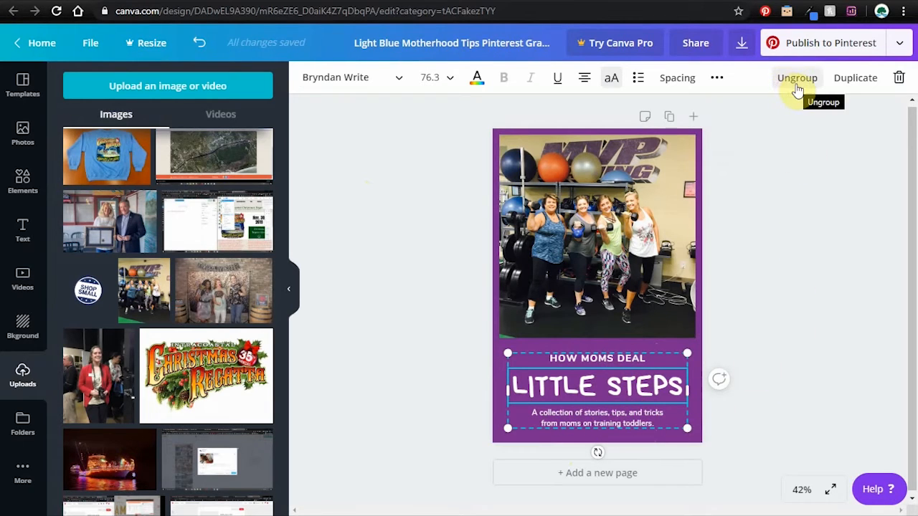
# Ungroup the template text, change the description to #LittleRiverSC and the title to GROUP FITNESS CLASSES
pyautogui.click(796, 77)
pyautogui.write('#LittleRiverSC')
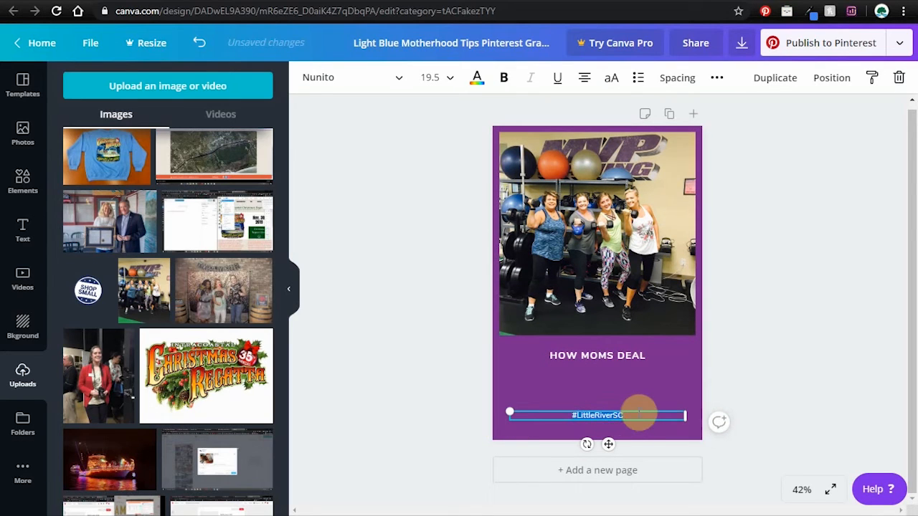
pyautogui.click(451, 77)
pyautogui.write('G')
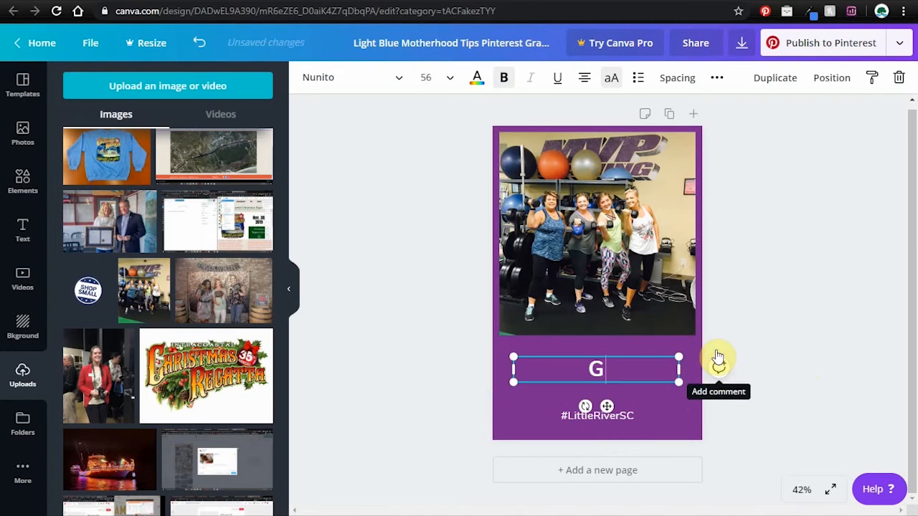
pyautogui.write('ROUP')
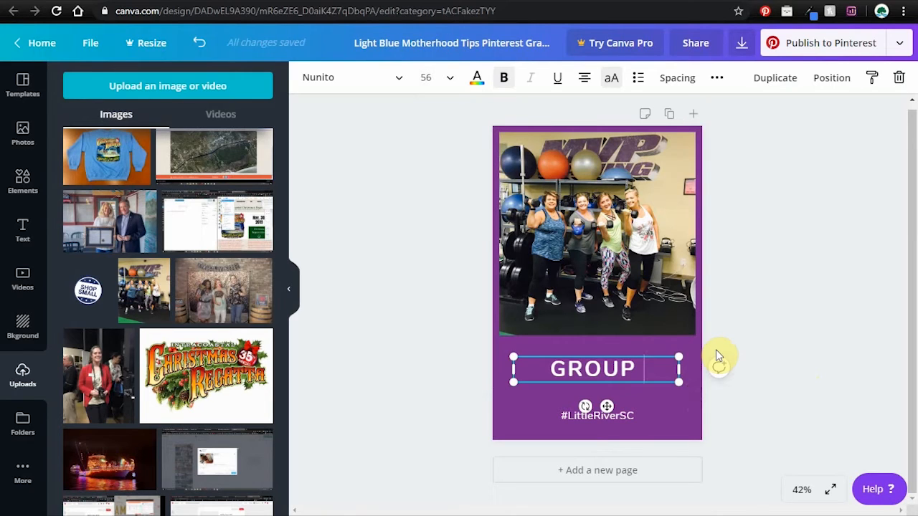
pyautogui.write('M')
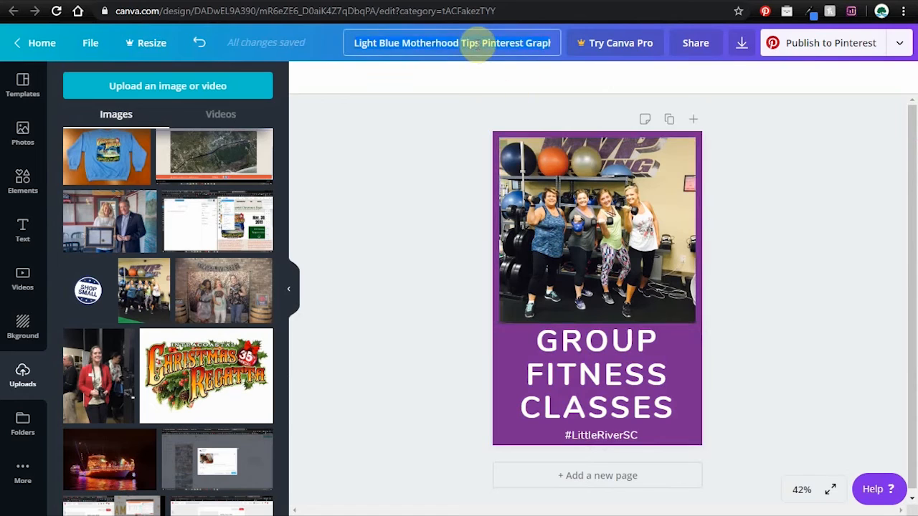
# Rename the design 'Group Fitness Classes in Little River' and choose Publish to Pinterest
pyautogui.write('Group Fitness Classes')
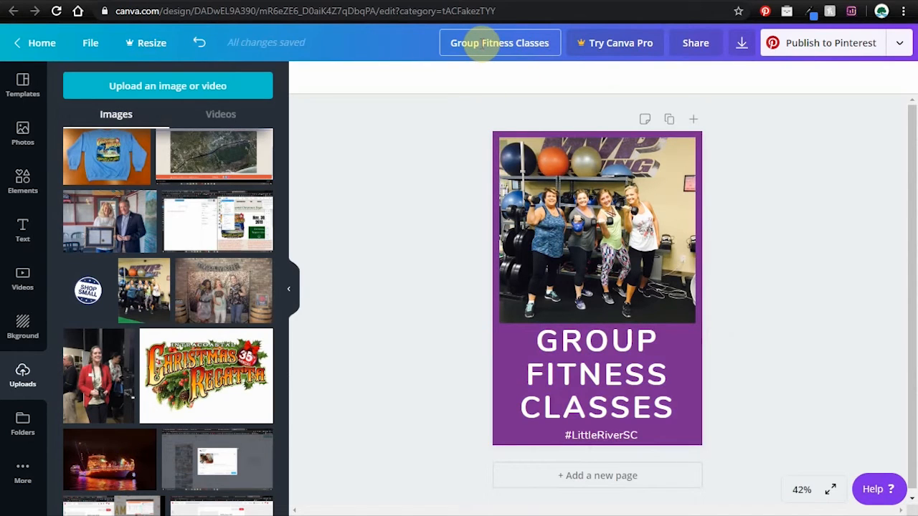
pyautogui.click(499, 42)
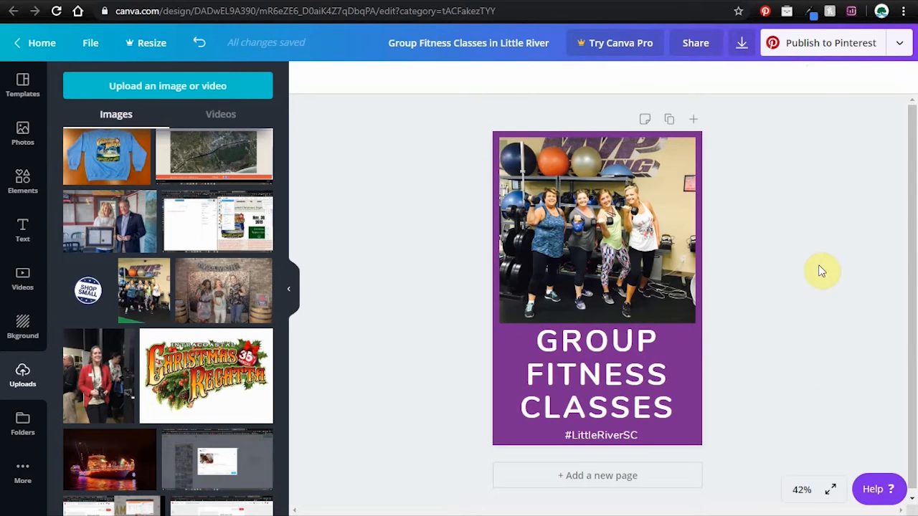
pyautogui.moveTo(824, 240)
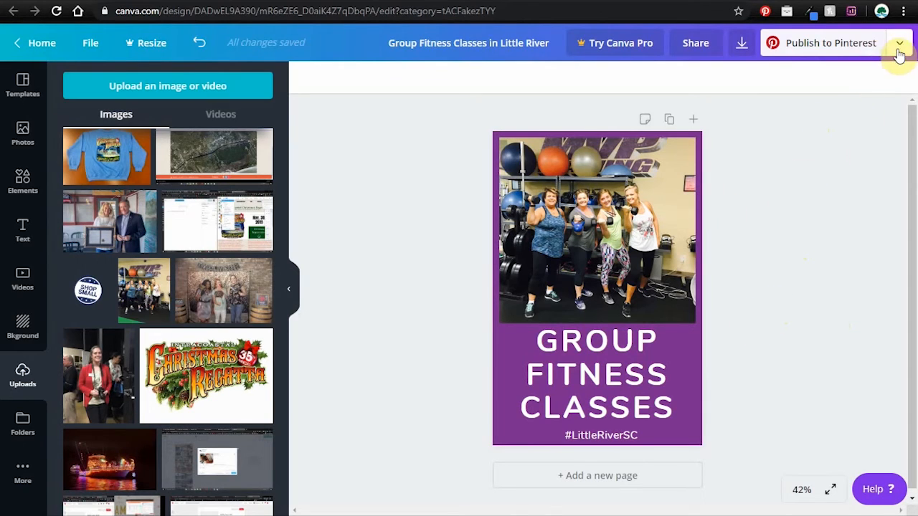
pyautogui.click(900, 43)
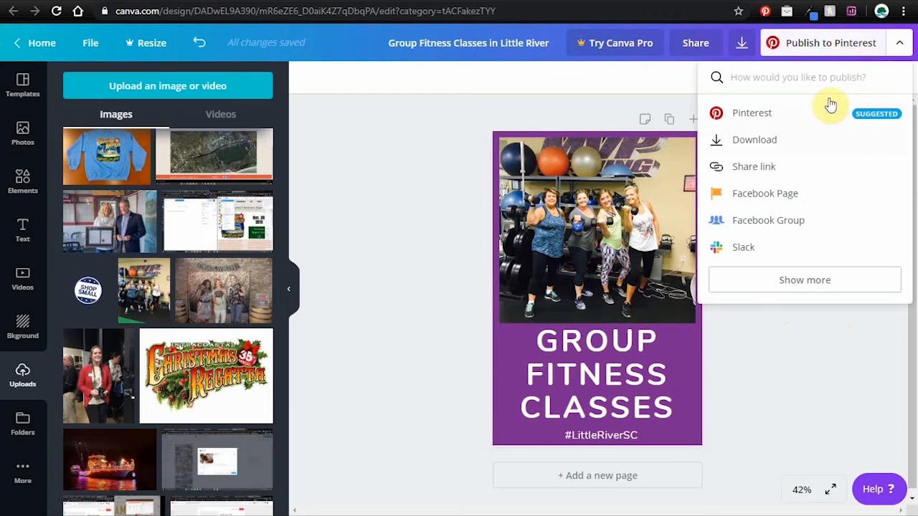
pyautogui.click(752, 113)
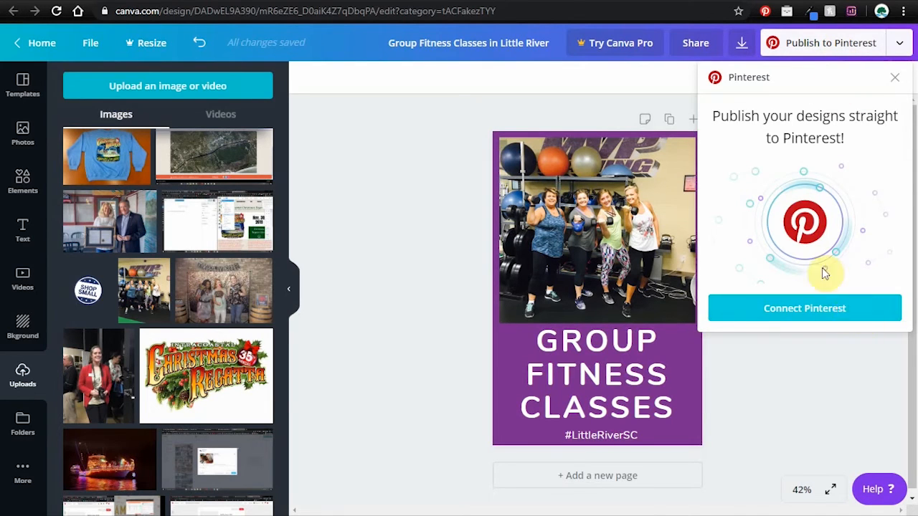
# Dismiss the Pinterest connection prompt and download the pin as a PNG
pyautogui.click(901, 42)
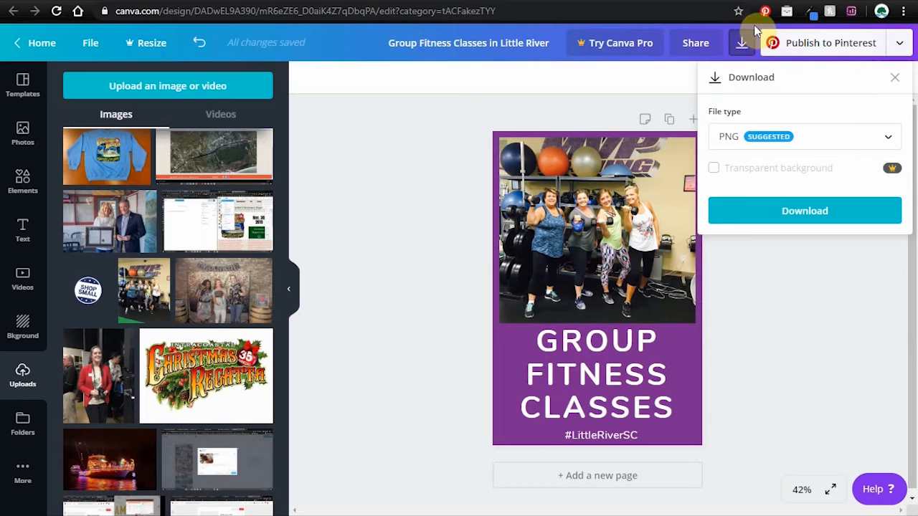
pyautogui.click(804, 137)
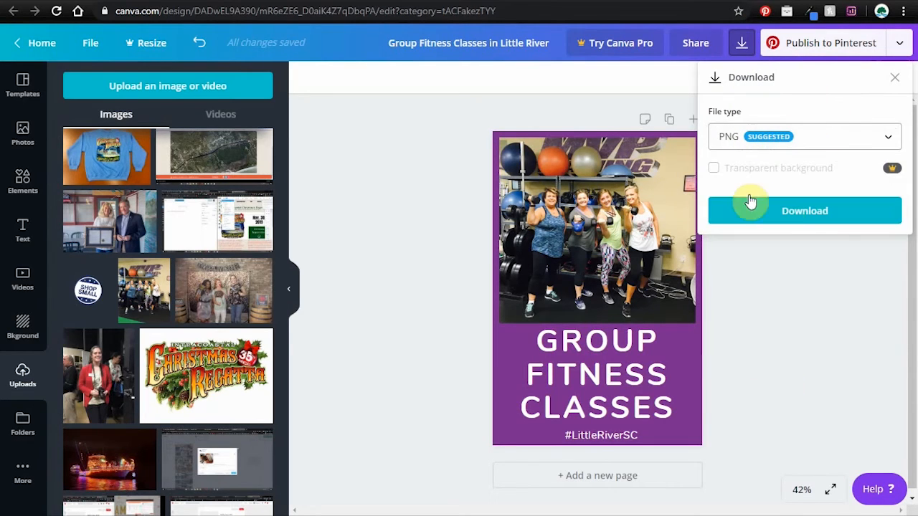
pyautogui.click(805, 210)
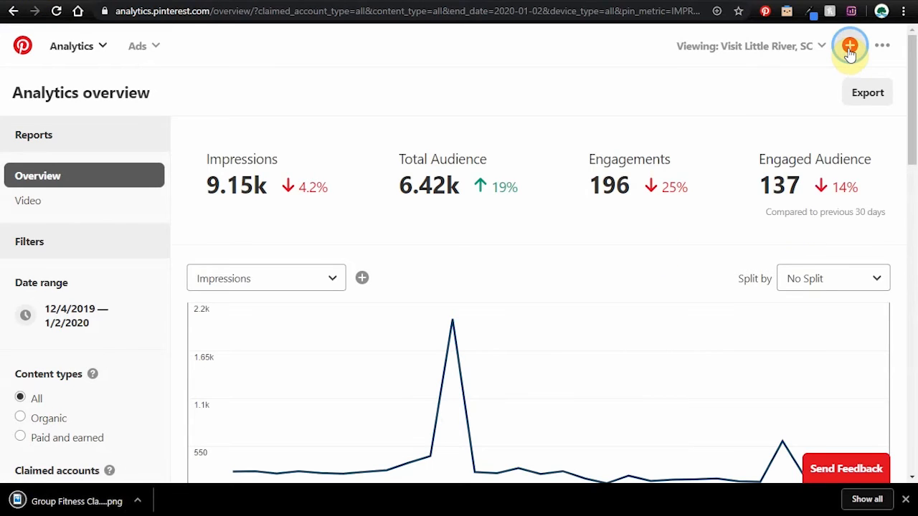
# Create a pin titled MVP Training Studio with studio description, #LittleRiverSC and chamber link
pyautogui.click(849, 45)
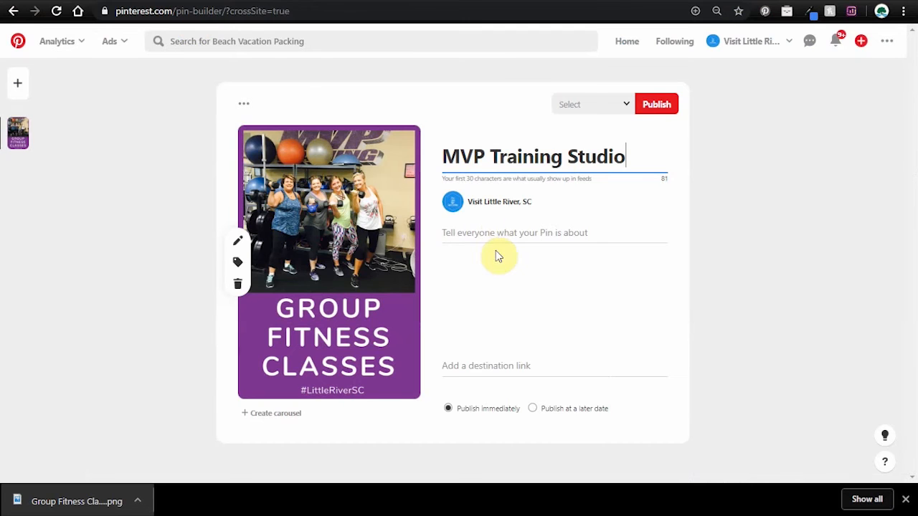
pyautogui.write('We are for the busy professional that struggle to lose weight MVP Training Studio fitness programs give you more energy and gets you results in only 30 minutes a day.')
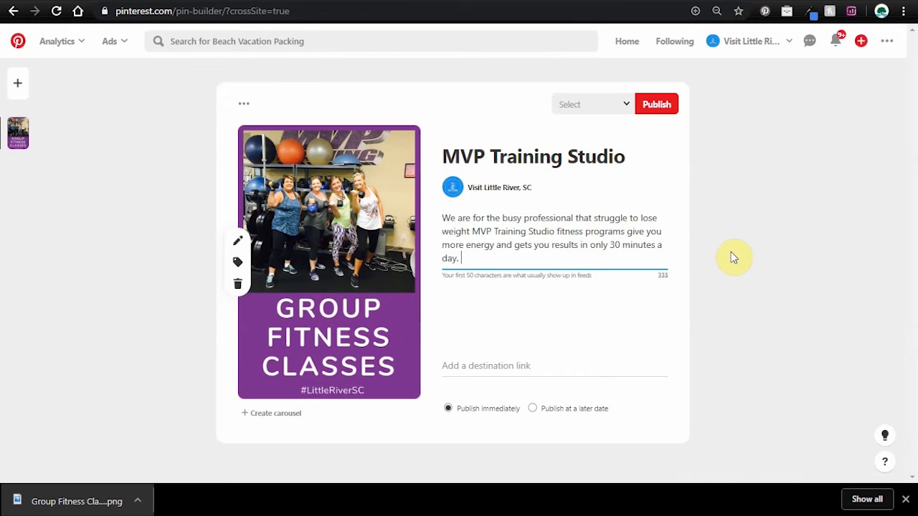
pyautogui.write('#Li')
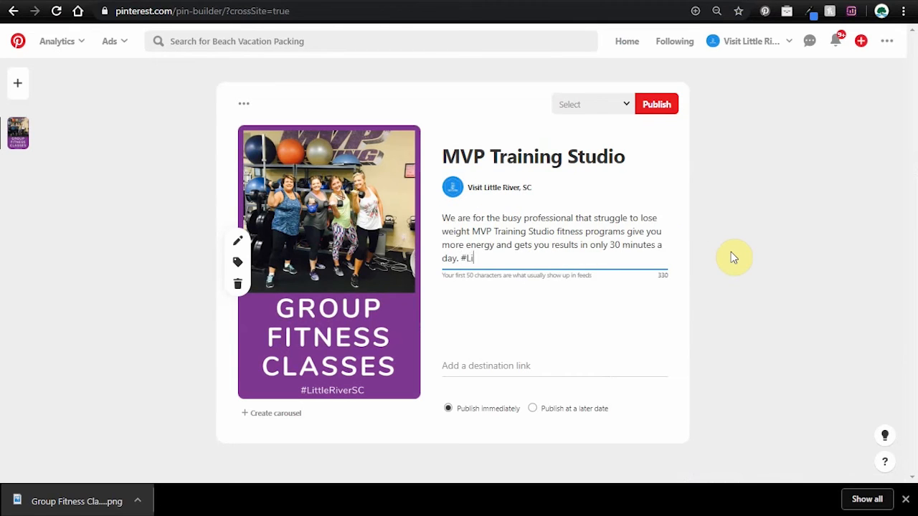
pyautogui.write('ttleRiver')
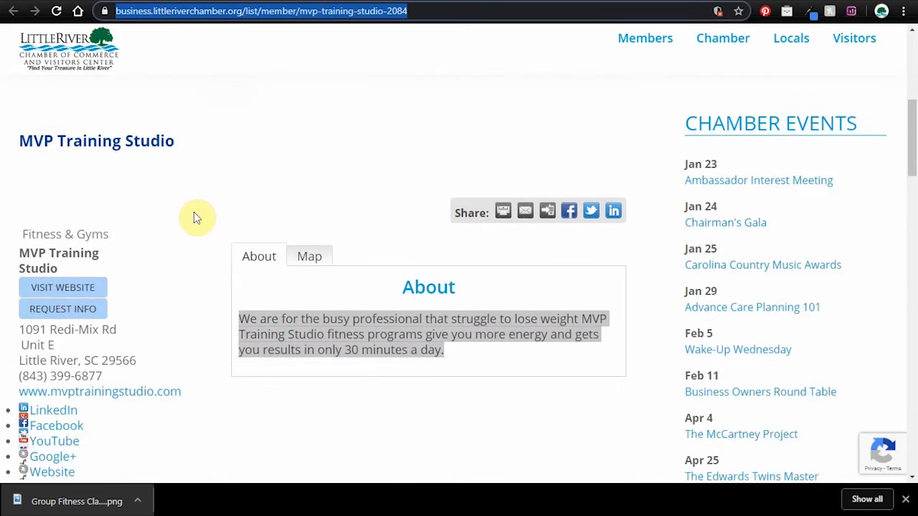
pyautogui.scroll(-3)
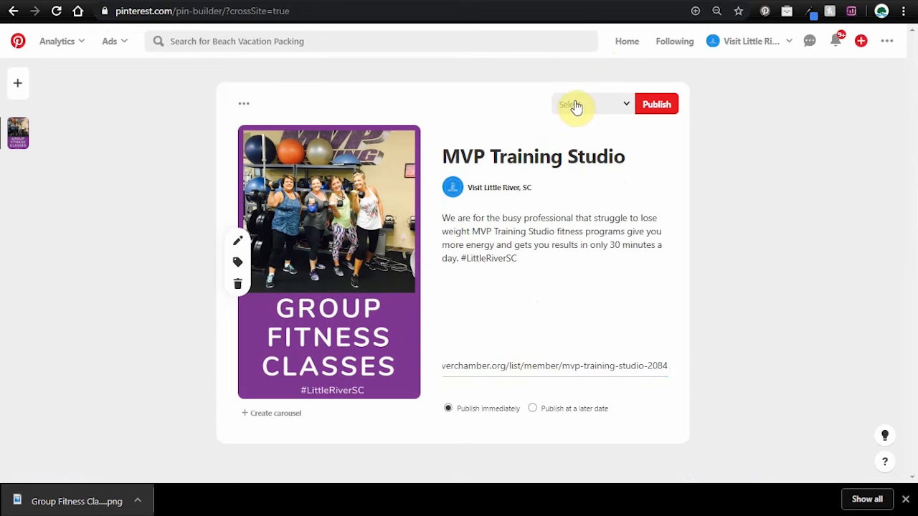
# Set the pin to publish later on 01/06/2020 at 12:00 PM
pyautogui.click(592, 104)
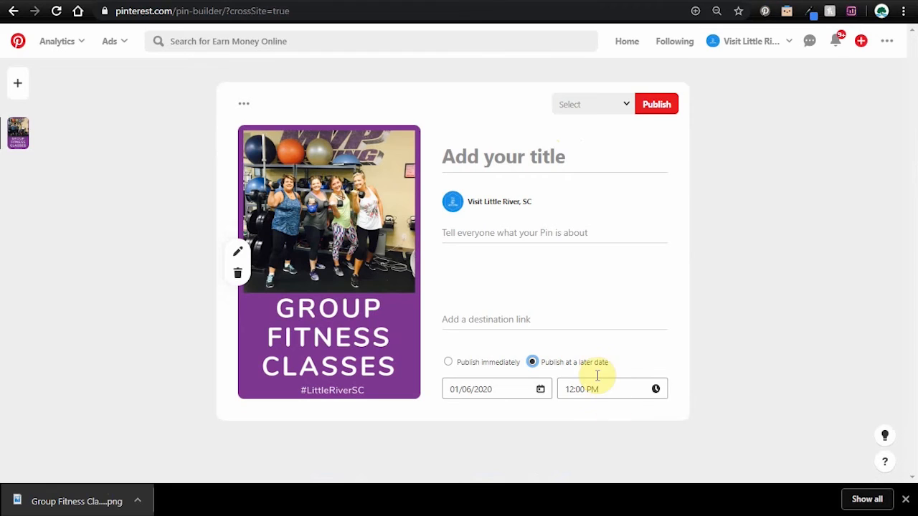
pyautogui.click(540, 388)
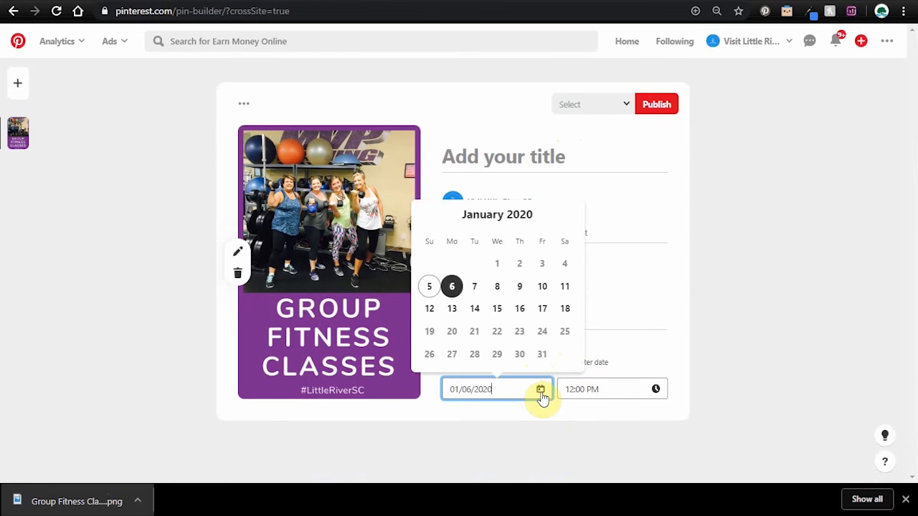
pyautogui.moveTo(582, 389)
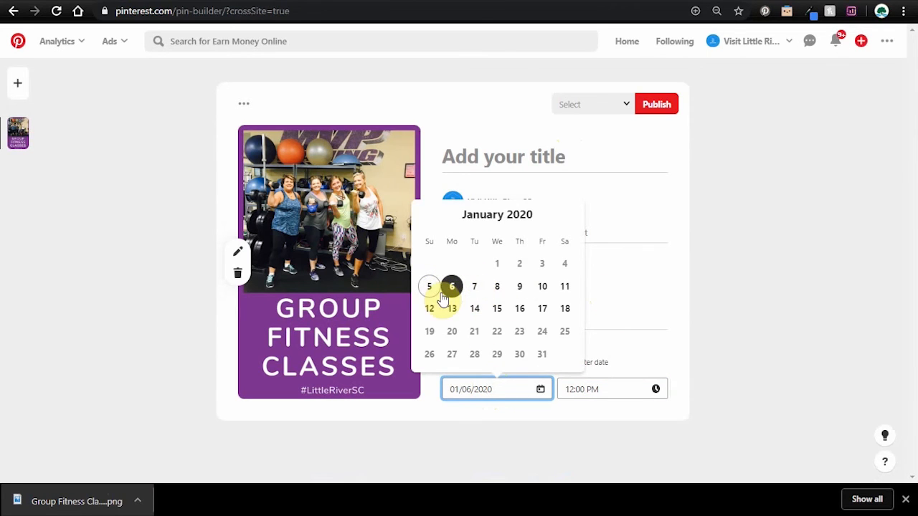
pyautogui.moveTo(452, 286)
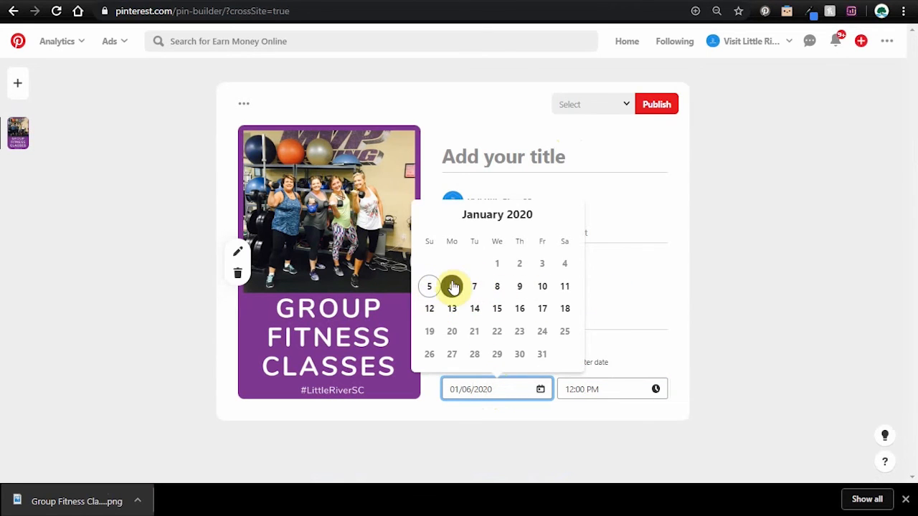
pyautogui.click(452, 286)
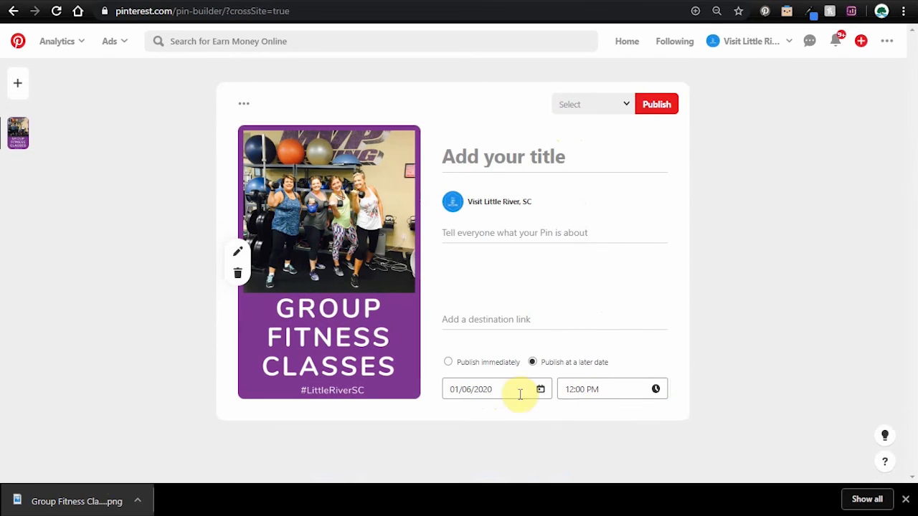
pyautogui.moveTo(704, 379)
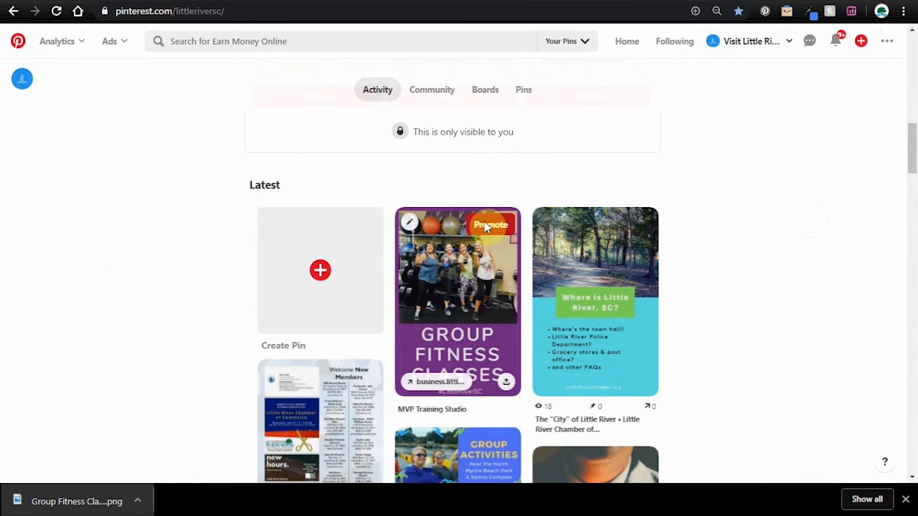
# Scroll the profile's latest pins to find the new MVP Training Studio fitness pin
pyautogui.scroll(-3)
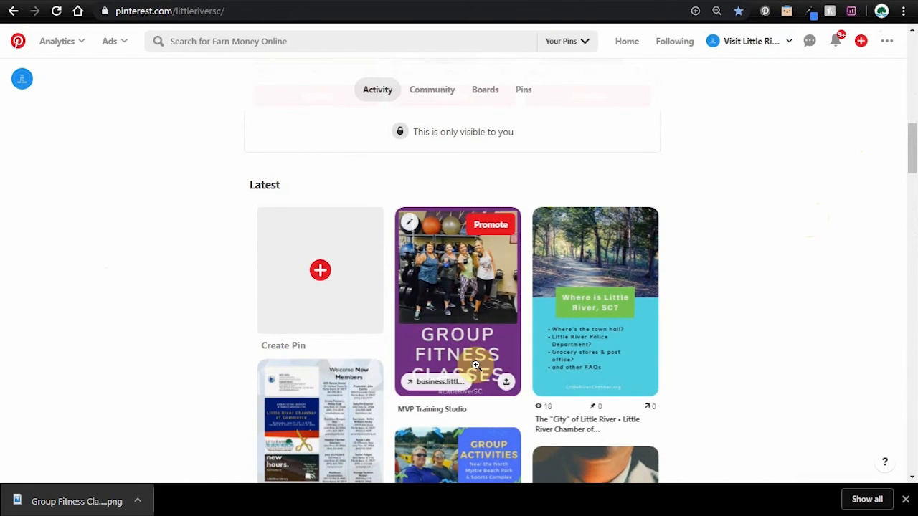
pyautogui.moveTo(531, 345)
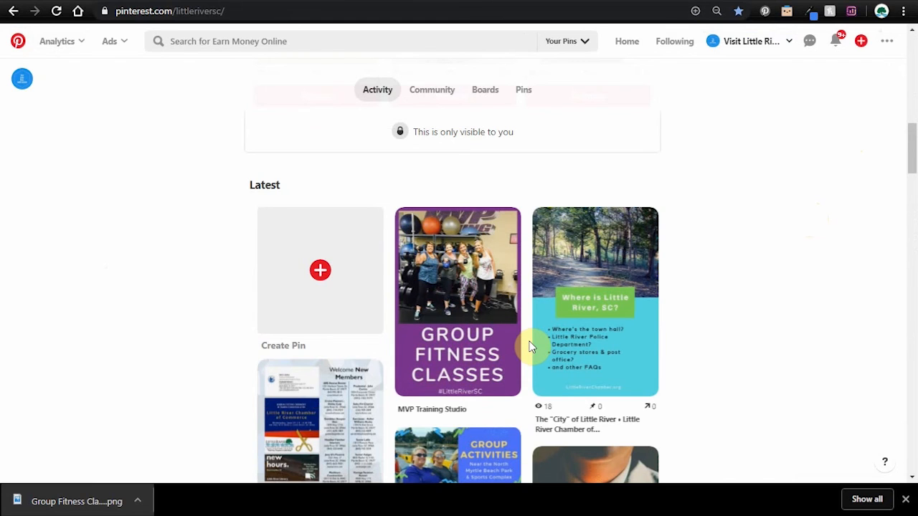
pyautogui.scroll(-3)
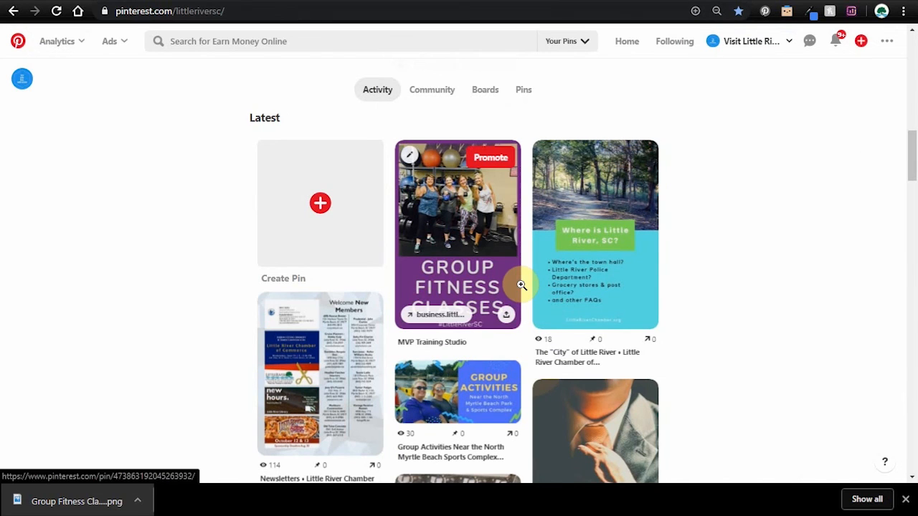
pyautogui.moveTo(846, 134)
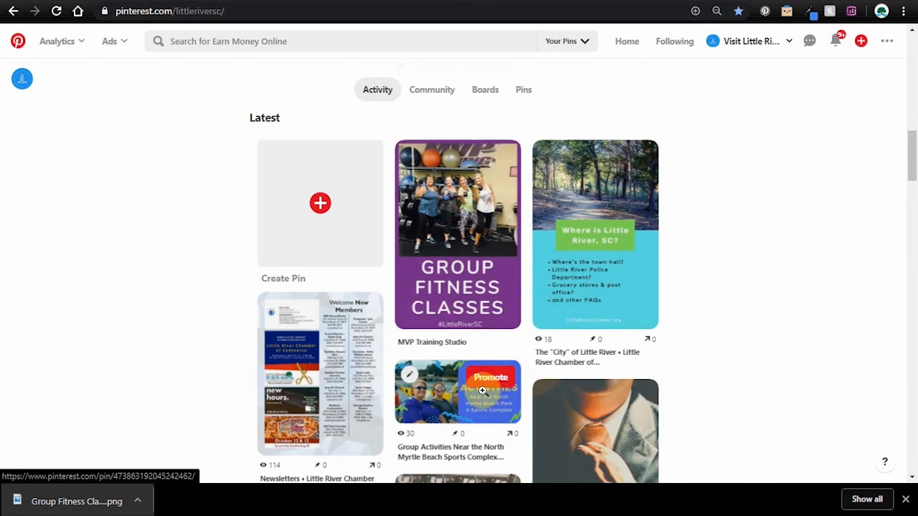
pyautogui.moveTo(442, 209)
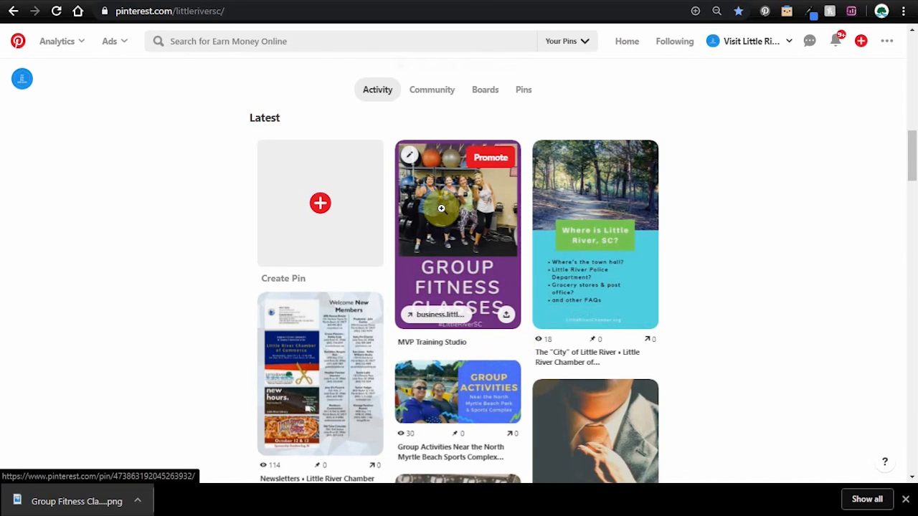
pyautogui.scroll(-3)
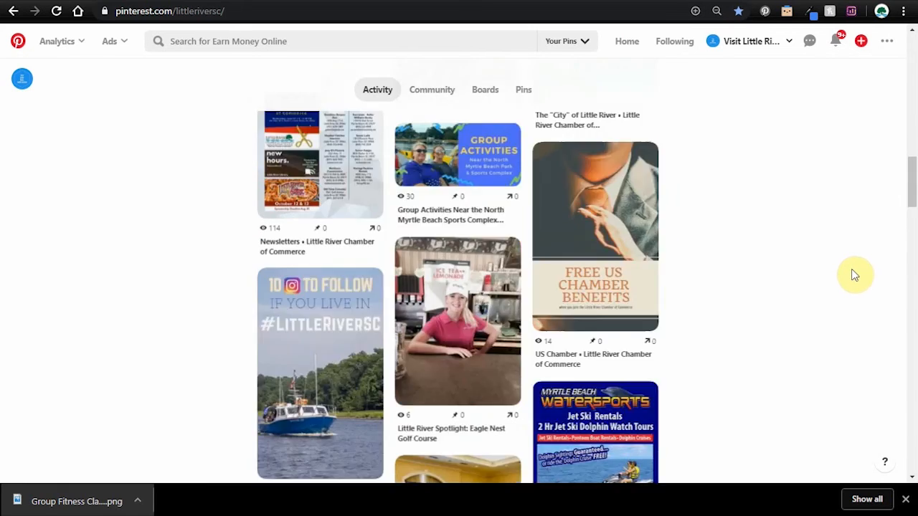